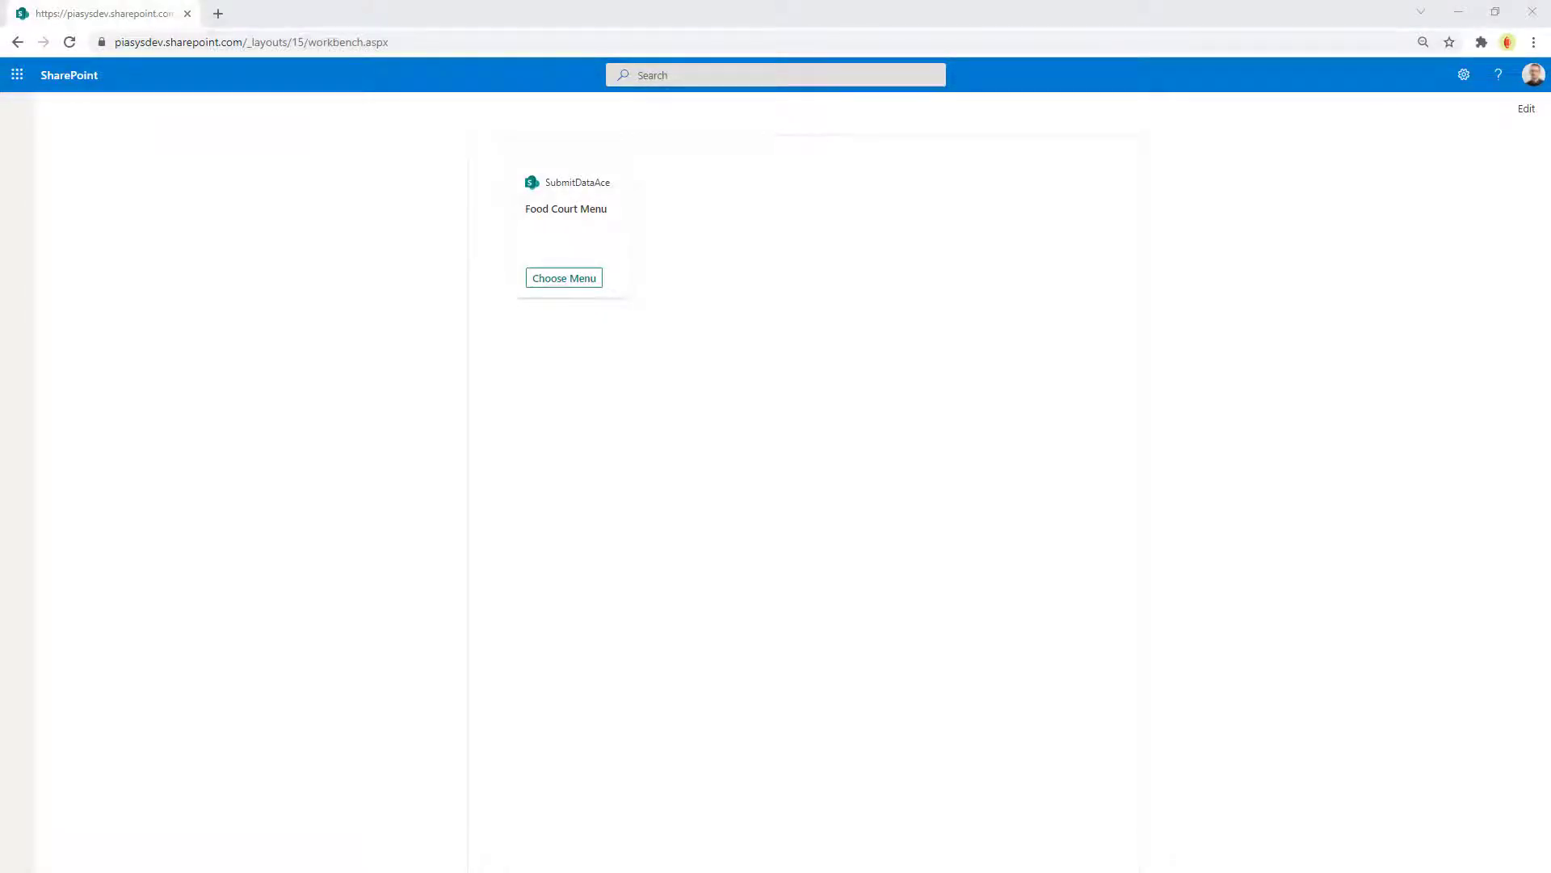
{"action": "mouse_move", "coordinate": [756, 309]}
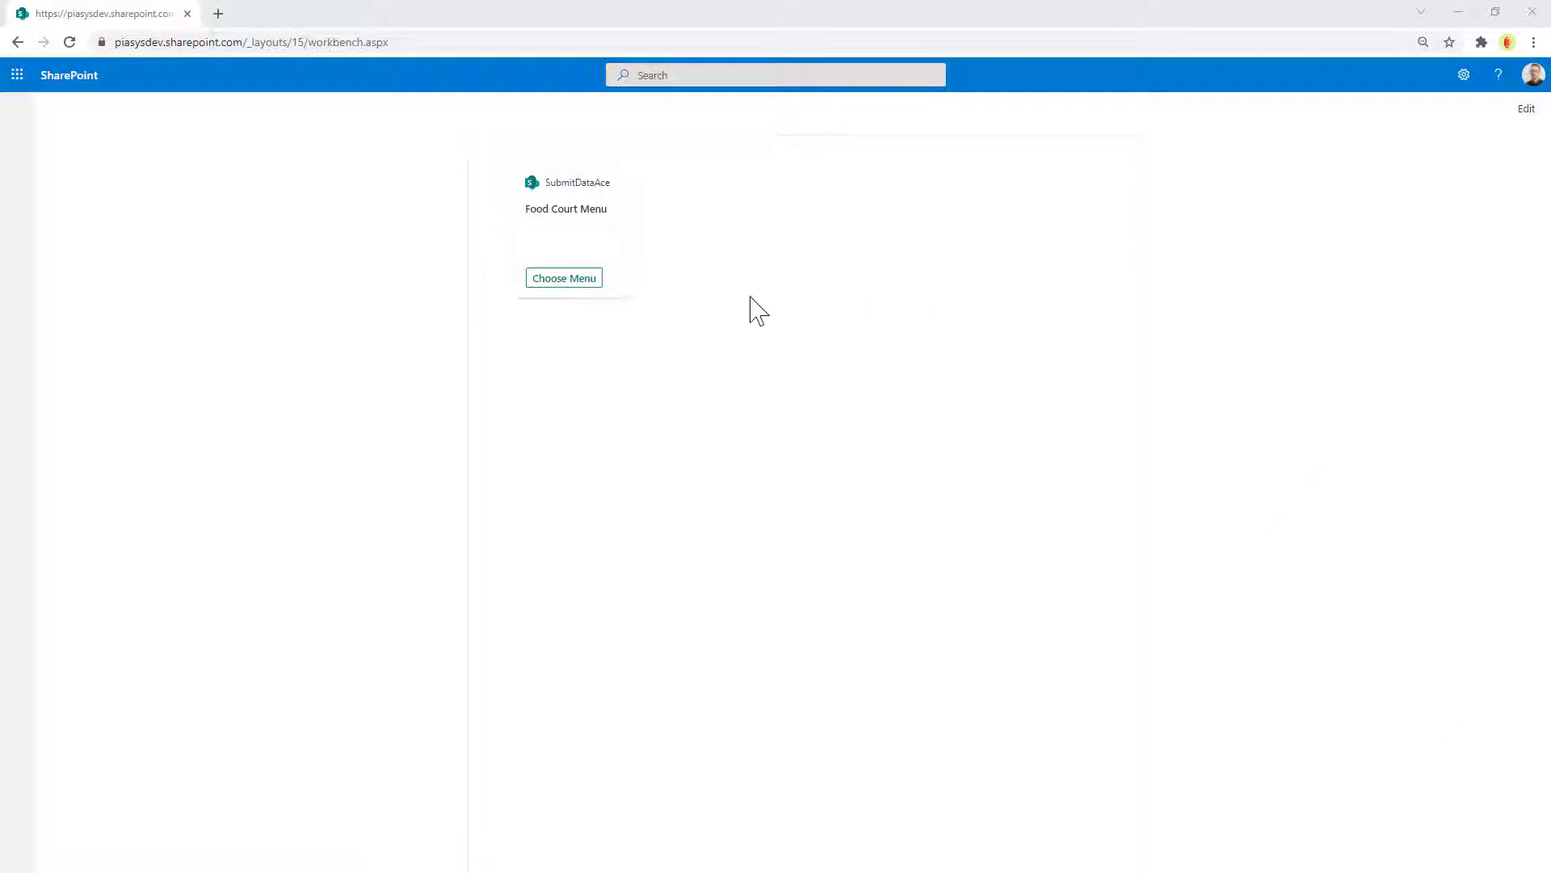
{"action": "mouse_move", "coordinate": [578, 282]}
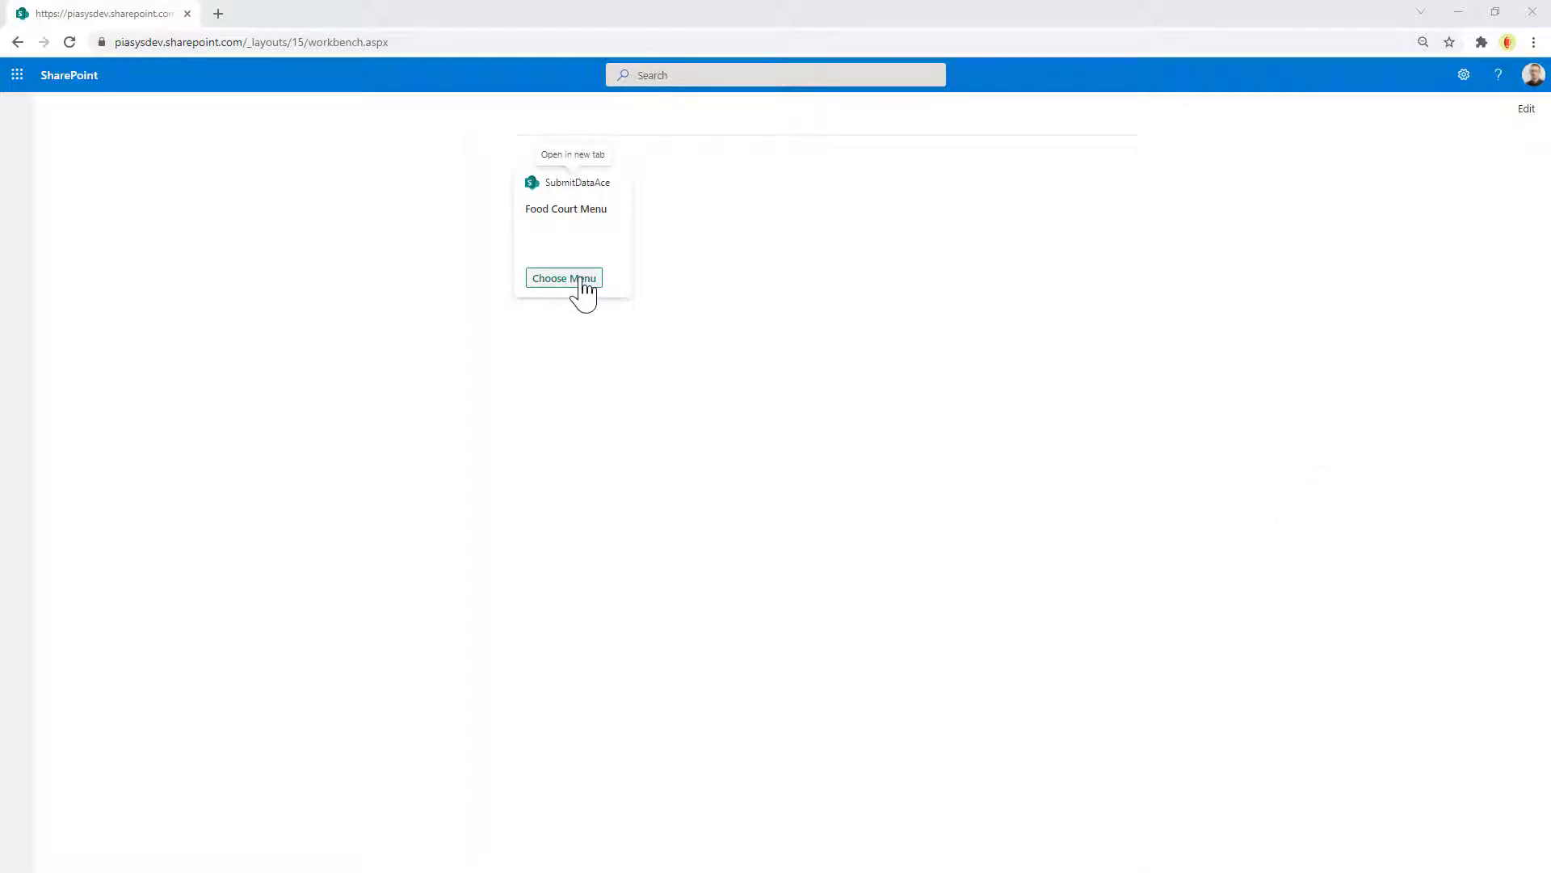
Step: Open the Food Court Menu form via Choose Menu and select Meat, Apple Pie and Beer
{"action": "left_click", "coordinate": [564, 278]}
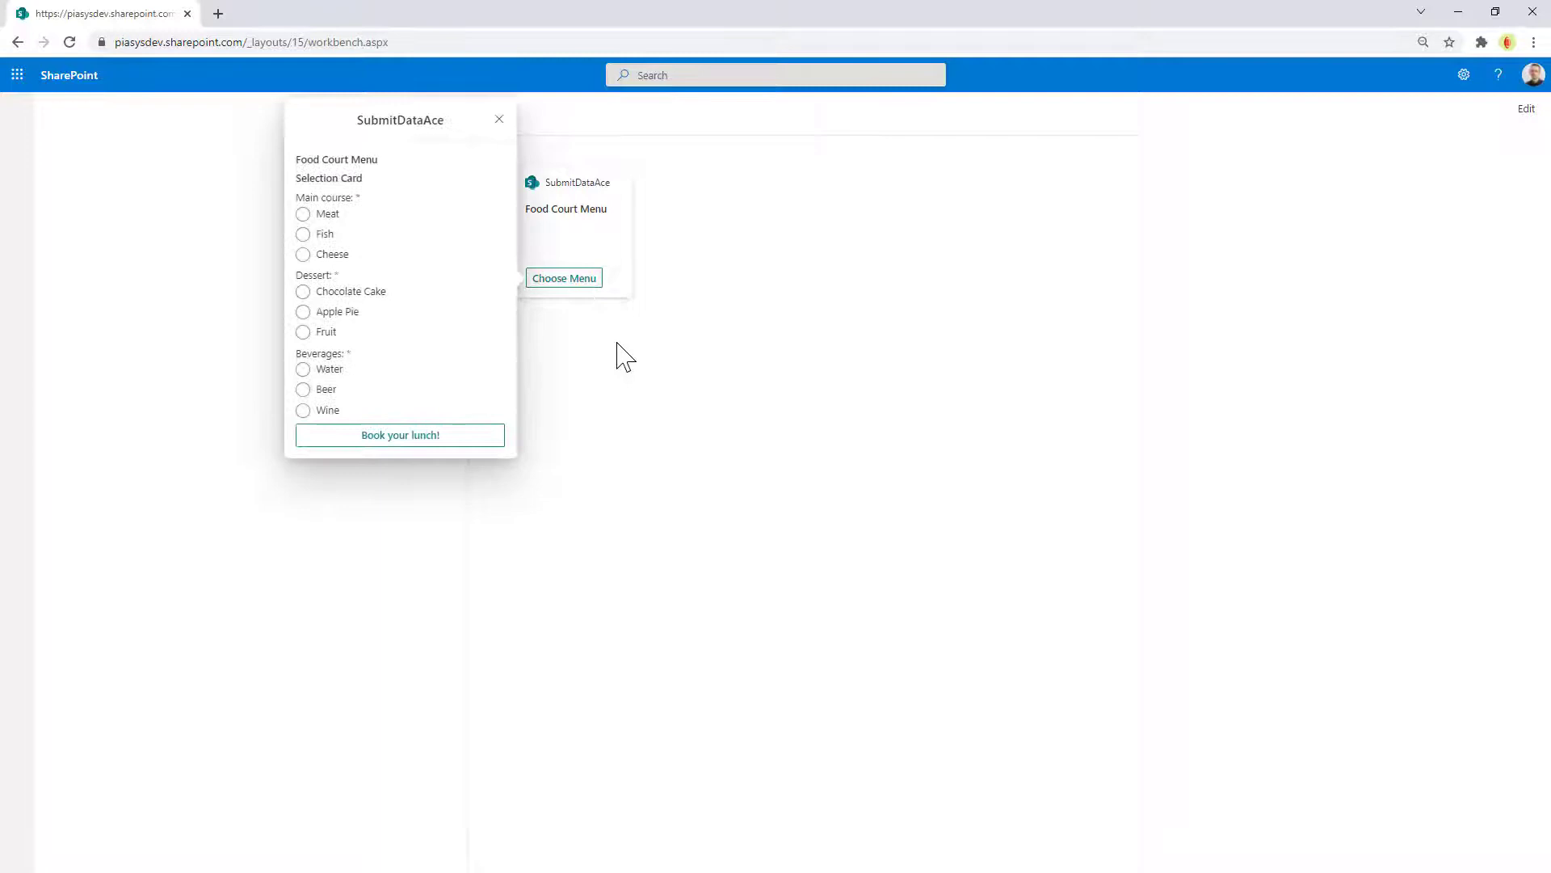
{"action": "mouse_move", "coordinate": [310, 308]}
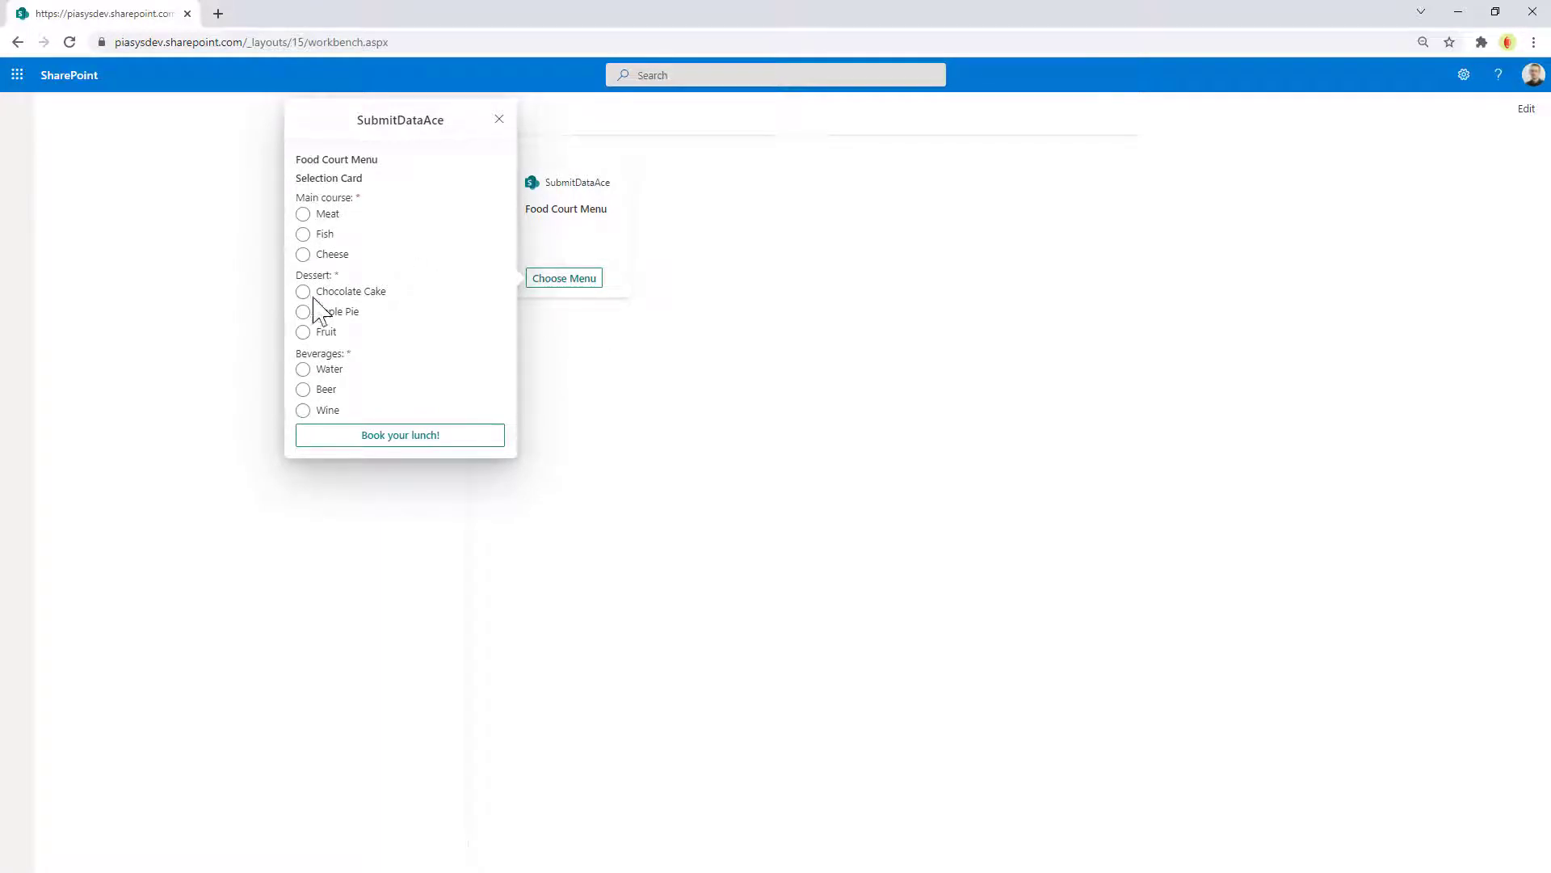
{"action": "left_click", "coordinate": [302, 389]}
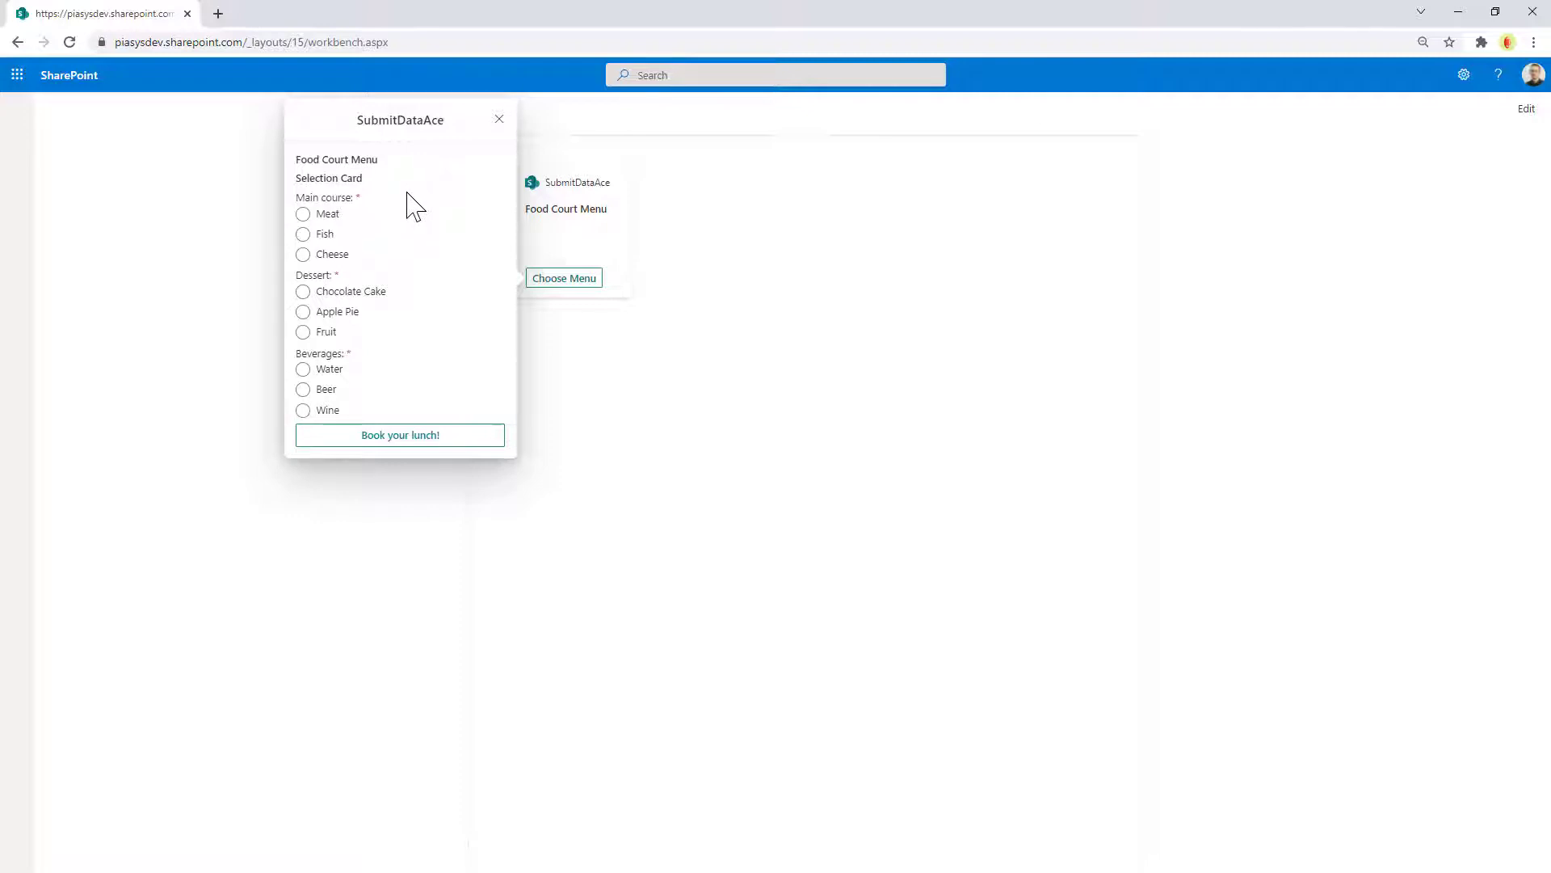
{"action": "left_click", "coordinate": [303, 234]}
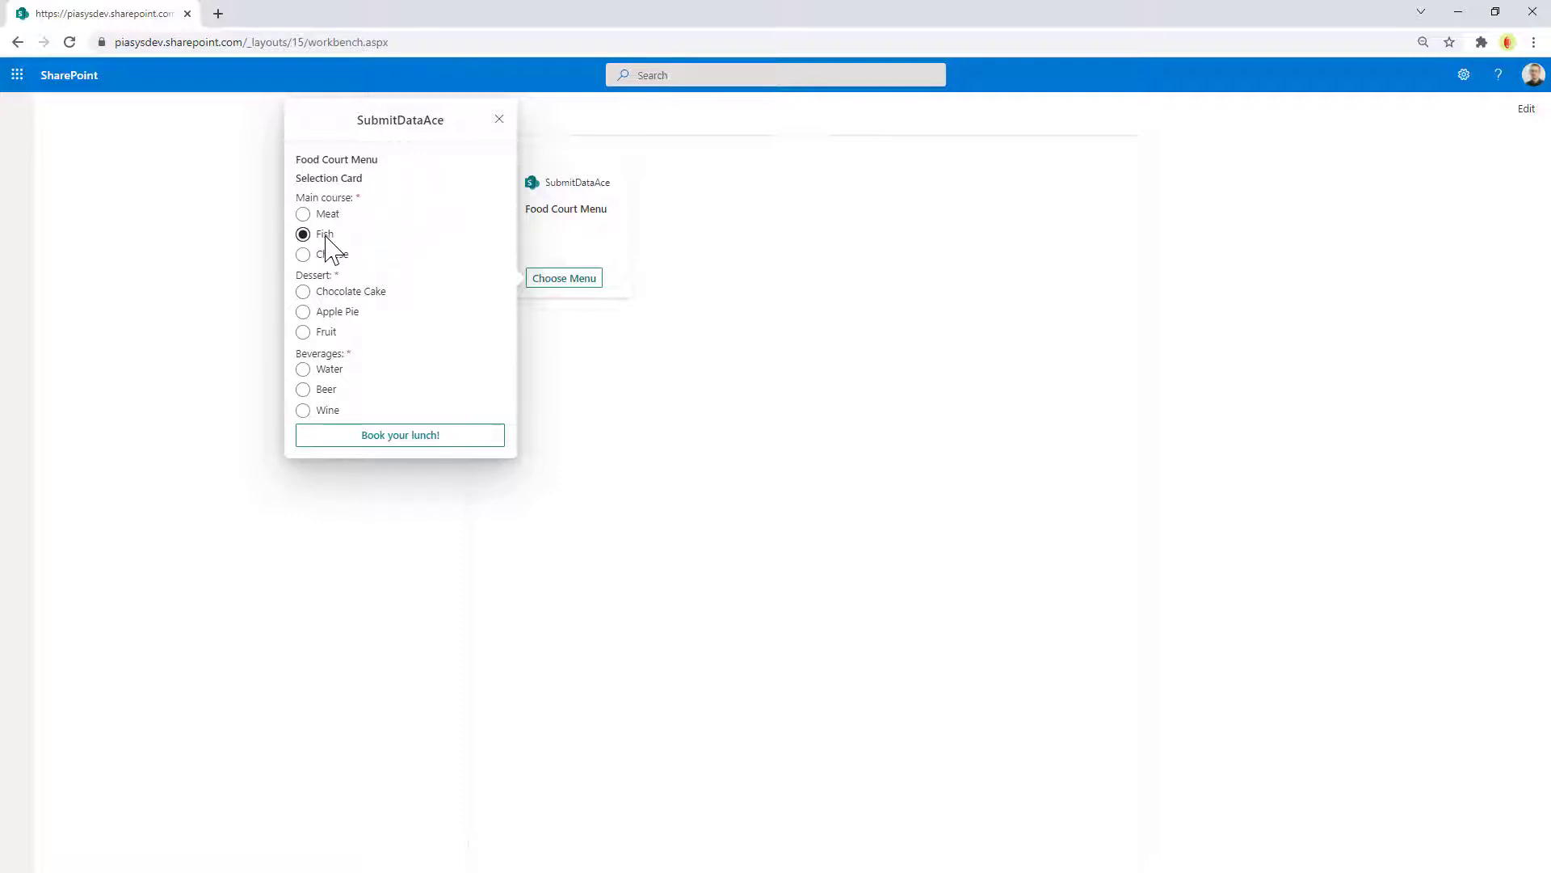
{"action": "left_click", "coordinate": [303, 214]}
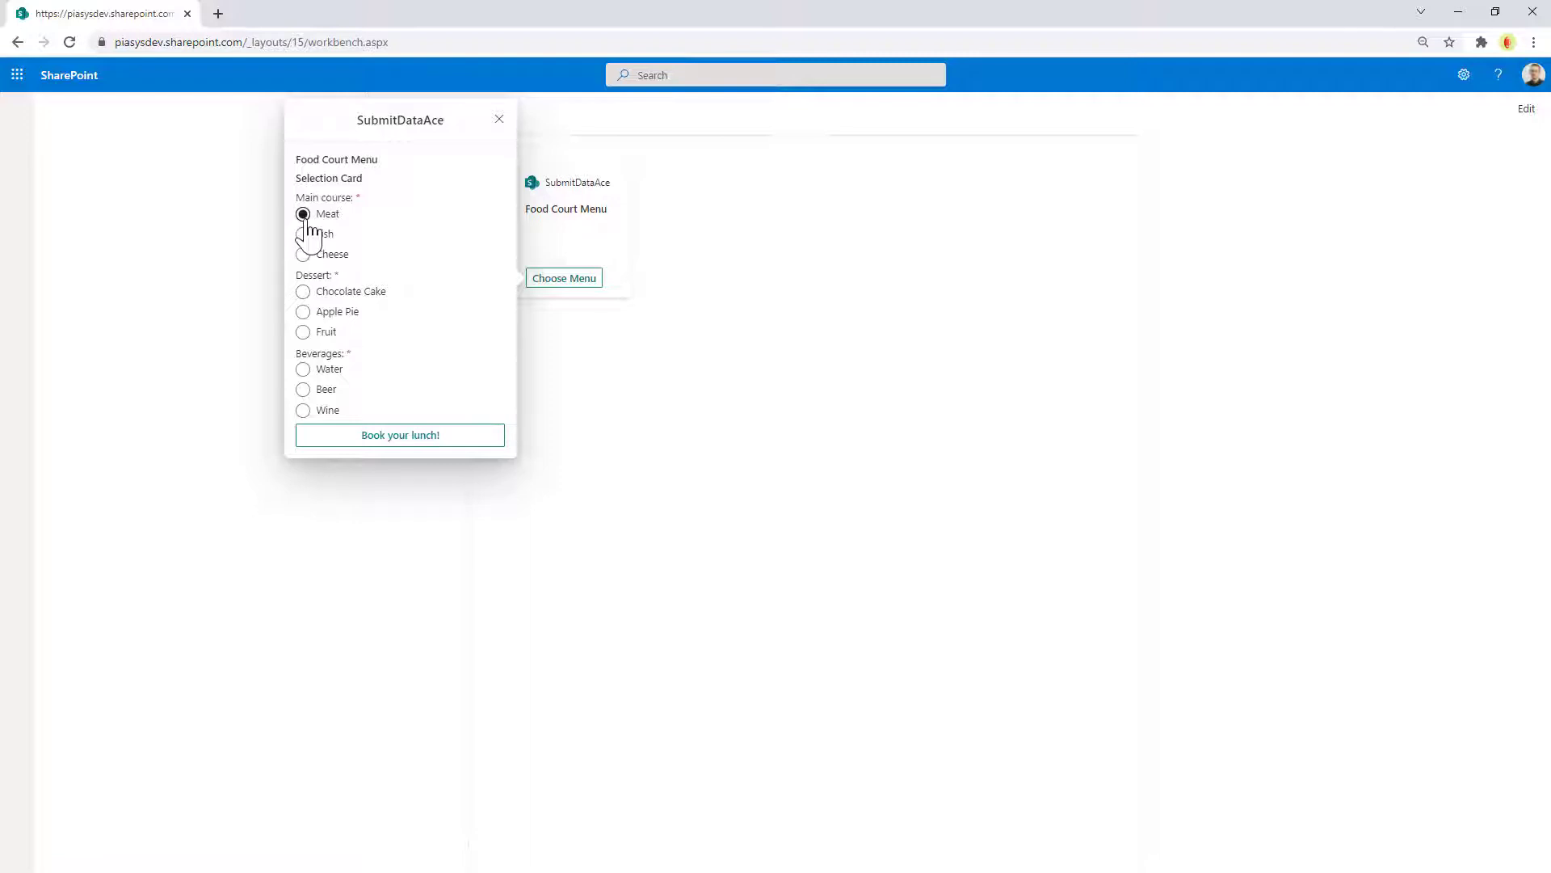
{"action": "left_click", "coordinate": [303, 311]}
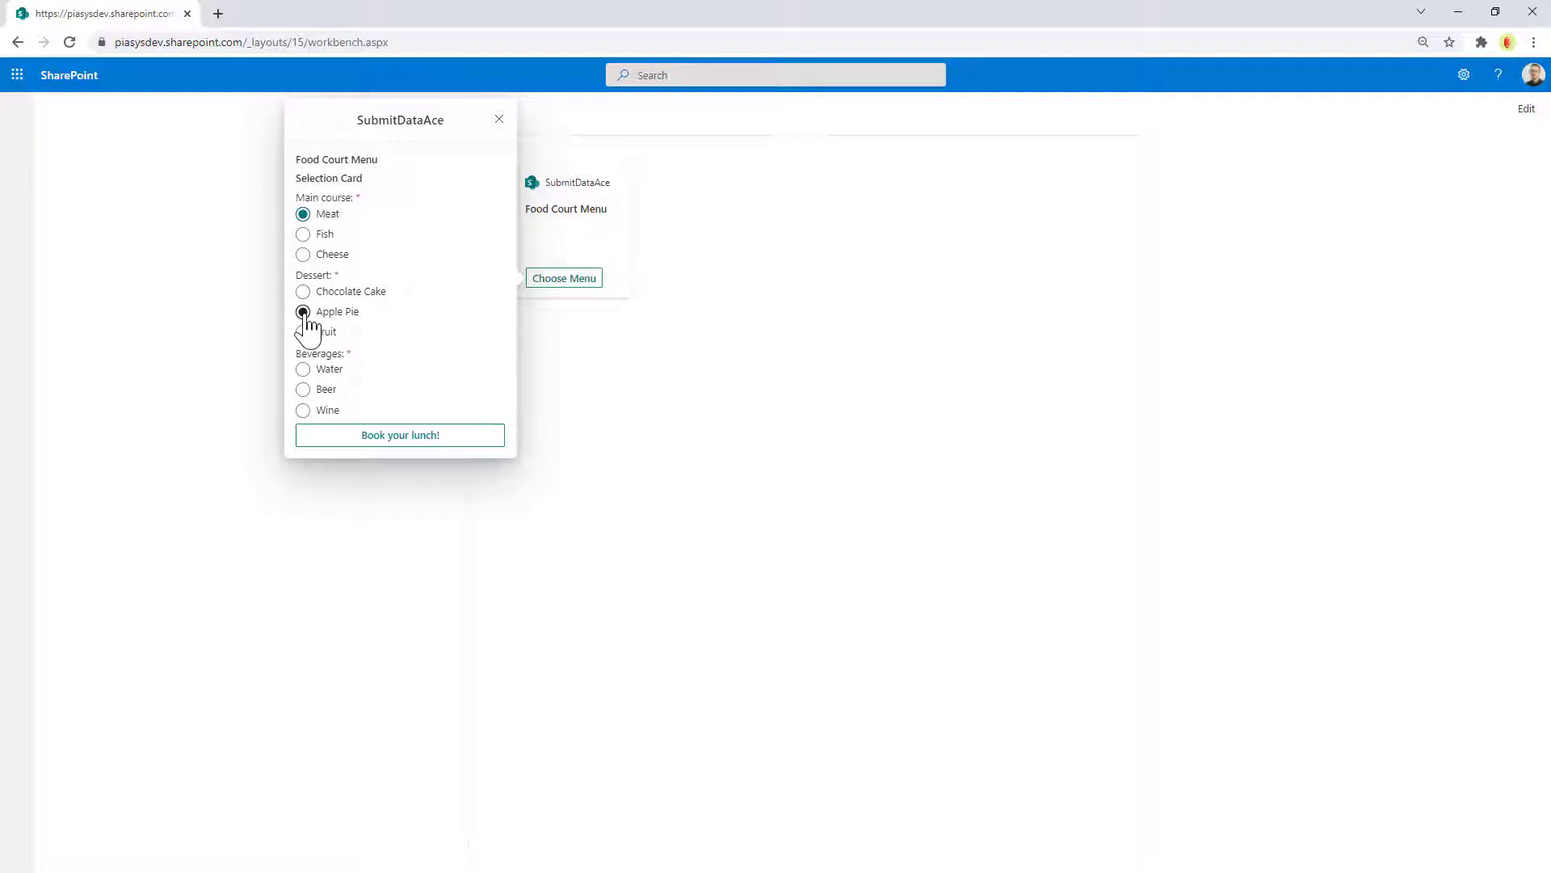
{"action": "left_click", "coordinate": [302, 311]}
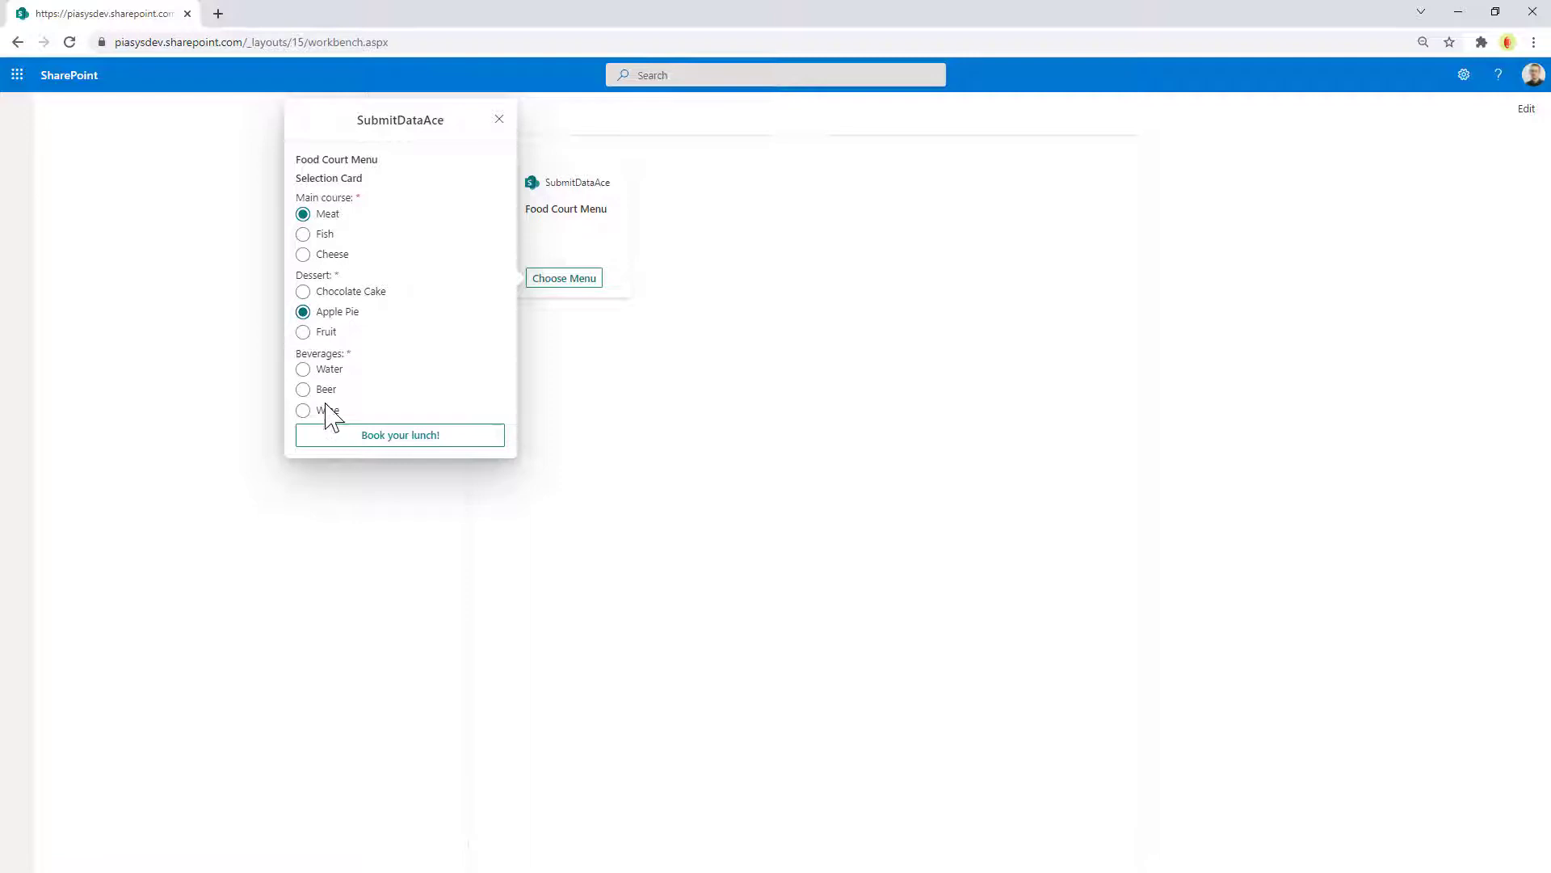
{"action": "left_click", "coordinate": [302, 388]}
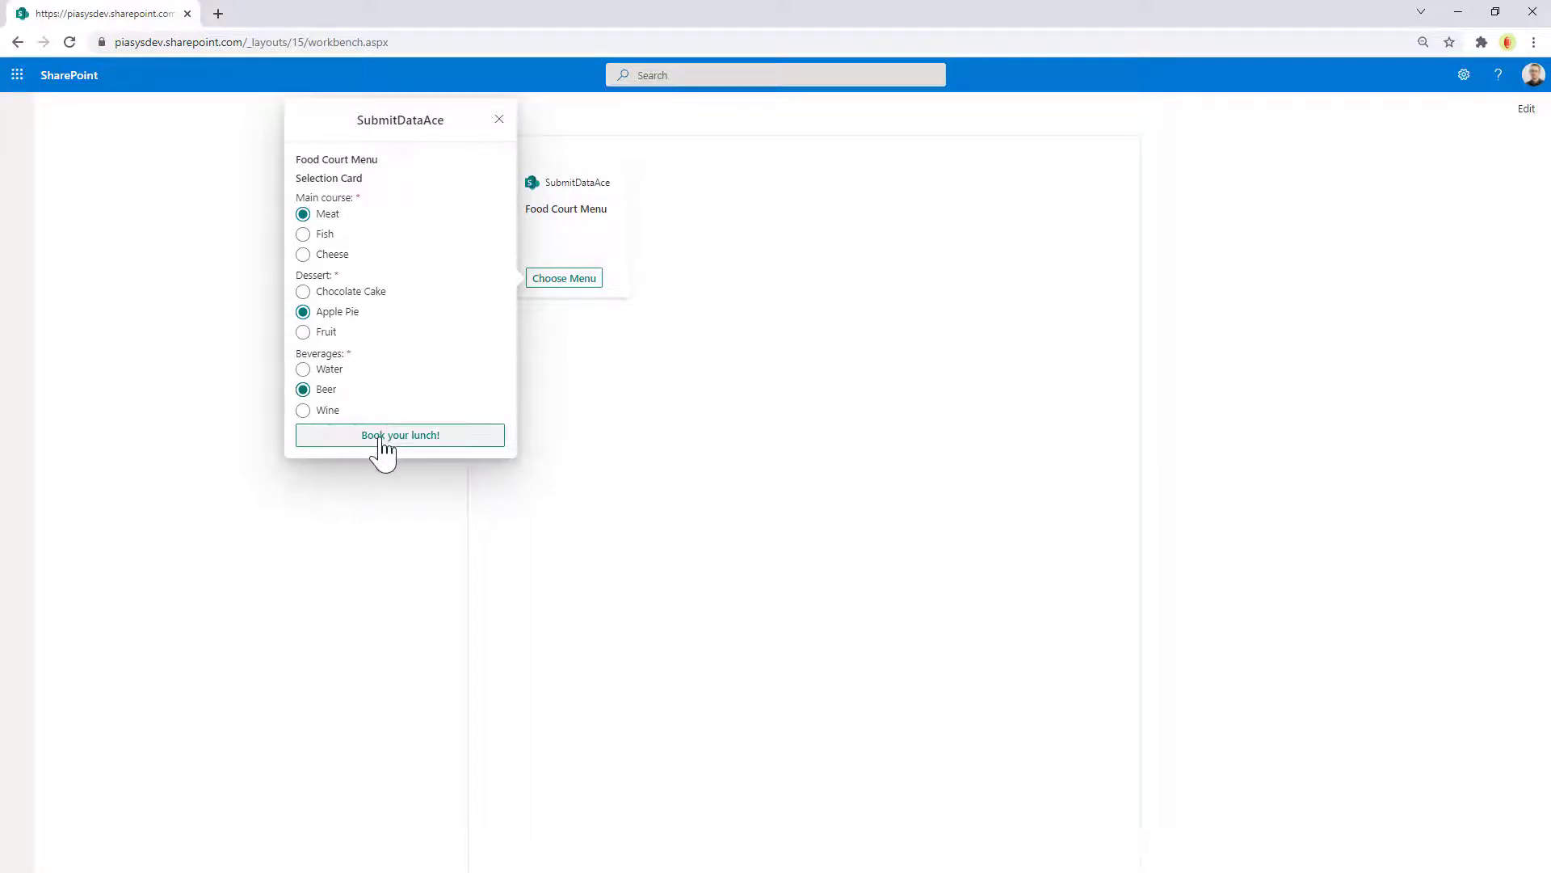
Step: Submit 'Book your lunch!' so the confirmation lists meat, apple-pie and beer
{"action": "left_click", "coordinate": [400, 435]}
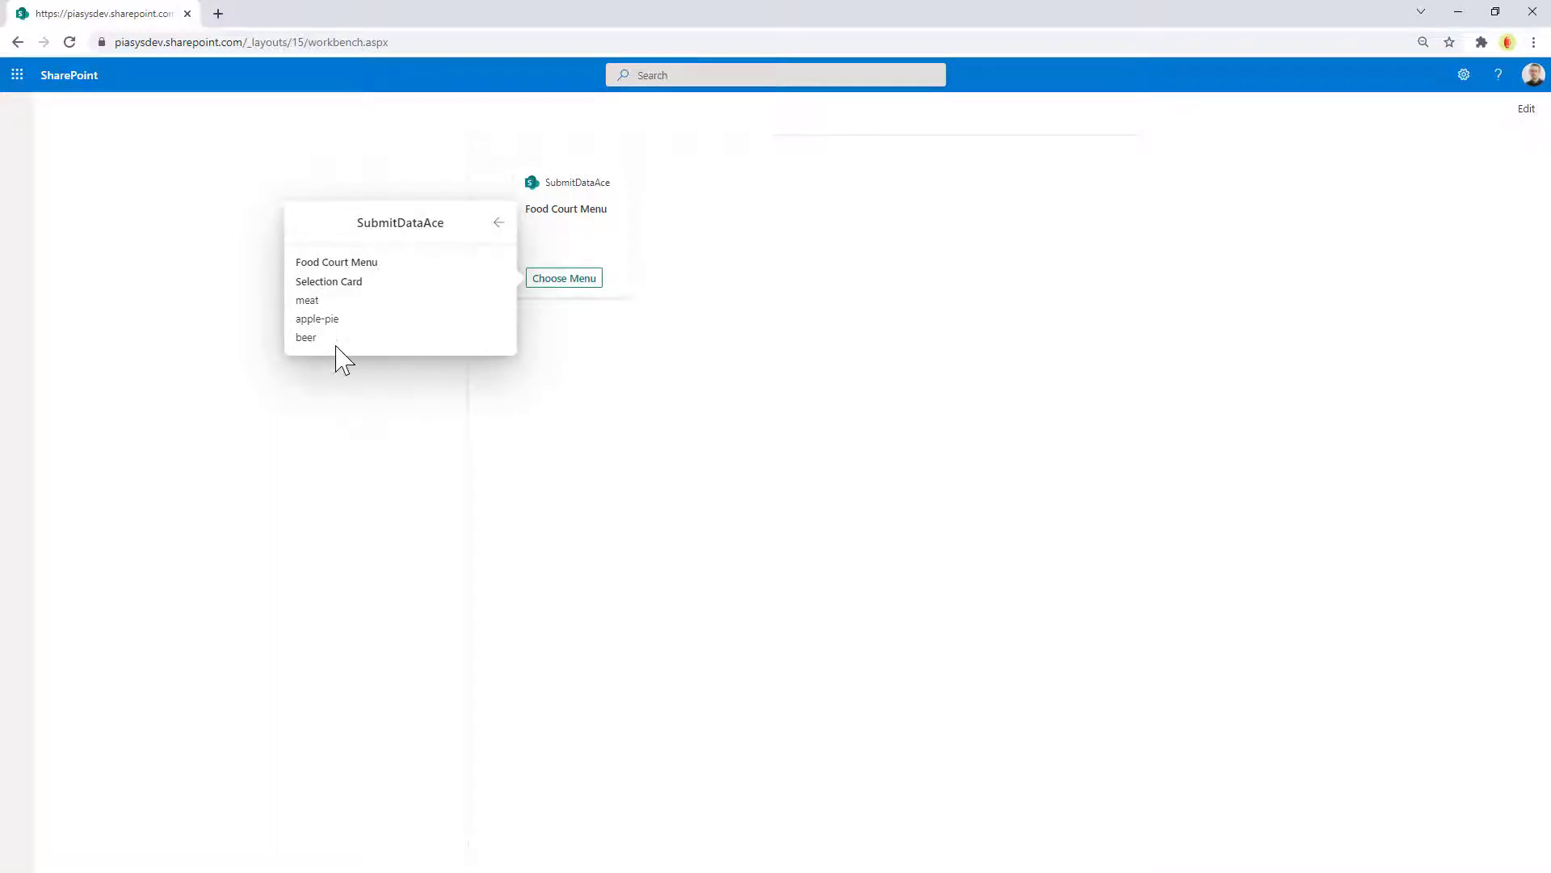
{"action": "mouse_move", "coordinate": [370, 321]}
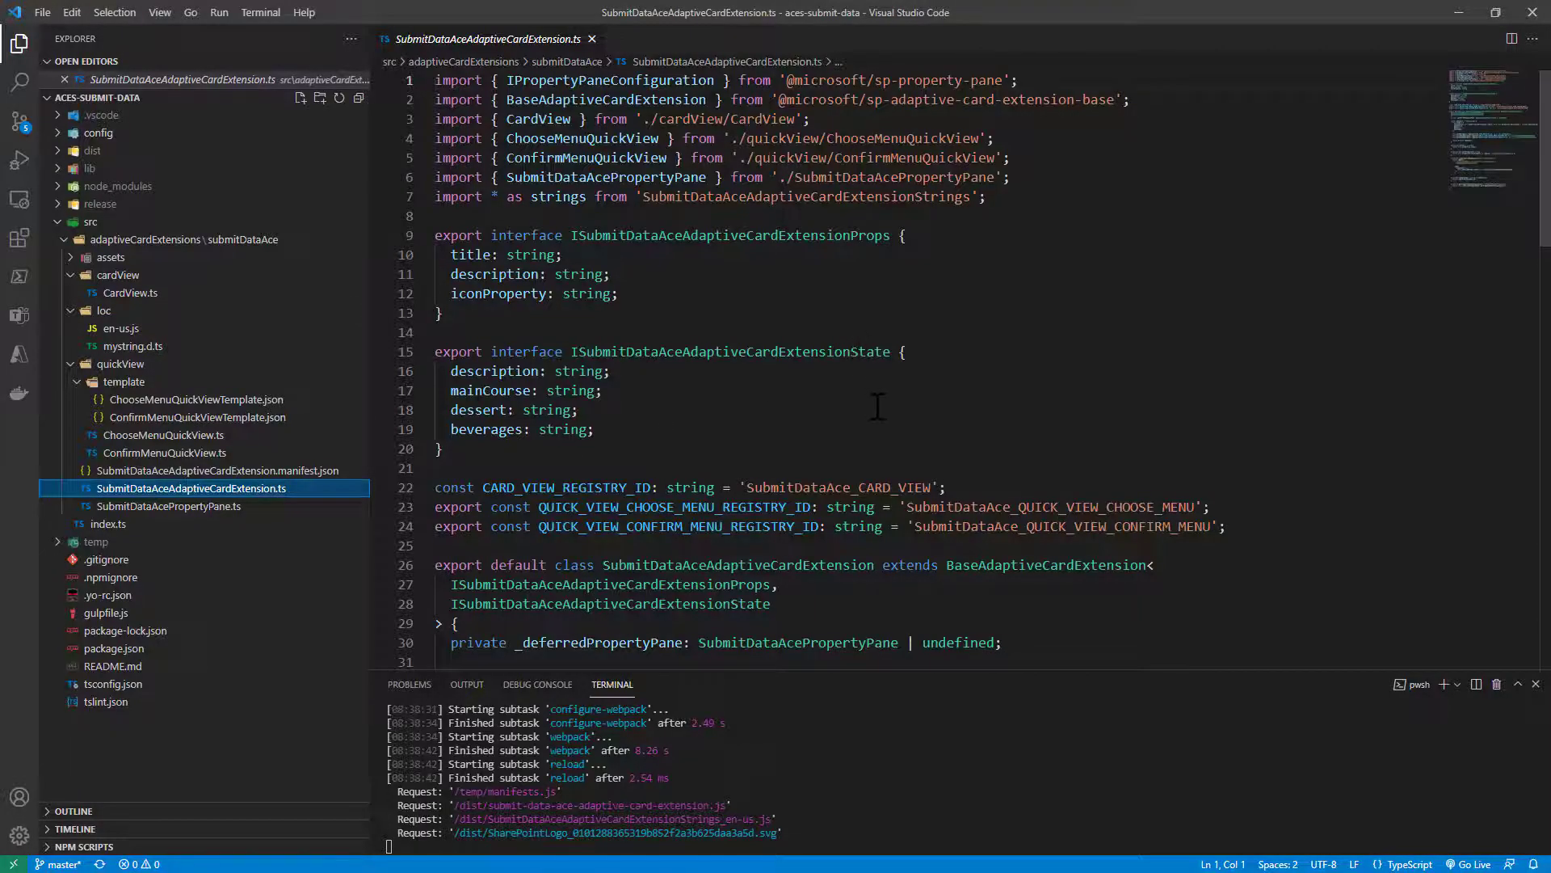
{"action": "scroll", "scroll_direction": "down", "scroll_amount": 3}
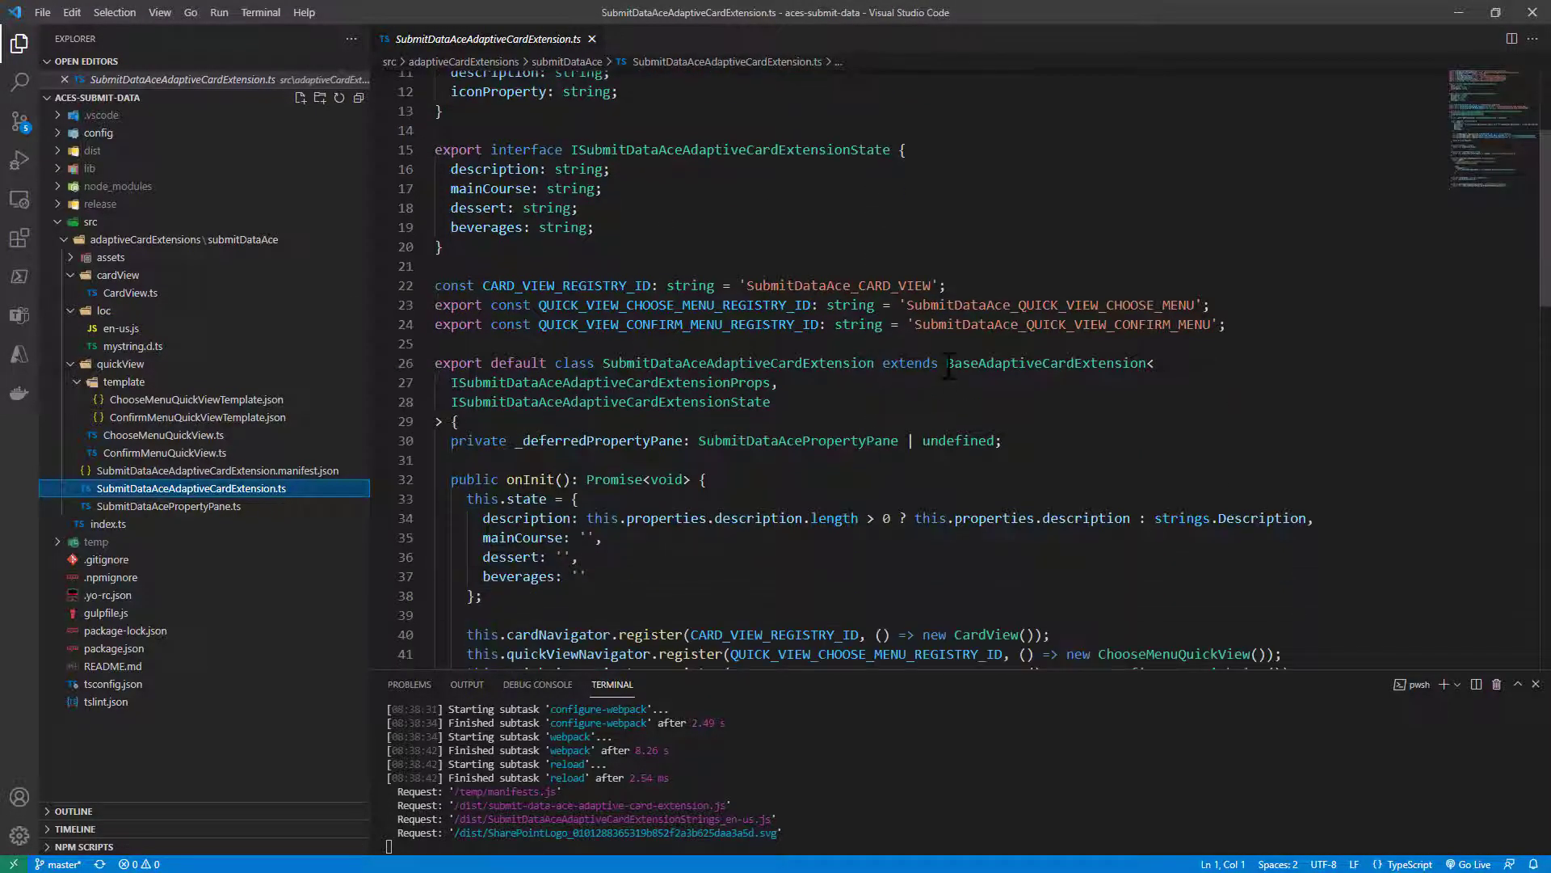
{"action": "double_click", "coordinate": [1045, 363]}
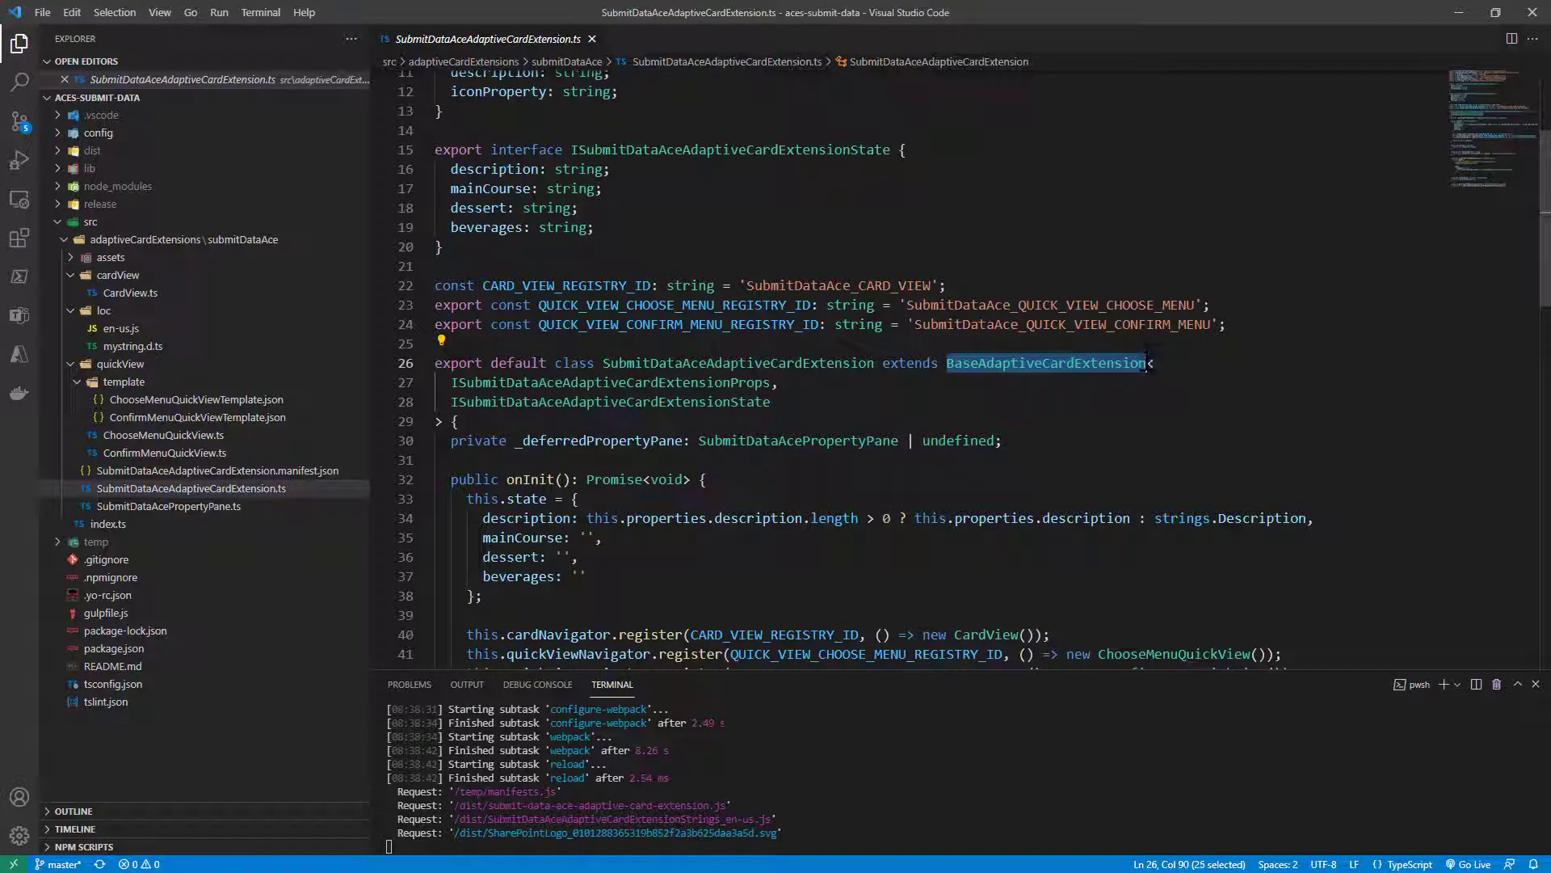
{"action": "scroll", "scroll_direction": "down", "scroll_amount": 3}
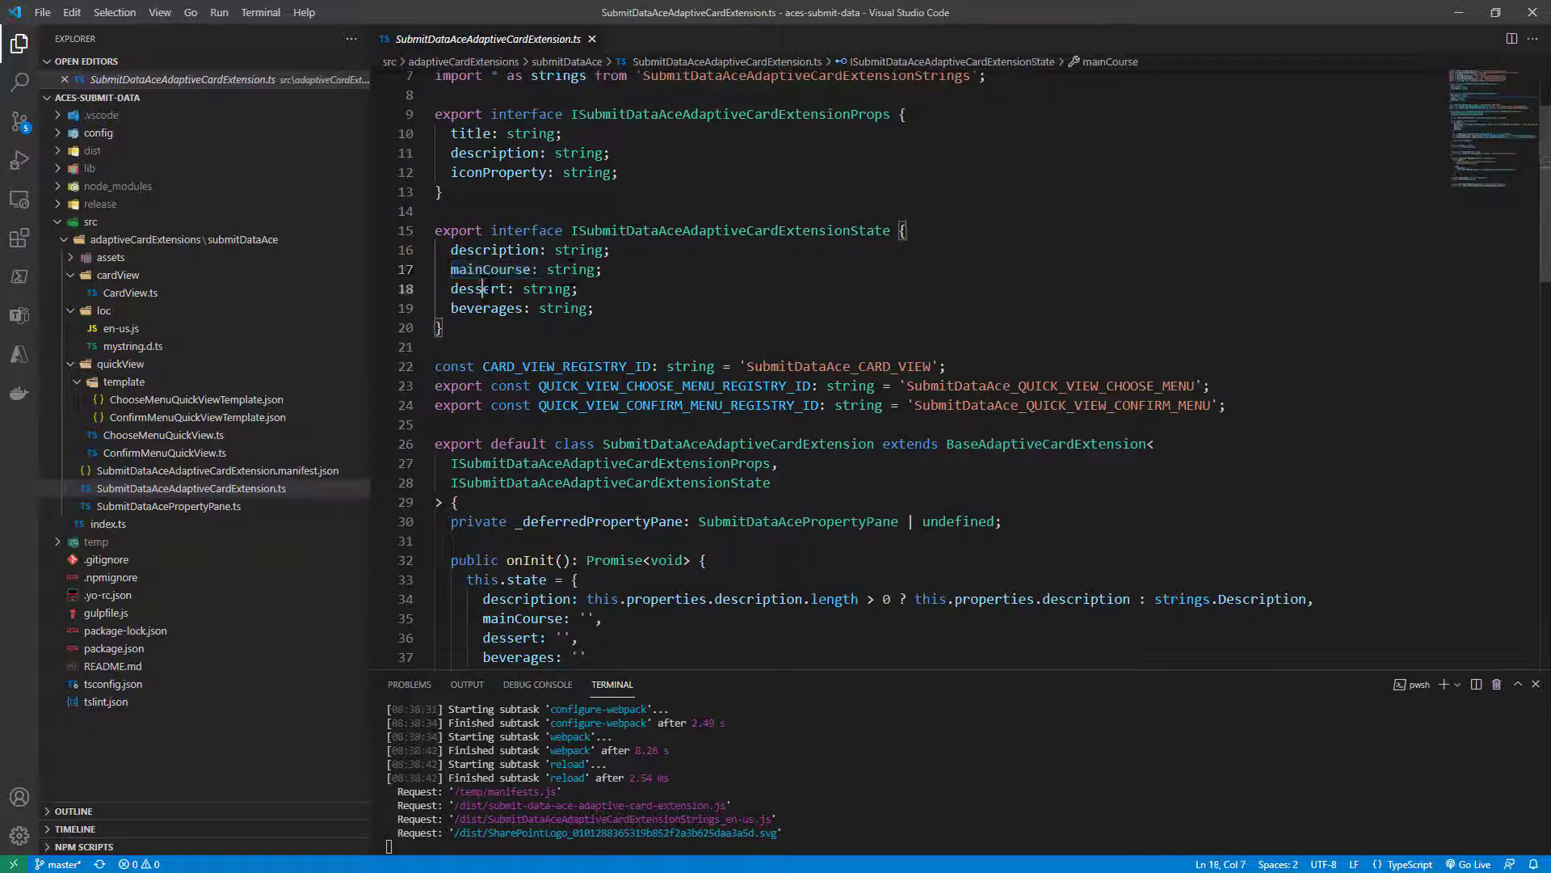
{"action": "left_click", "coordinate": [499, 308]}
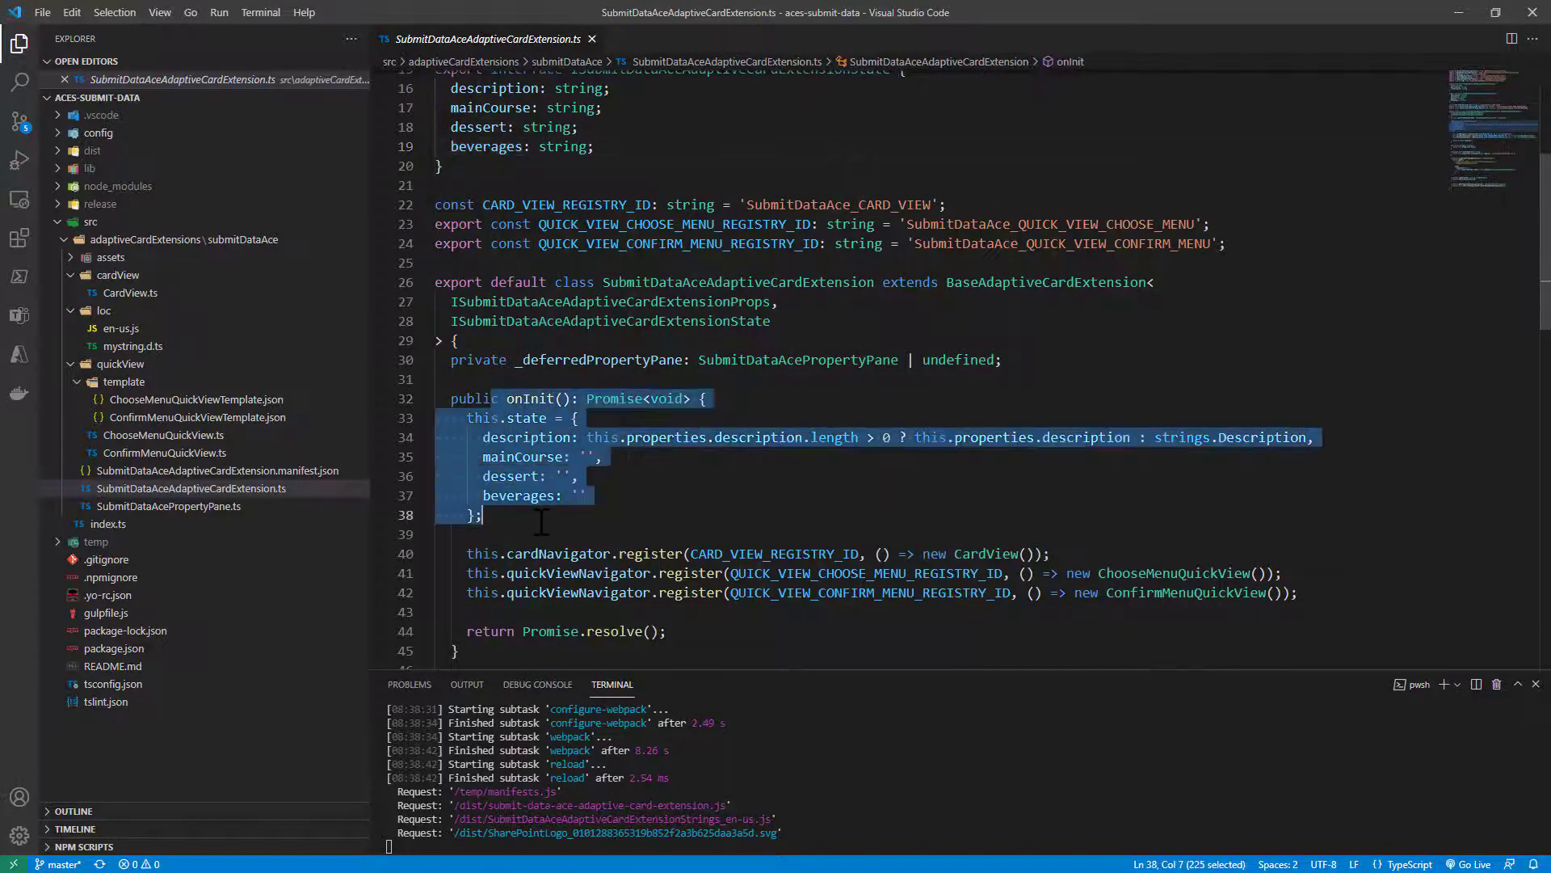
{"action": "scroll", "scroll_direction": "down", "scroll_amount": 3}
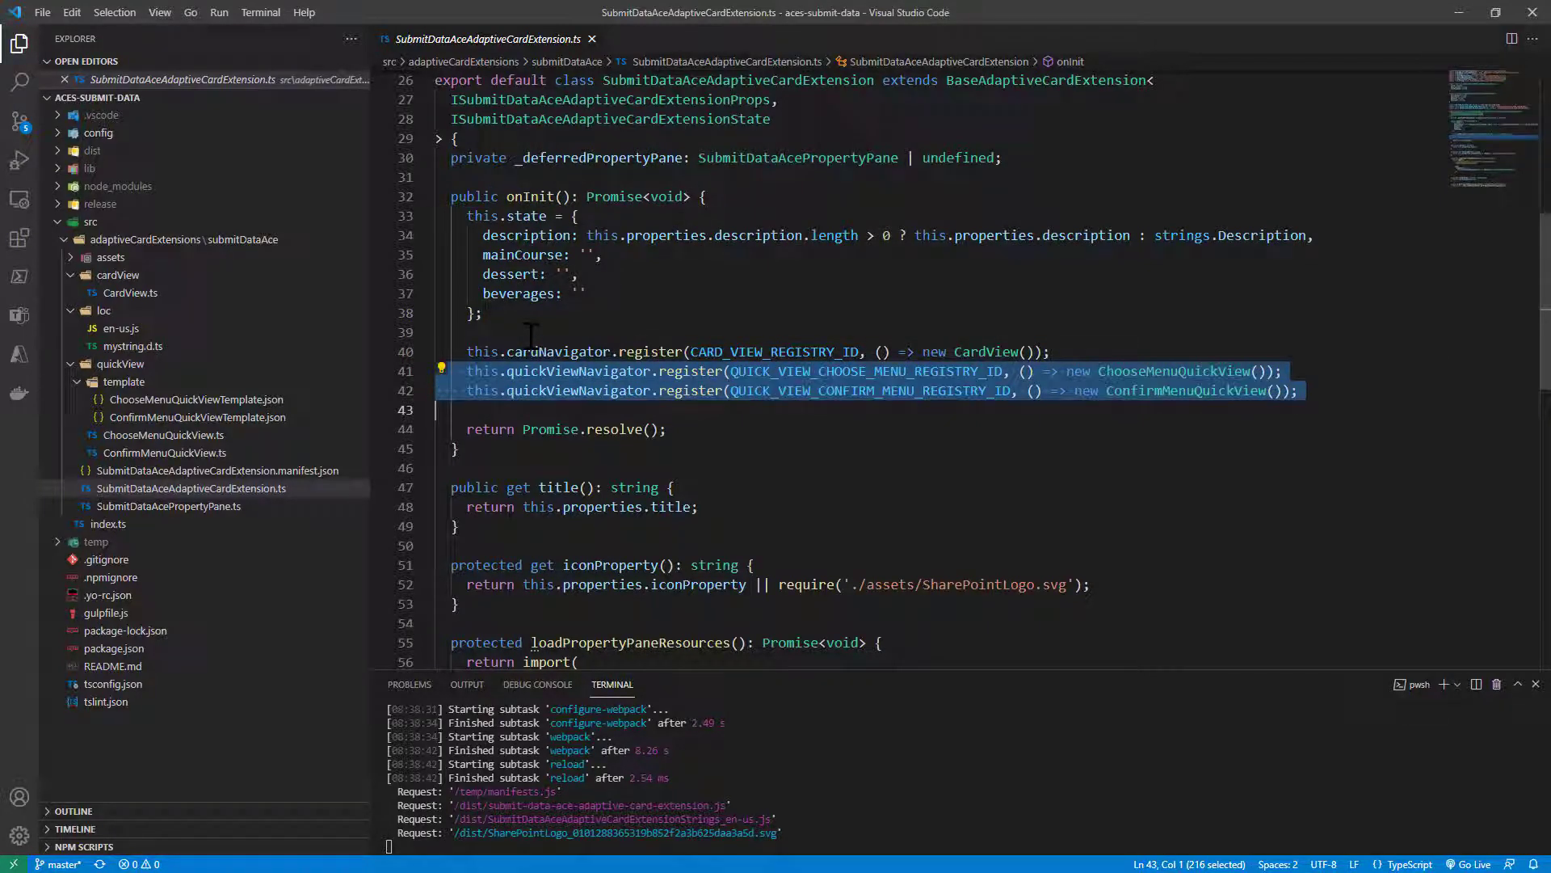
{"action": "mouse_move", "coordinate": [384, 415]}
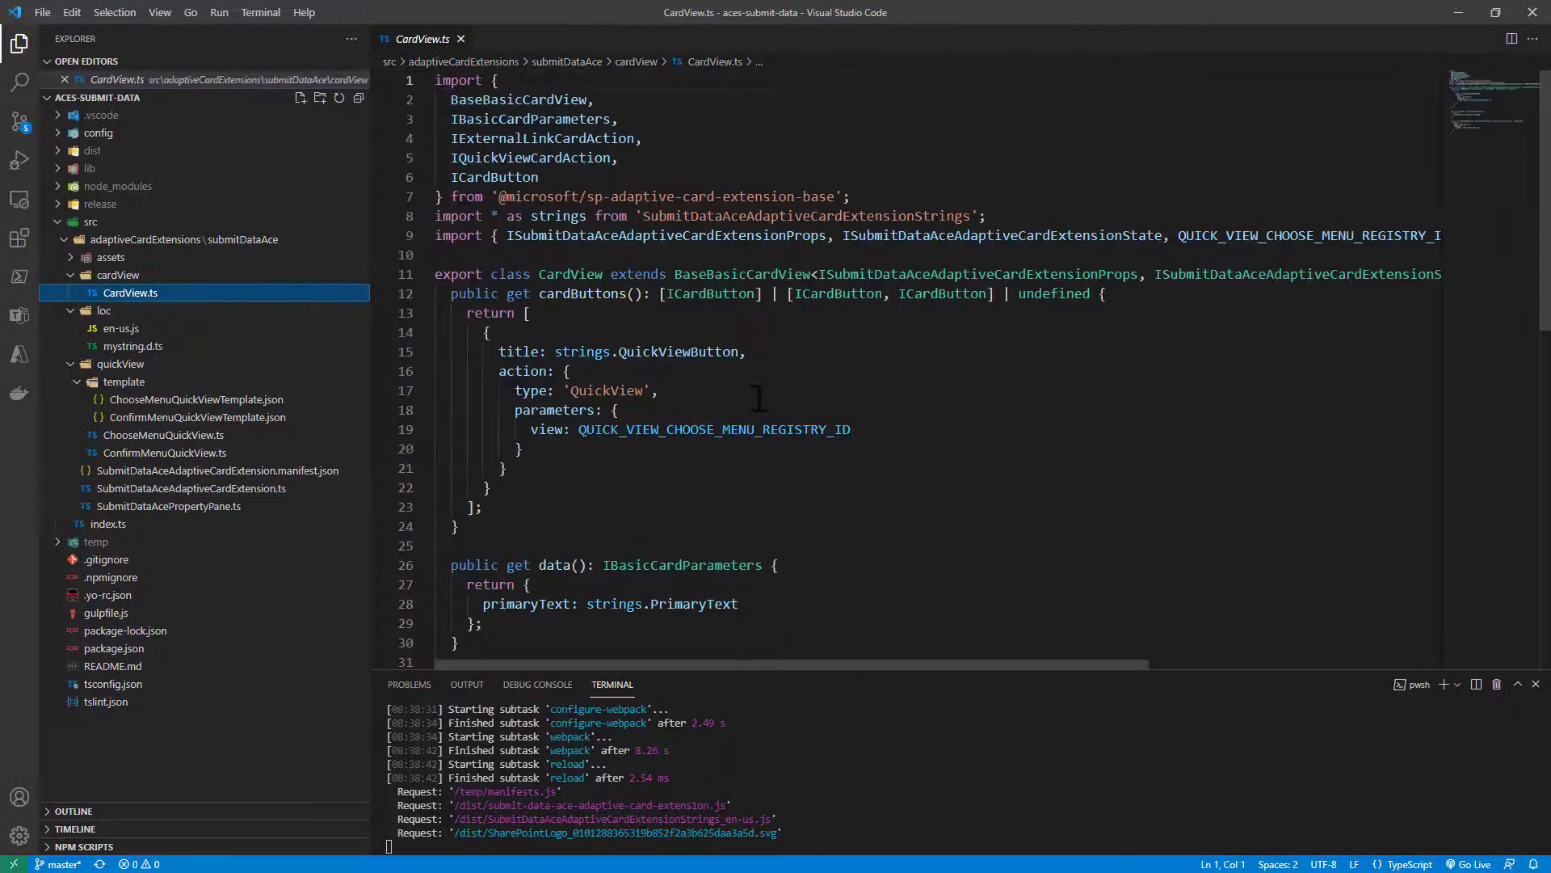
Step: Highlight the QuickView action parameters in CardView.ts, then open ChooseMenuQuickView.ts
{"action": "left_click_drag", "start_coordinate": [570, 390], "coordinate": [508, 468]}
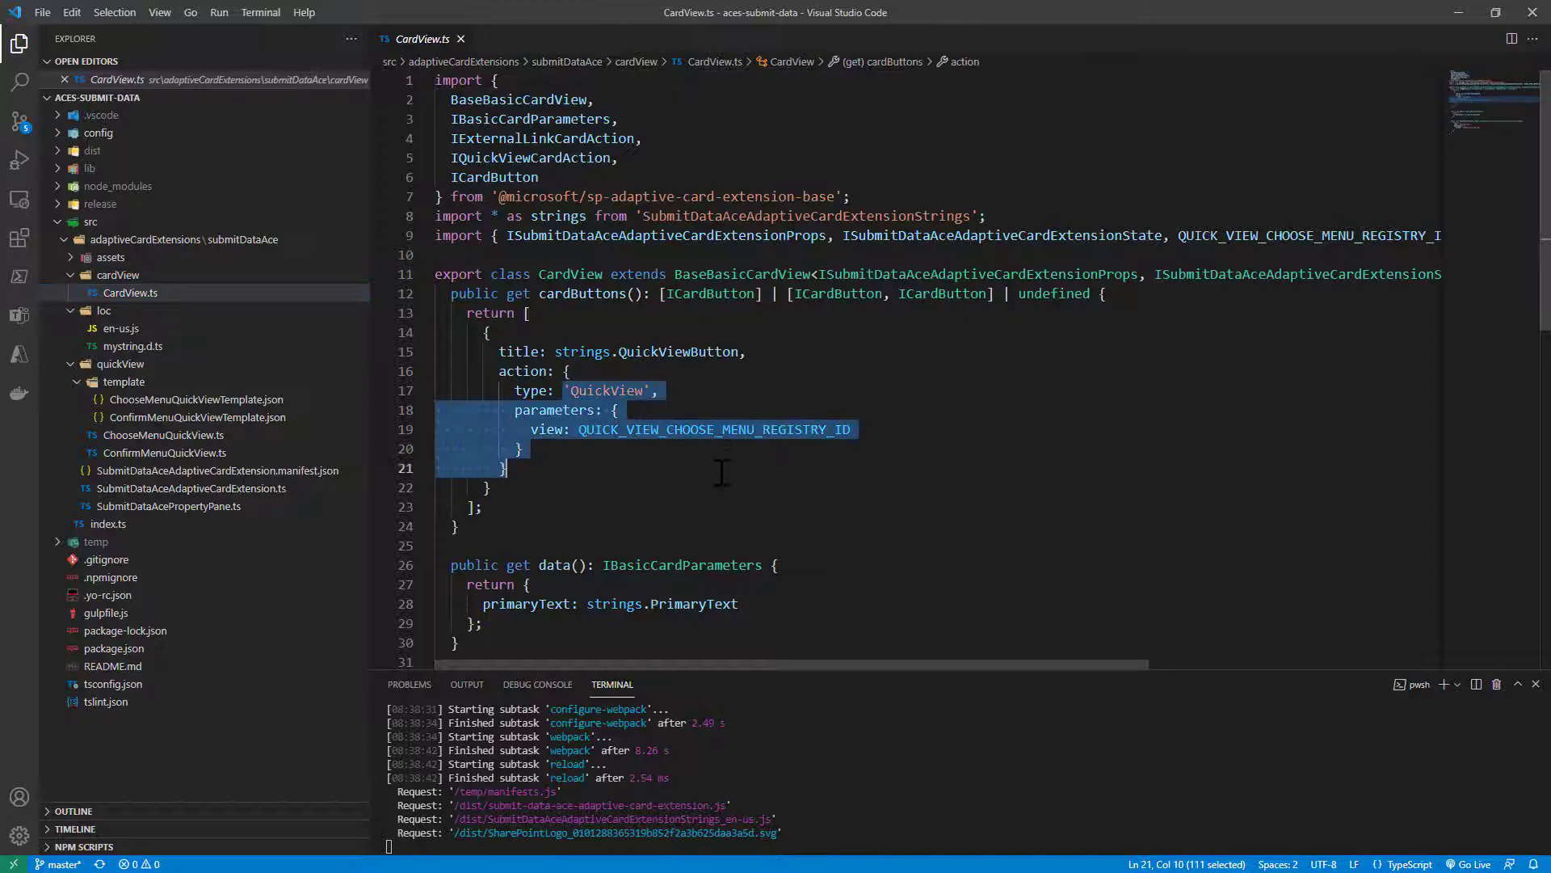
{"action": "mouse_move", "coordinate": [234, 455]}
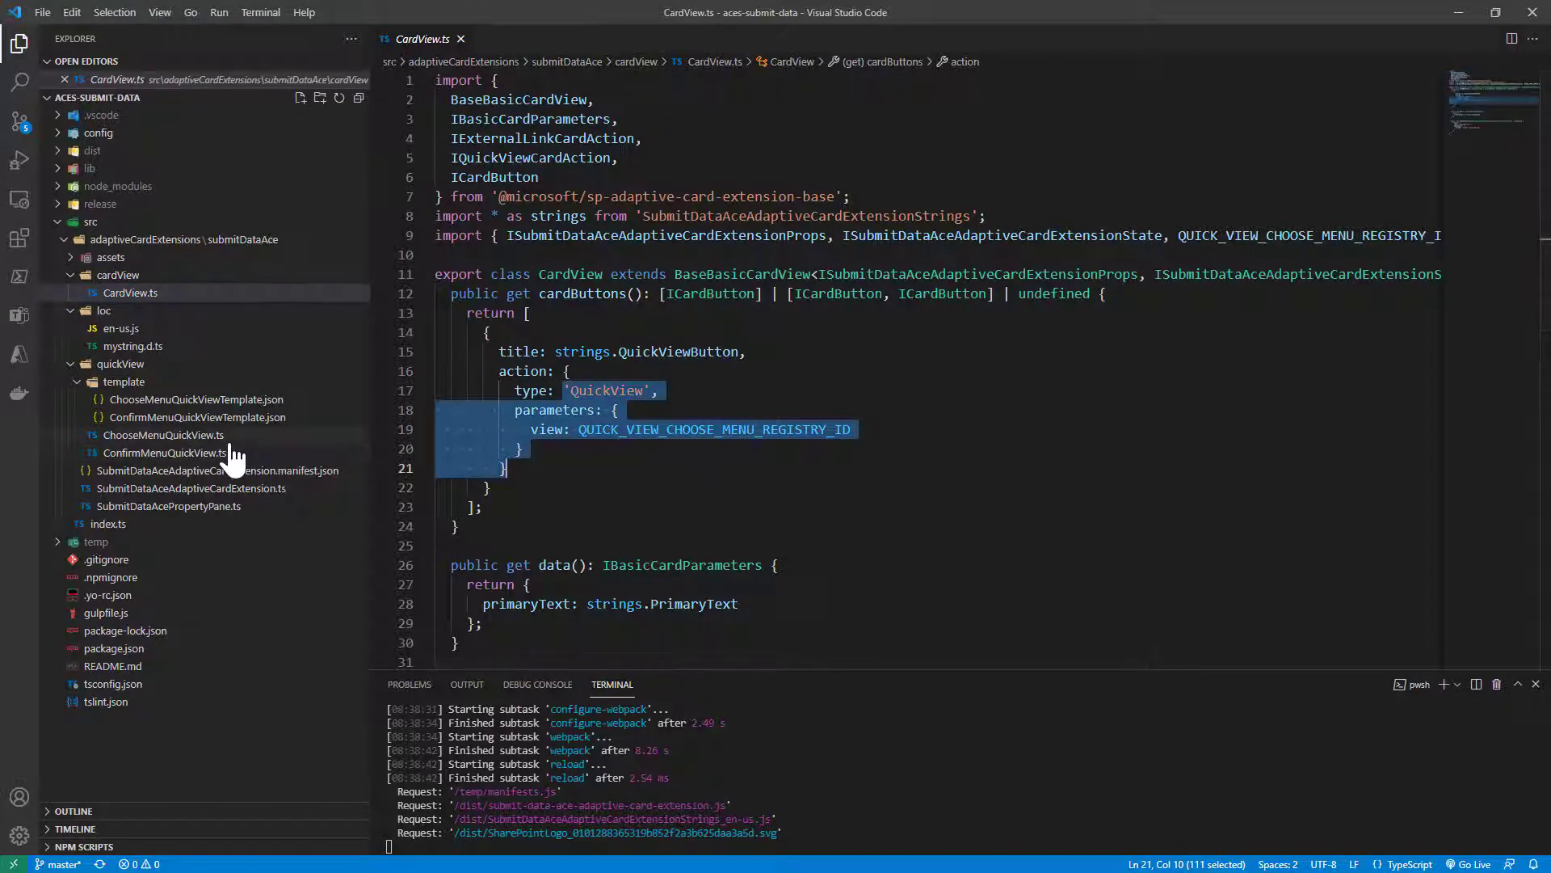
{"action": "left_click", "coordinate": [163, 435]}
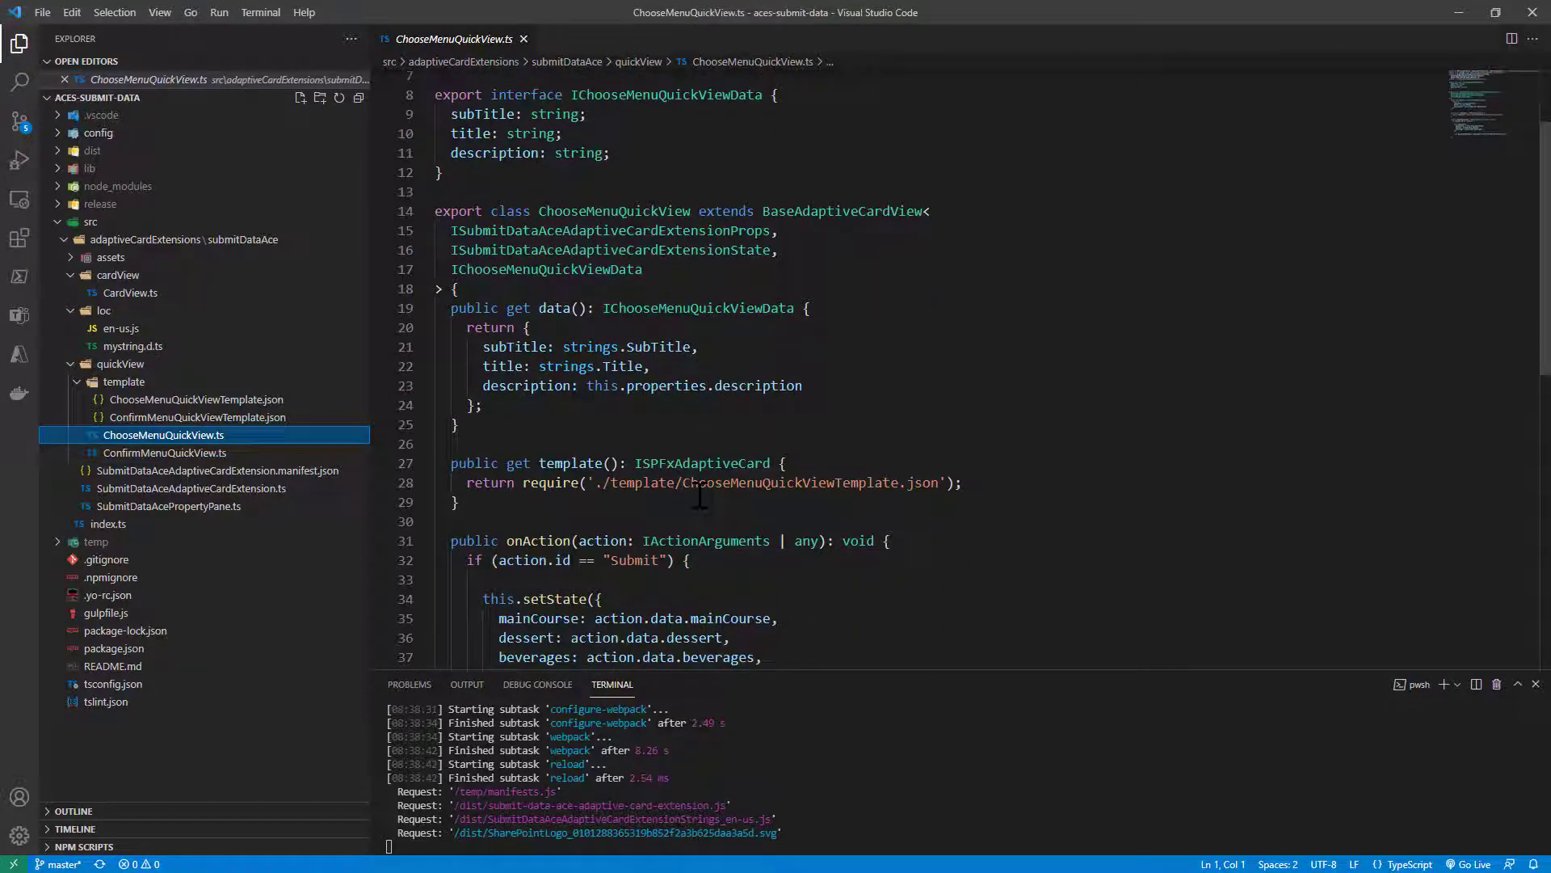
{"action": "left_click_drag", "start_coordinate": [681, 483], "coordinate": [942, 484]}
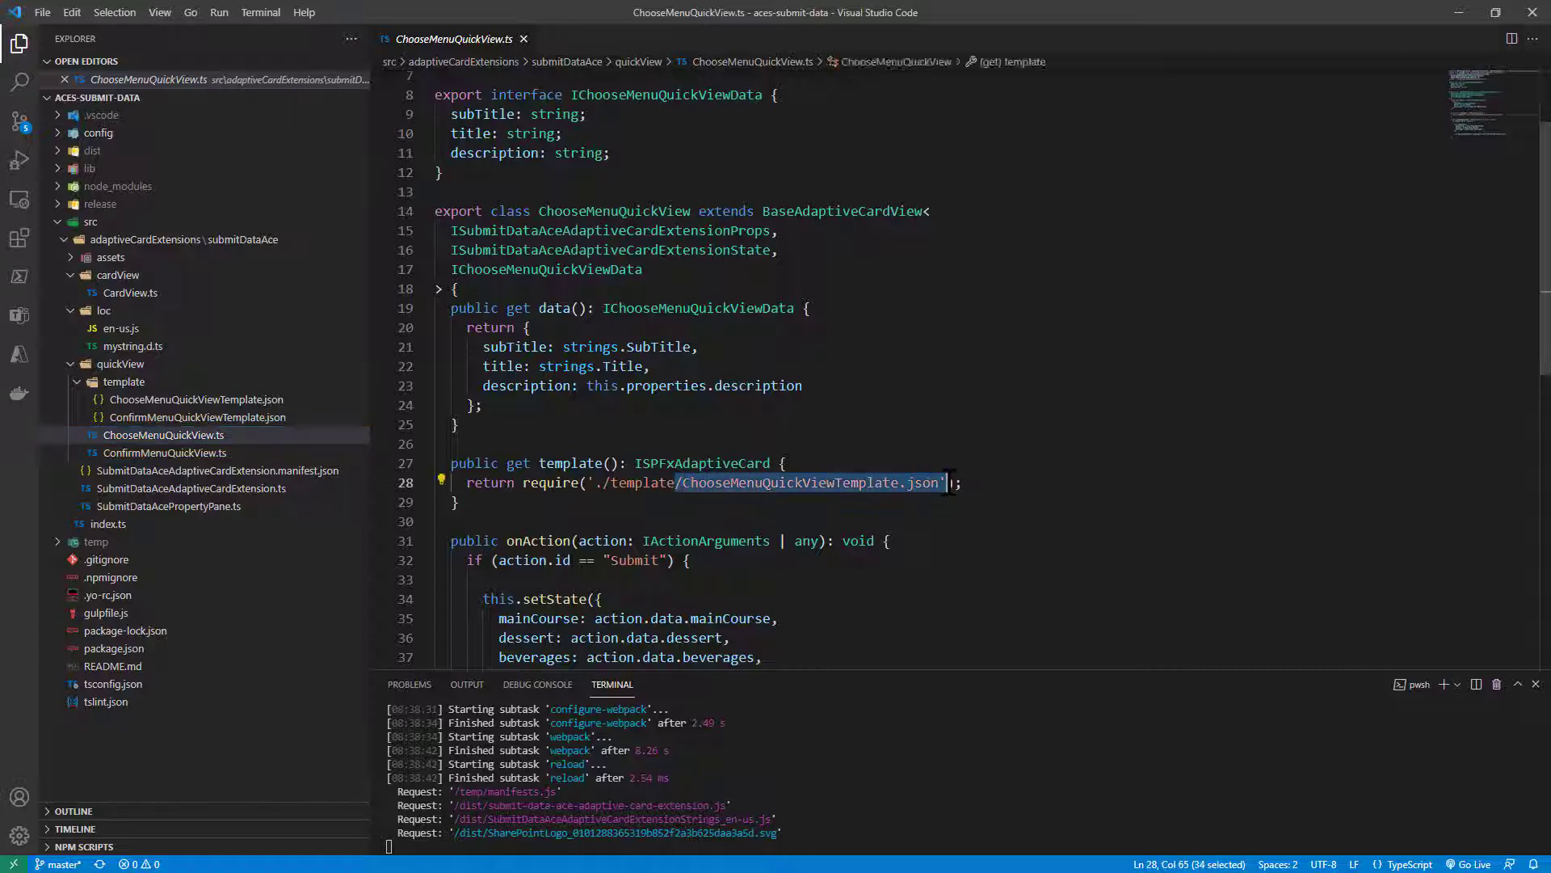
{"action": "left_click", "coordinate": [197, 399]}
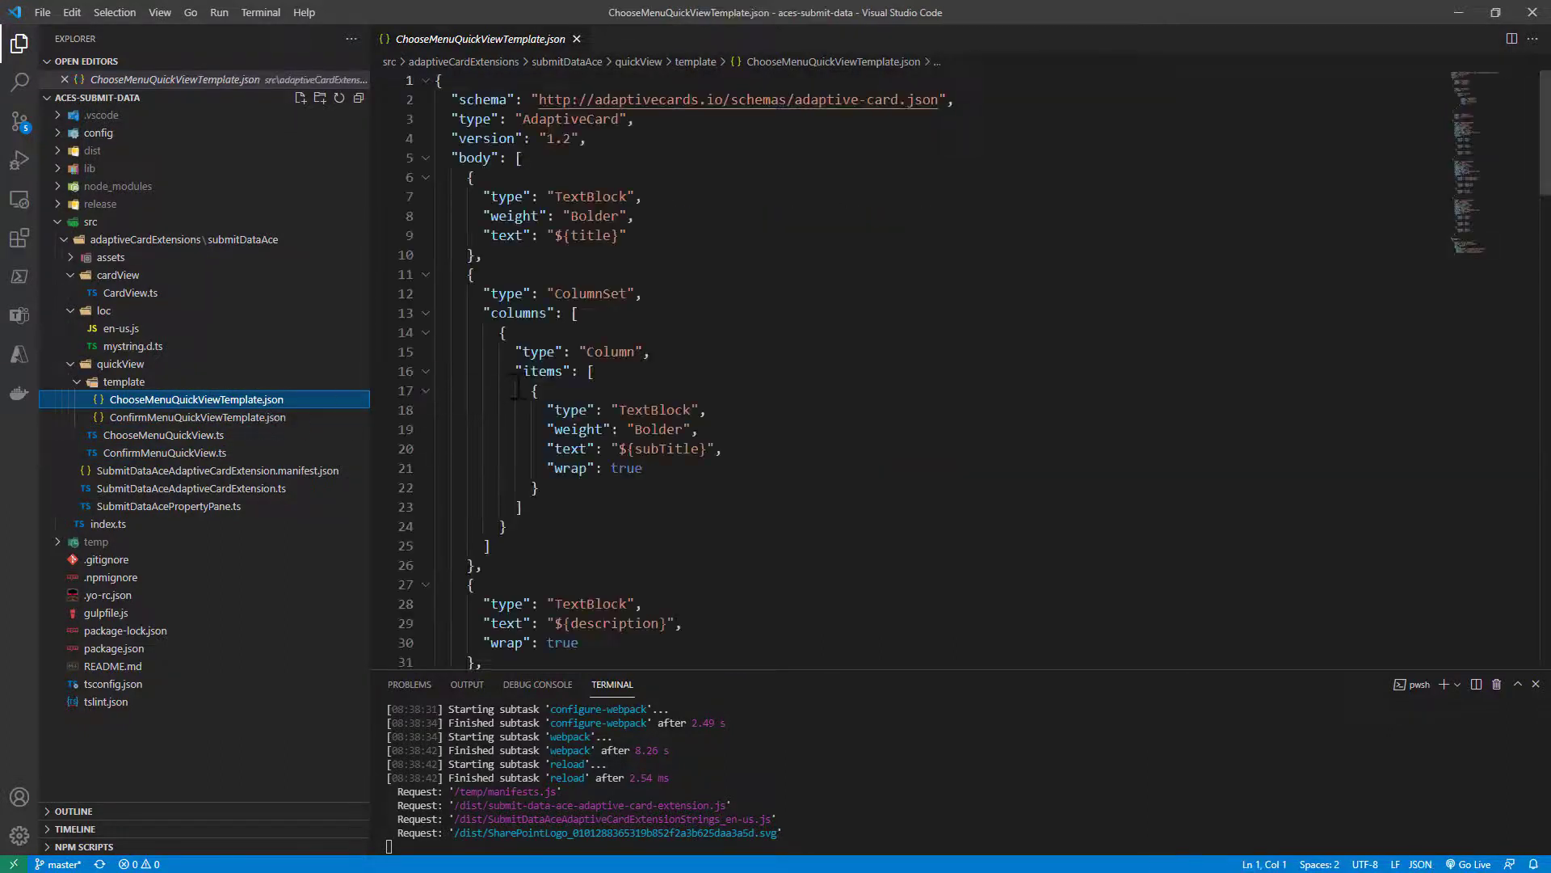
{"action": "scroll", "scroll_direction": "down", "scroll_amount": 3}
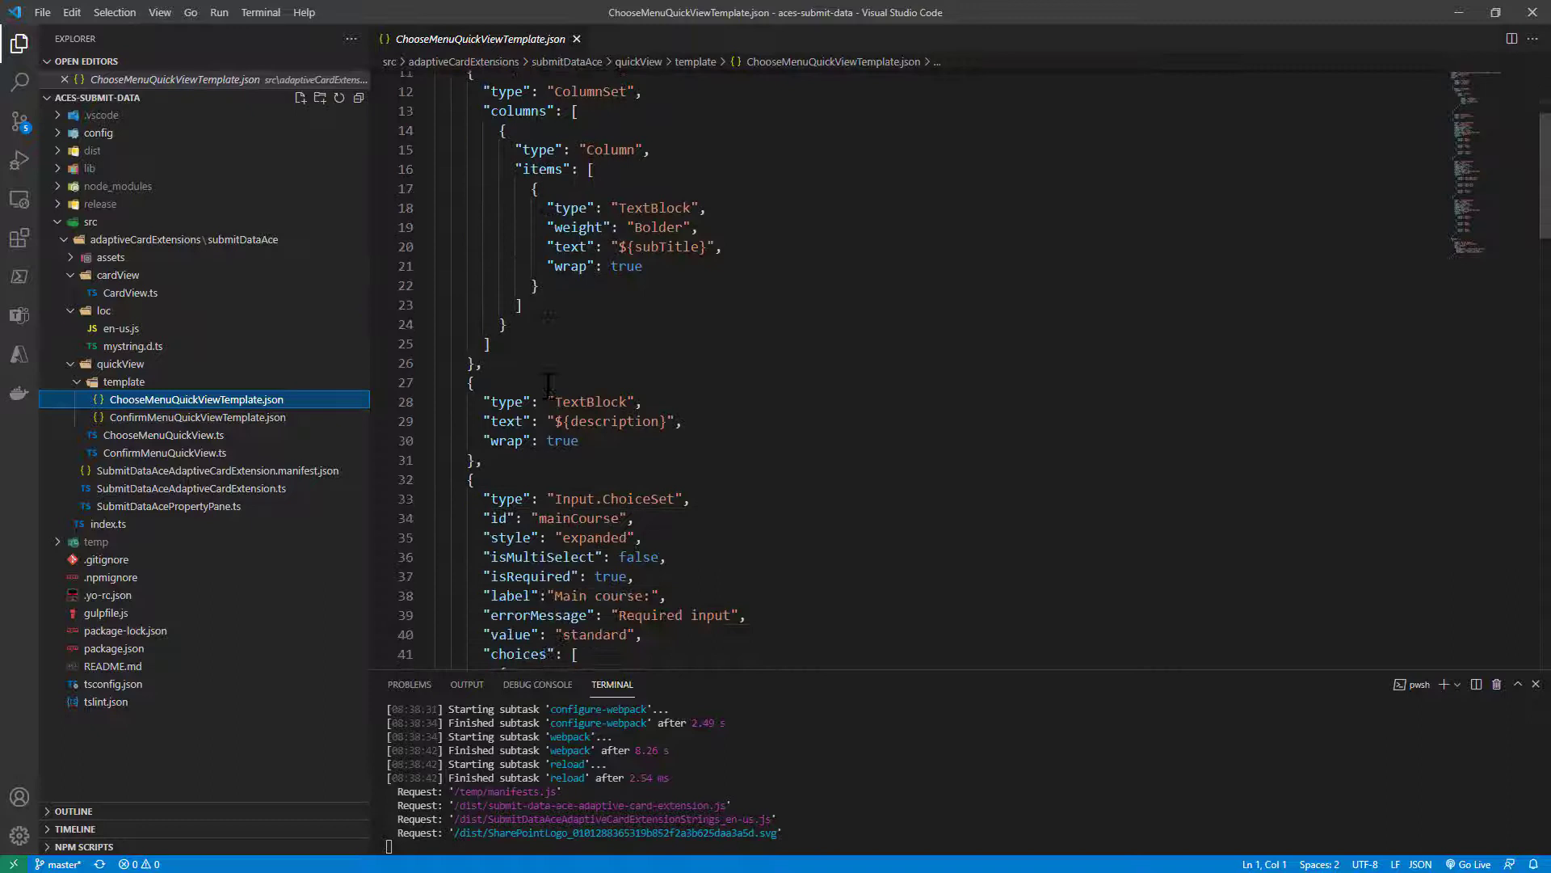
{"action": "scroll", "scroll_direction": "down", "scroll_amount": 3}
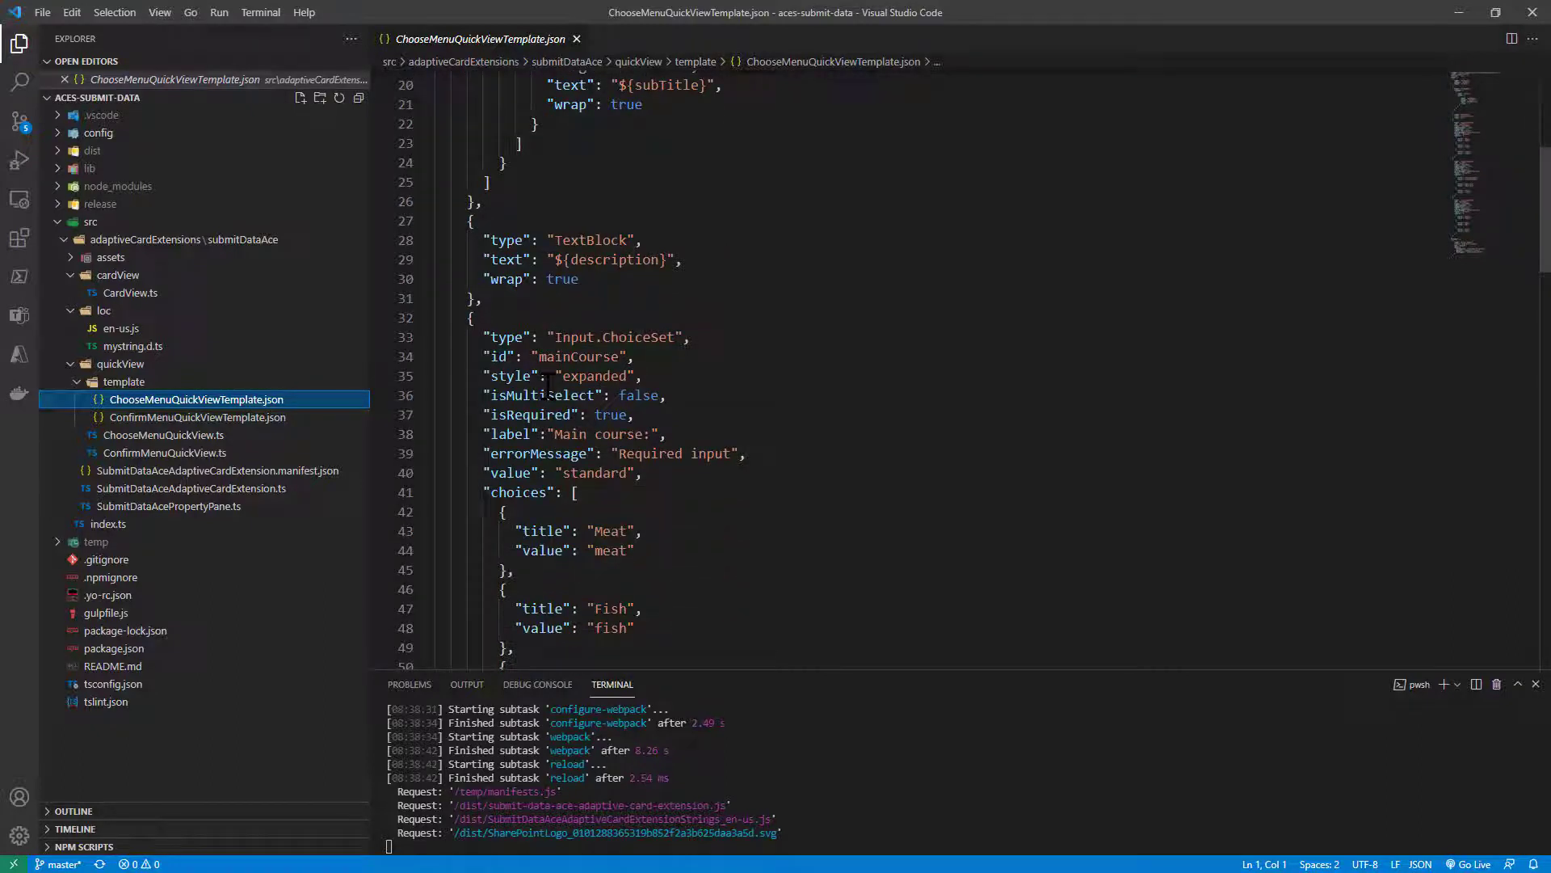
{"action": "double_click", "coordinate": [614, 337]}
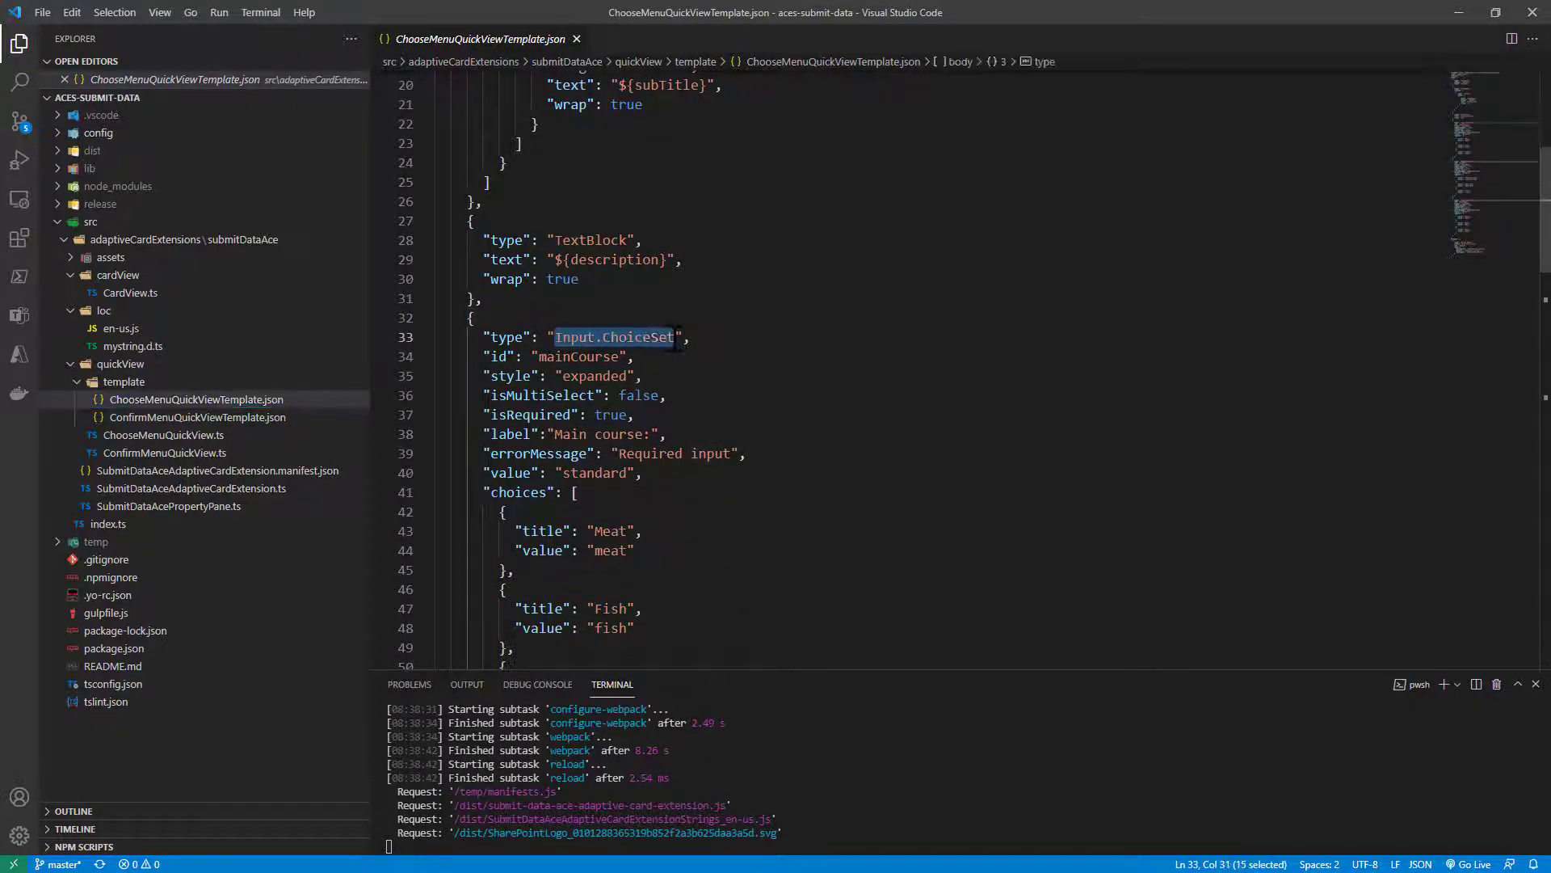
{"action": "scroll", "scroll_direction": "down", "scroll_amount": 3}
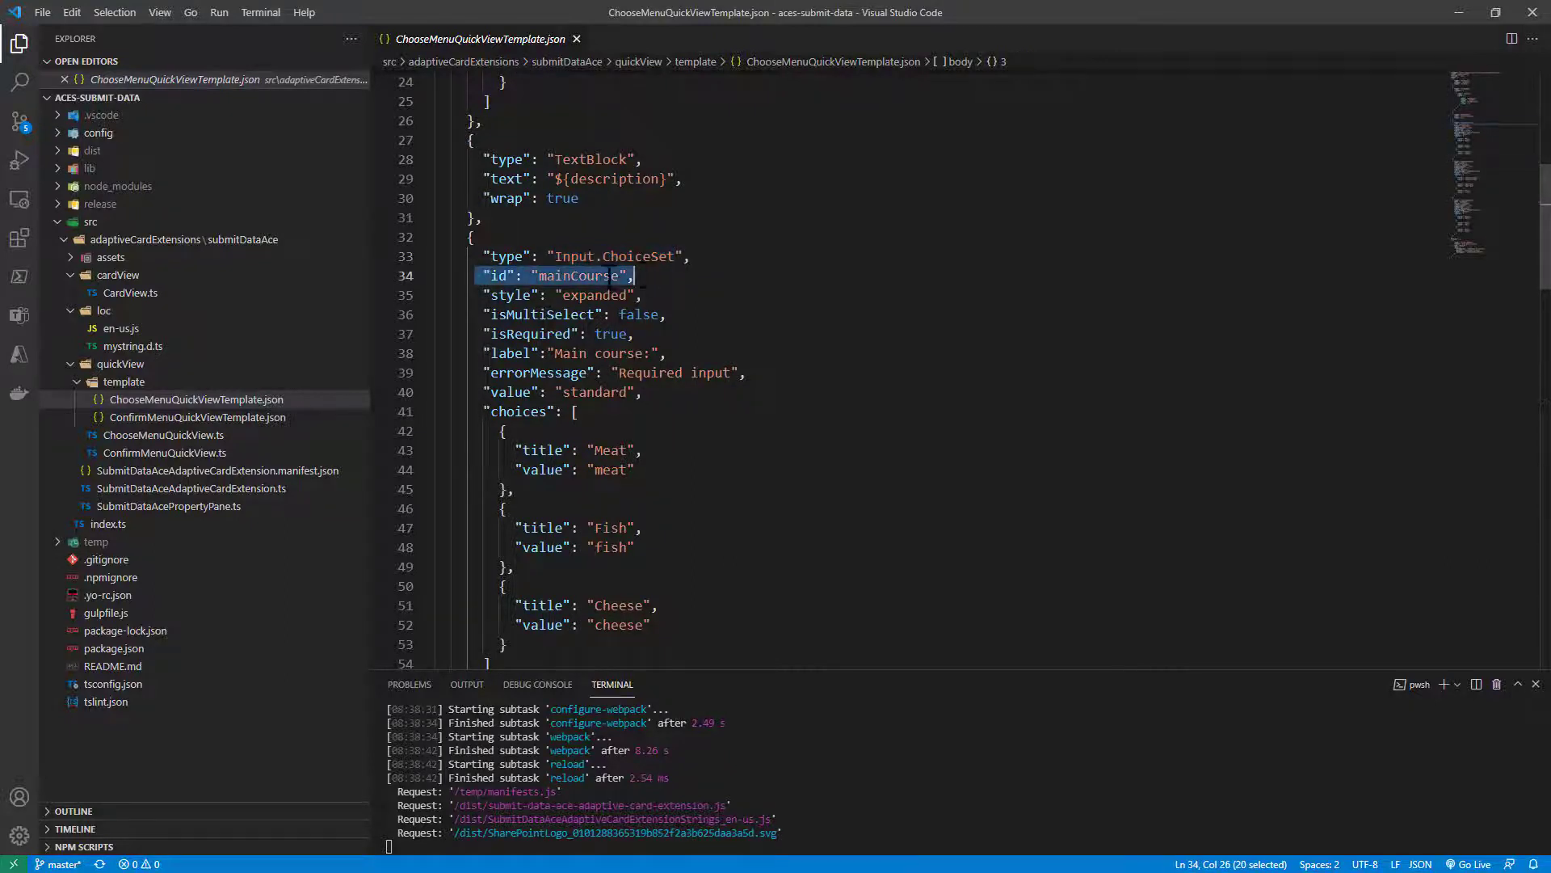
{"action": "double_click", "coordinate": [577, 276]}
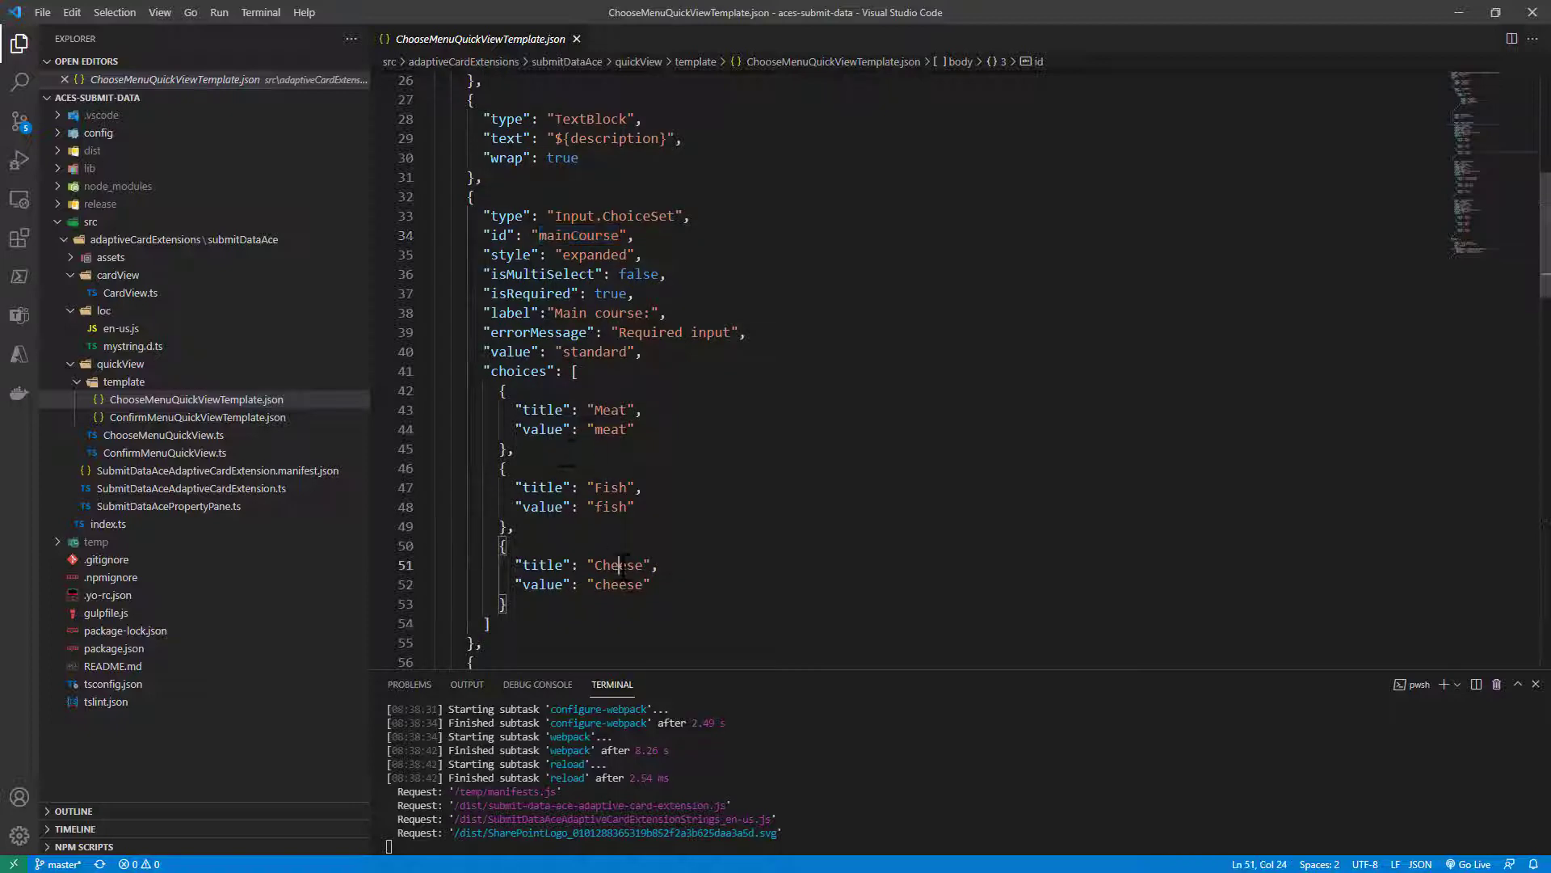
{"action": "double_click", "coordinate": [610, 410]}
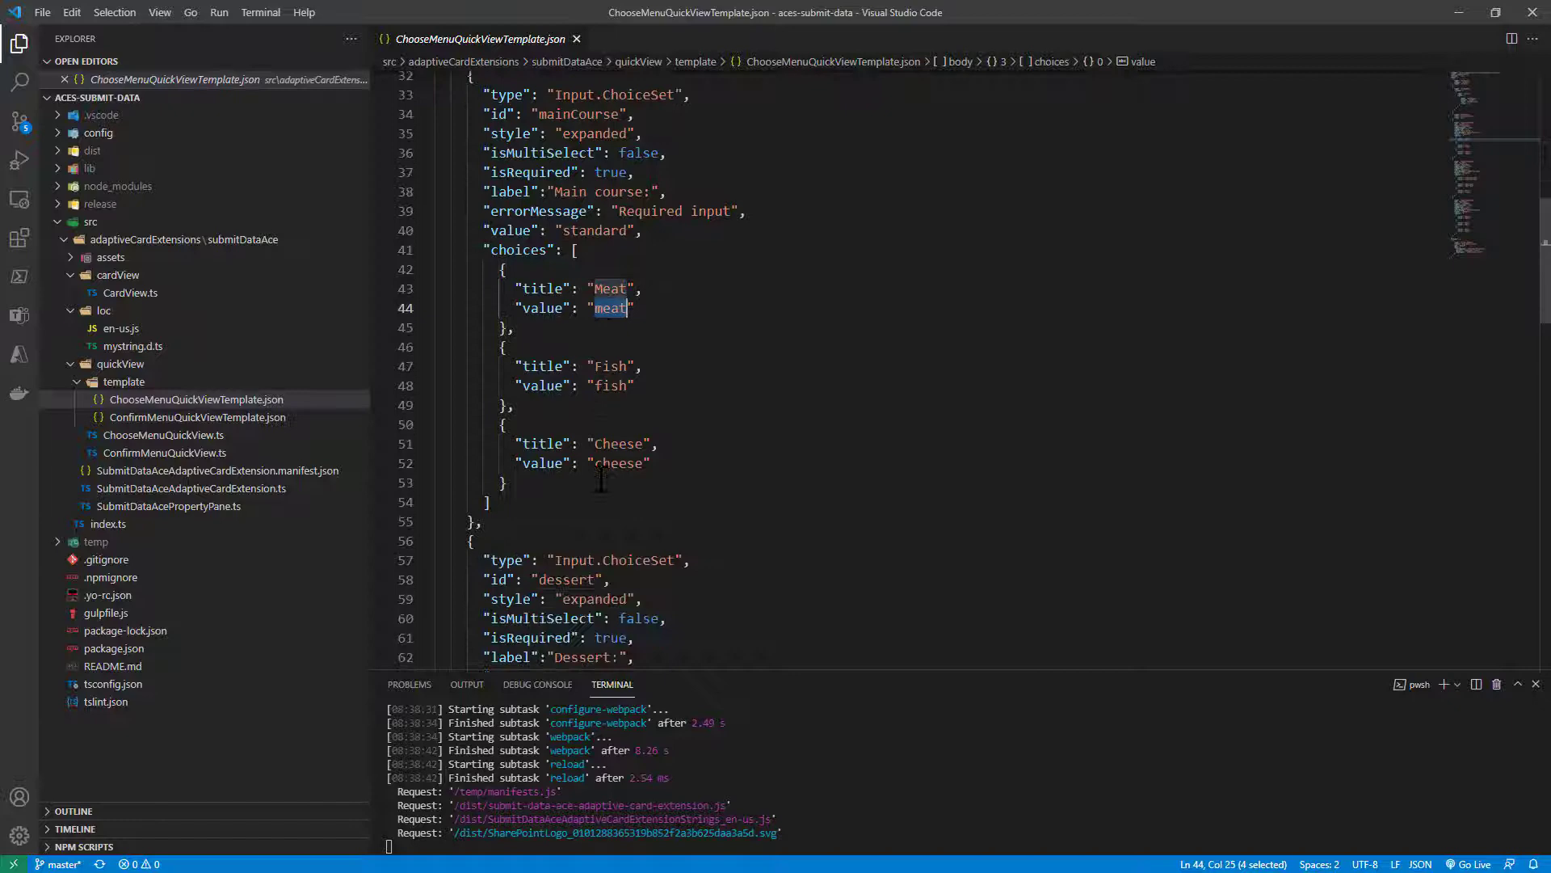
{"action": "scroll", "scroll_direction": "down", "scroll_amount": 3}
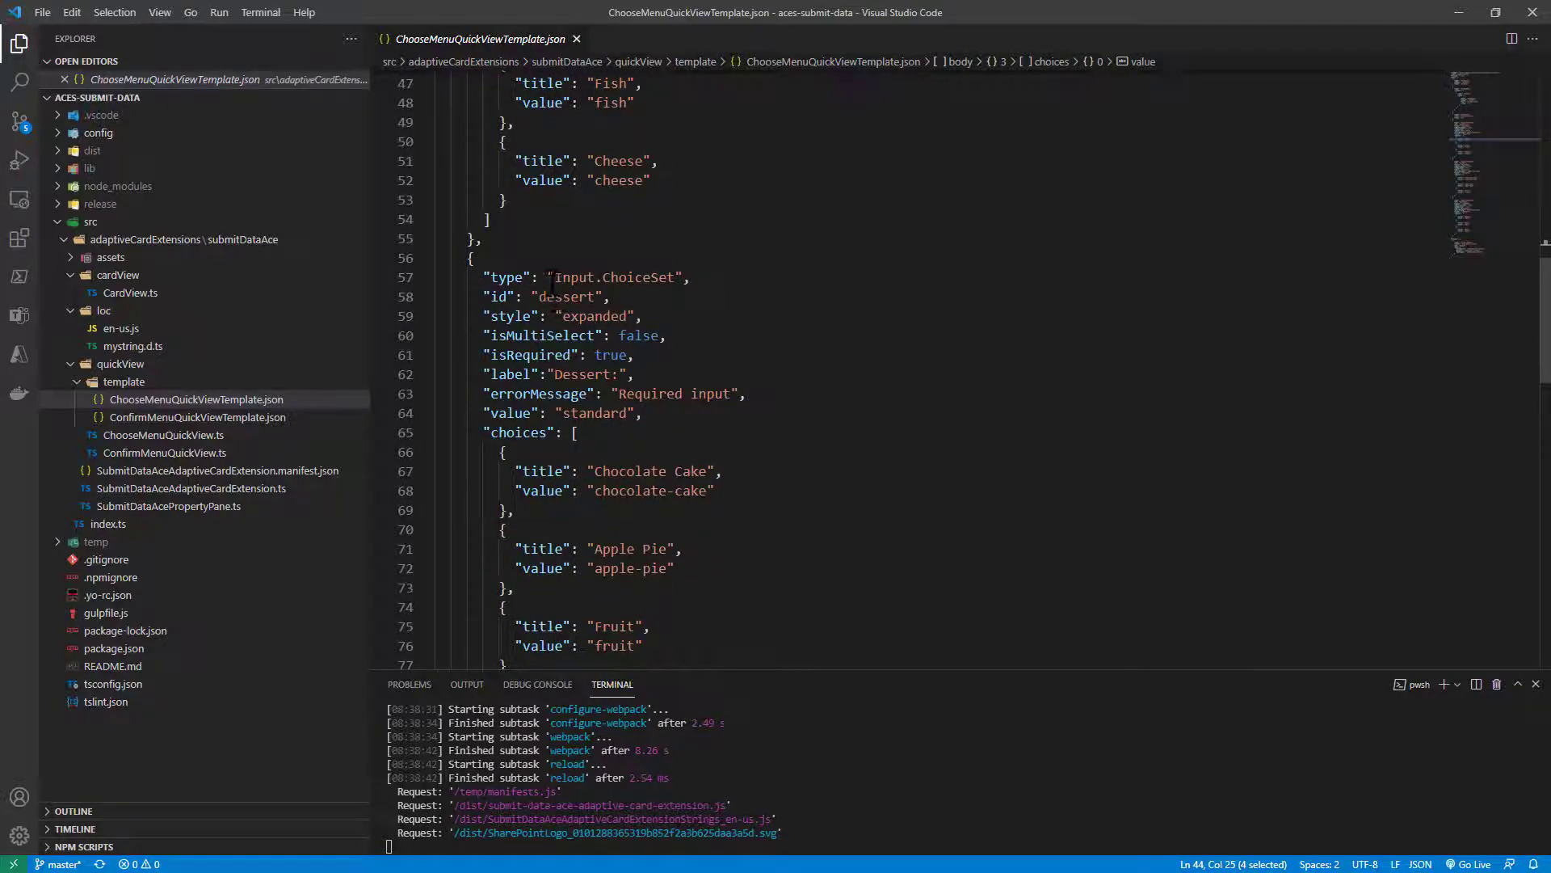
{"action": "left_click", "coordinate": [568, 297]}
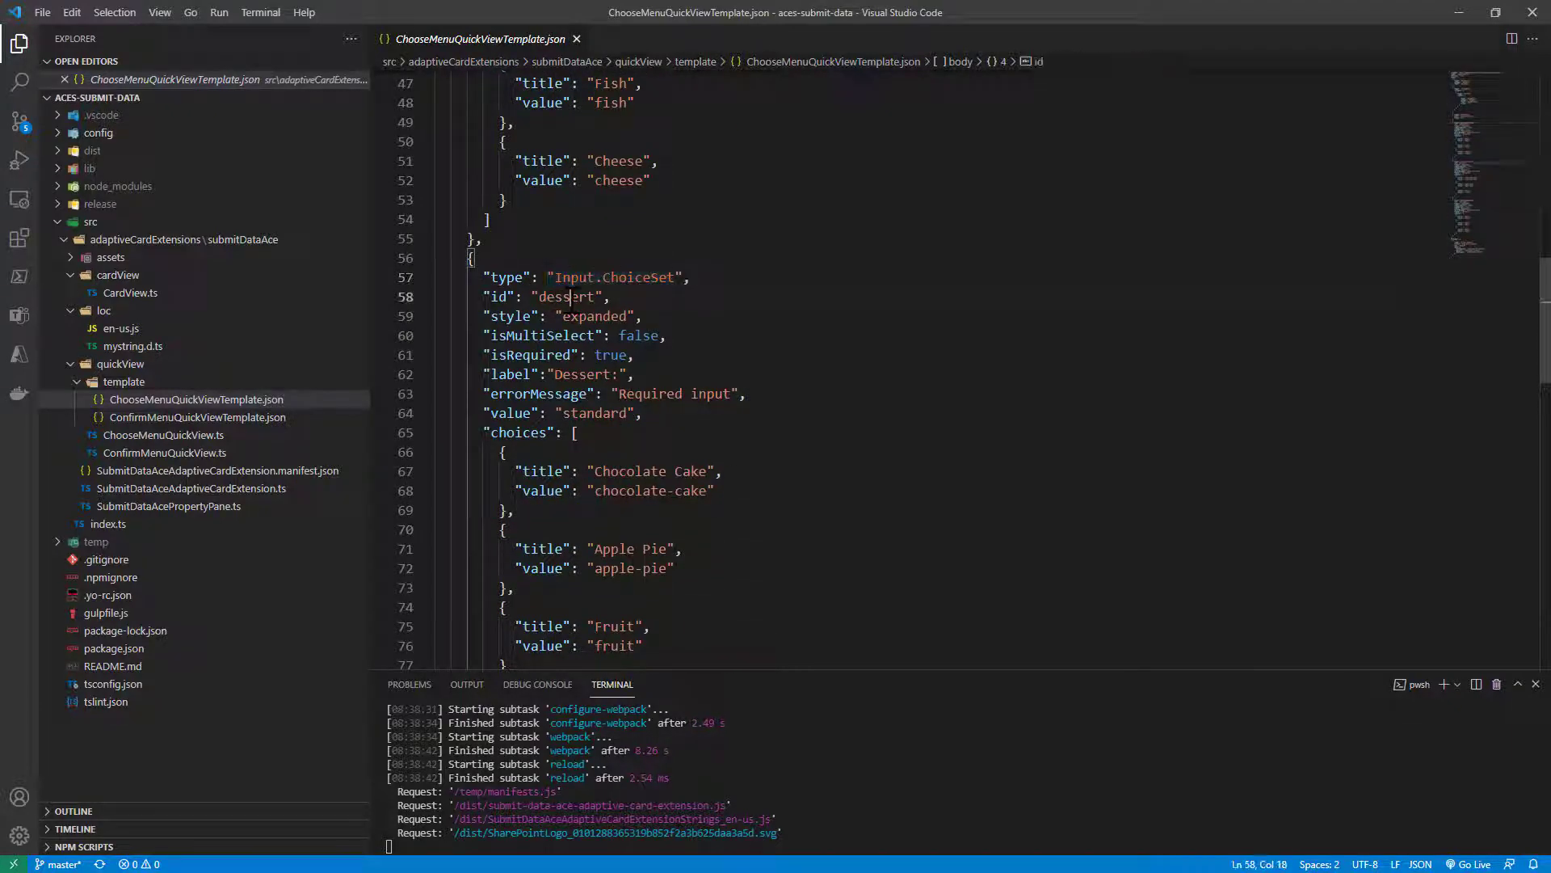
{"action": "scroll", "scroll_direction": "down", "scroll_amount": 3}
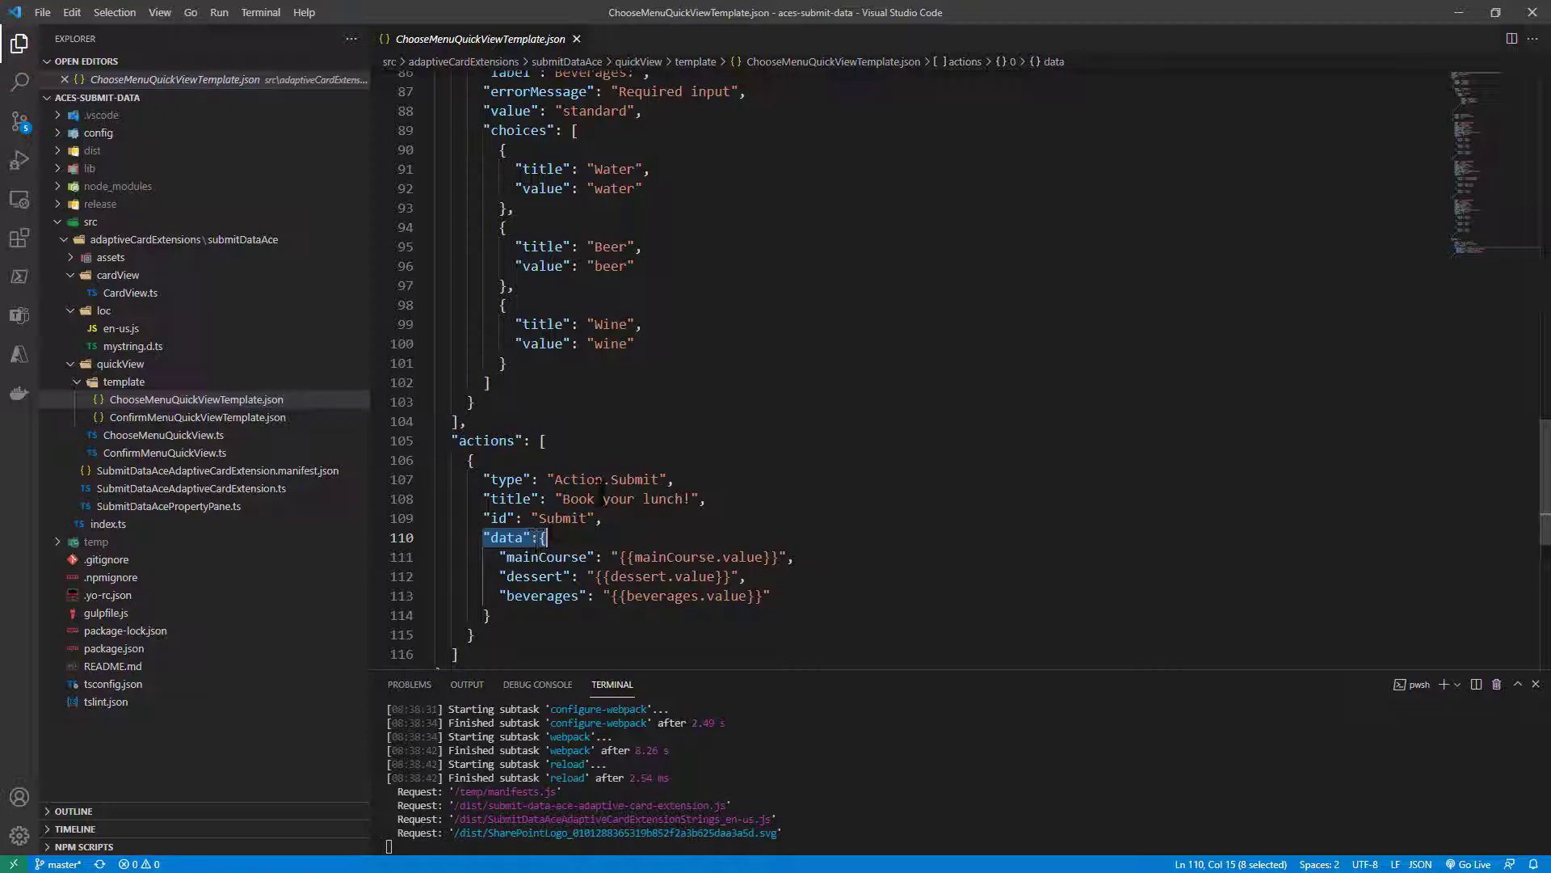
Step: Highlight the submit data, beverages and mainCourse ids, then open ChooseMenuQuickView.ts
{"action": "double_click", "coordinate": [634, 479]}
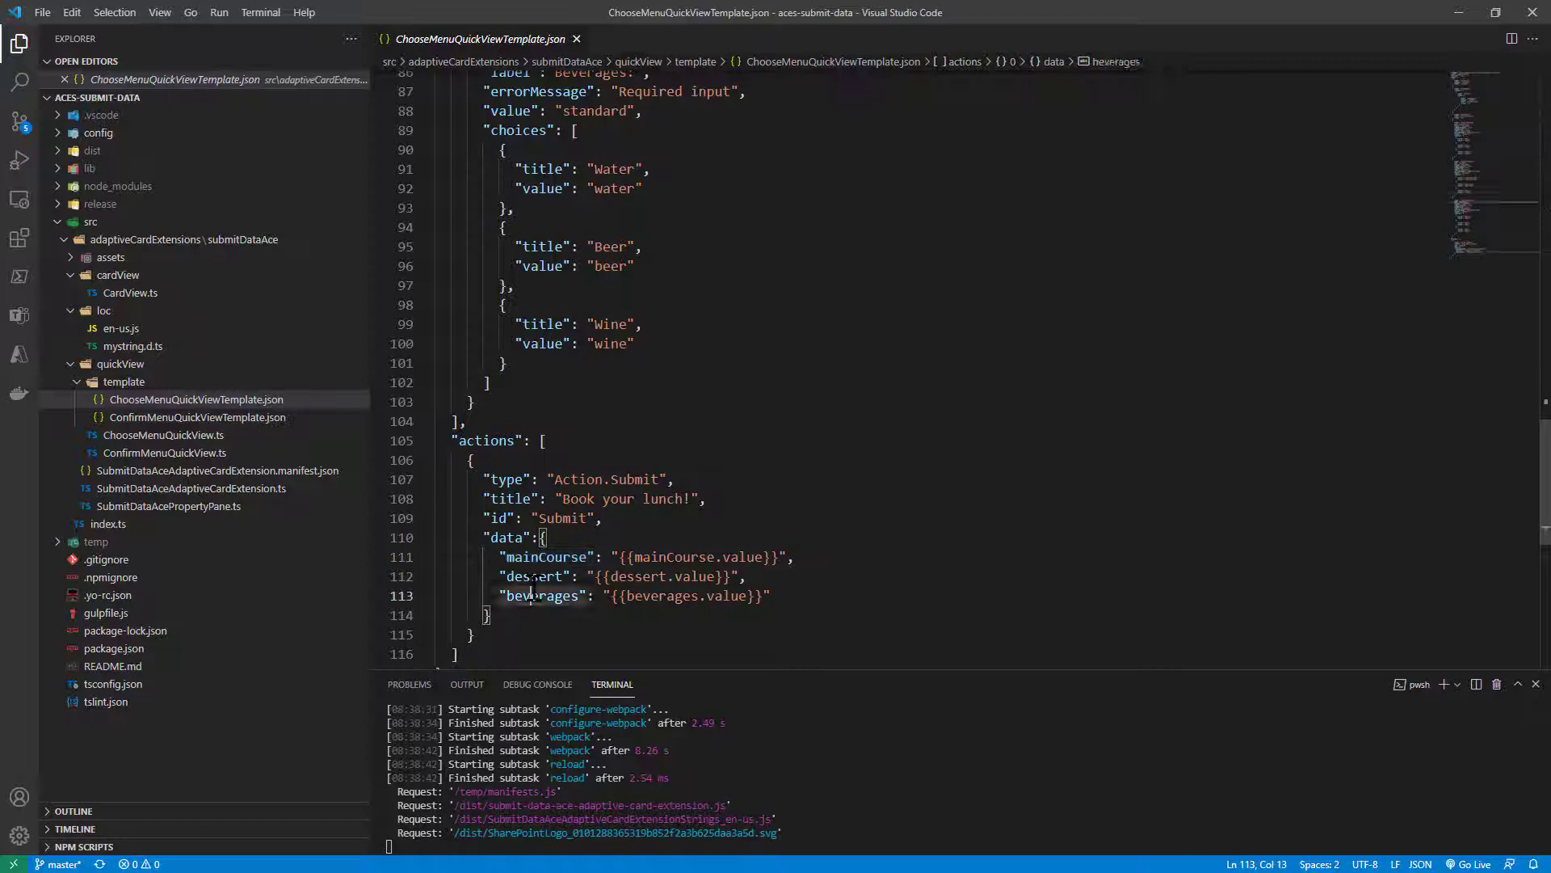
{"action": "double_click", "coordinate": [543, 595]}
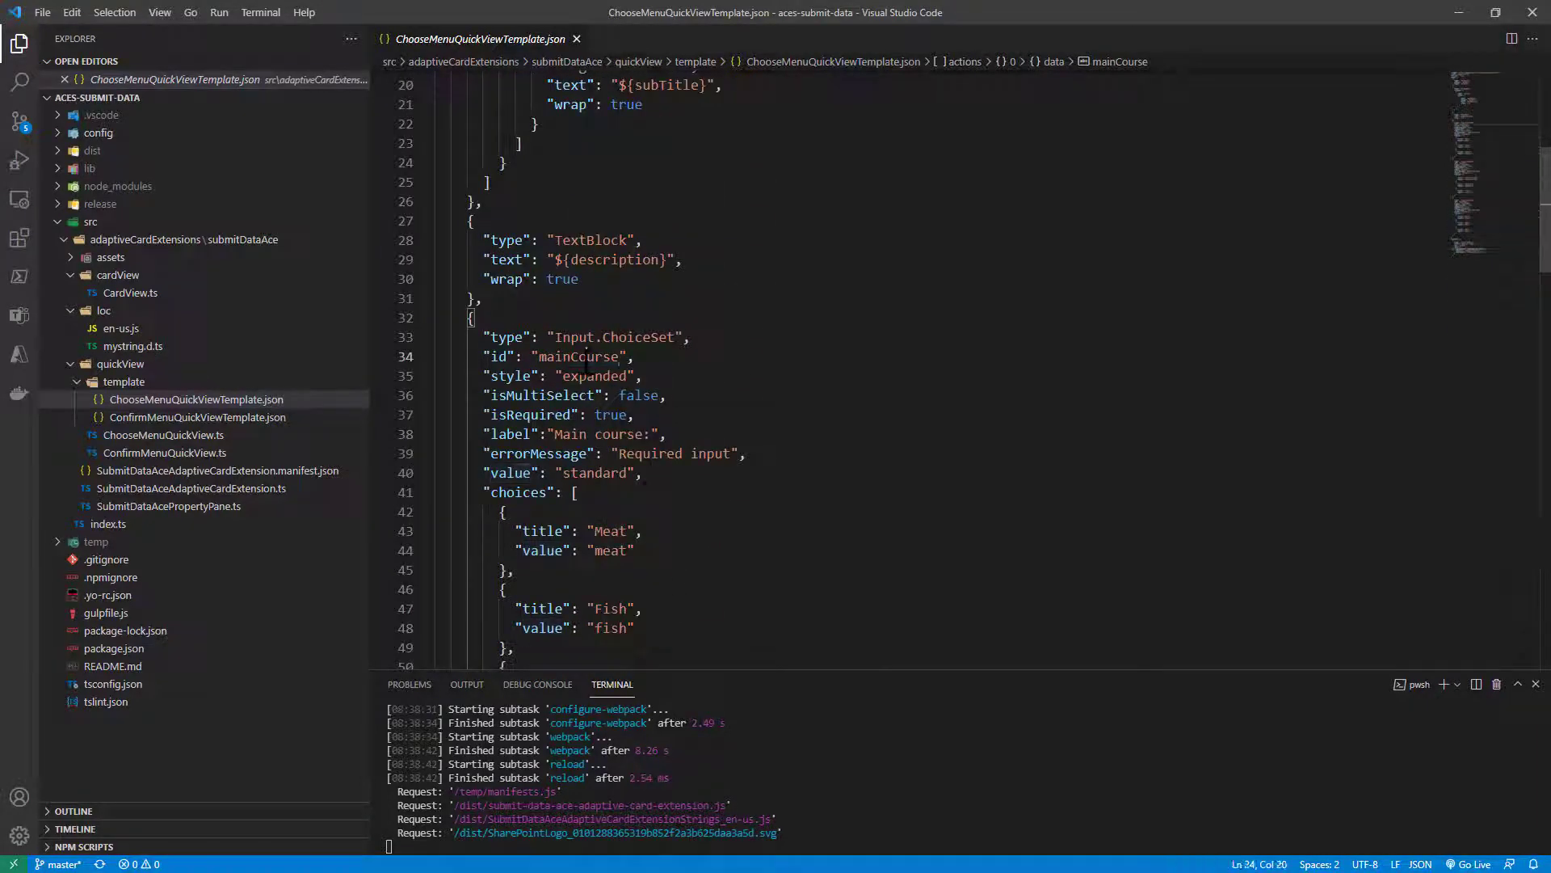
{"action": "double_click", "coordinate": [578, 357]}
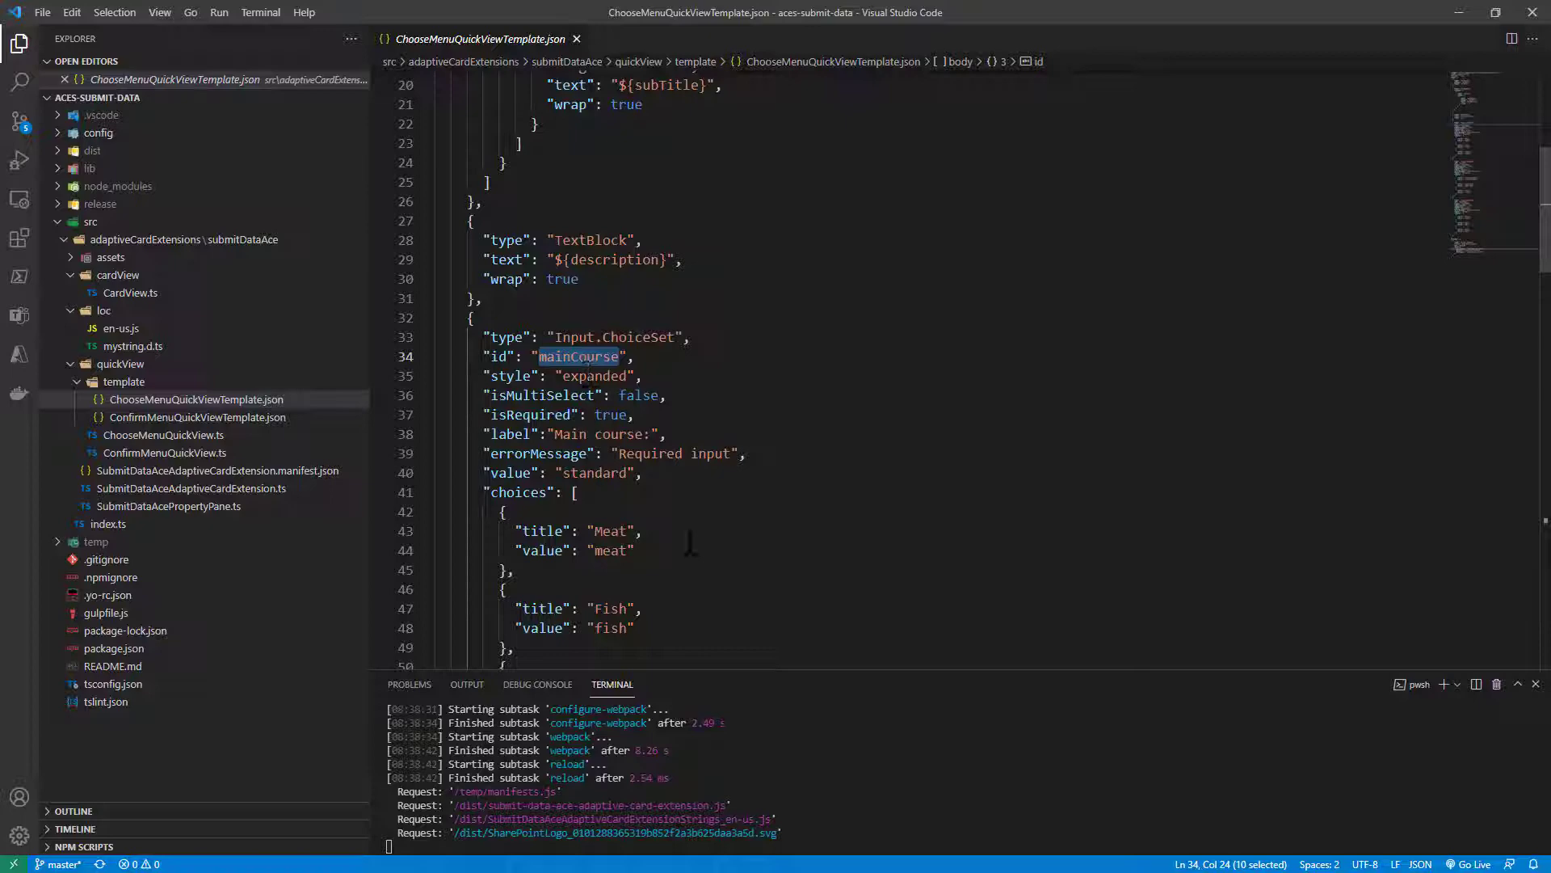
{"action": "mouse_move", "coordinate": [210, 447]}
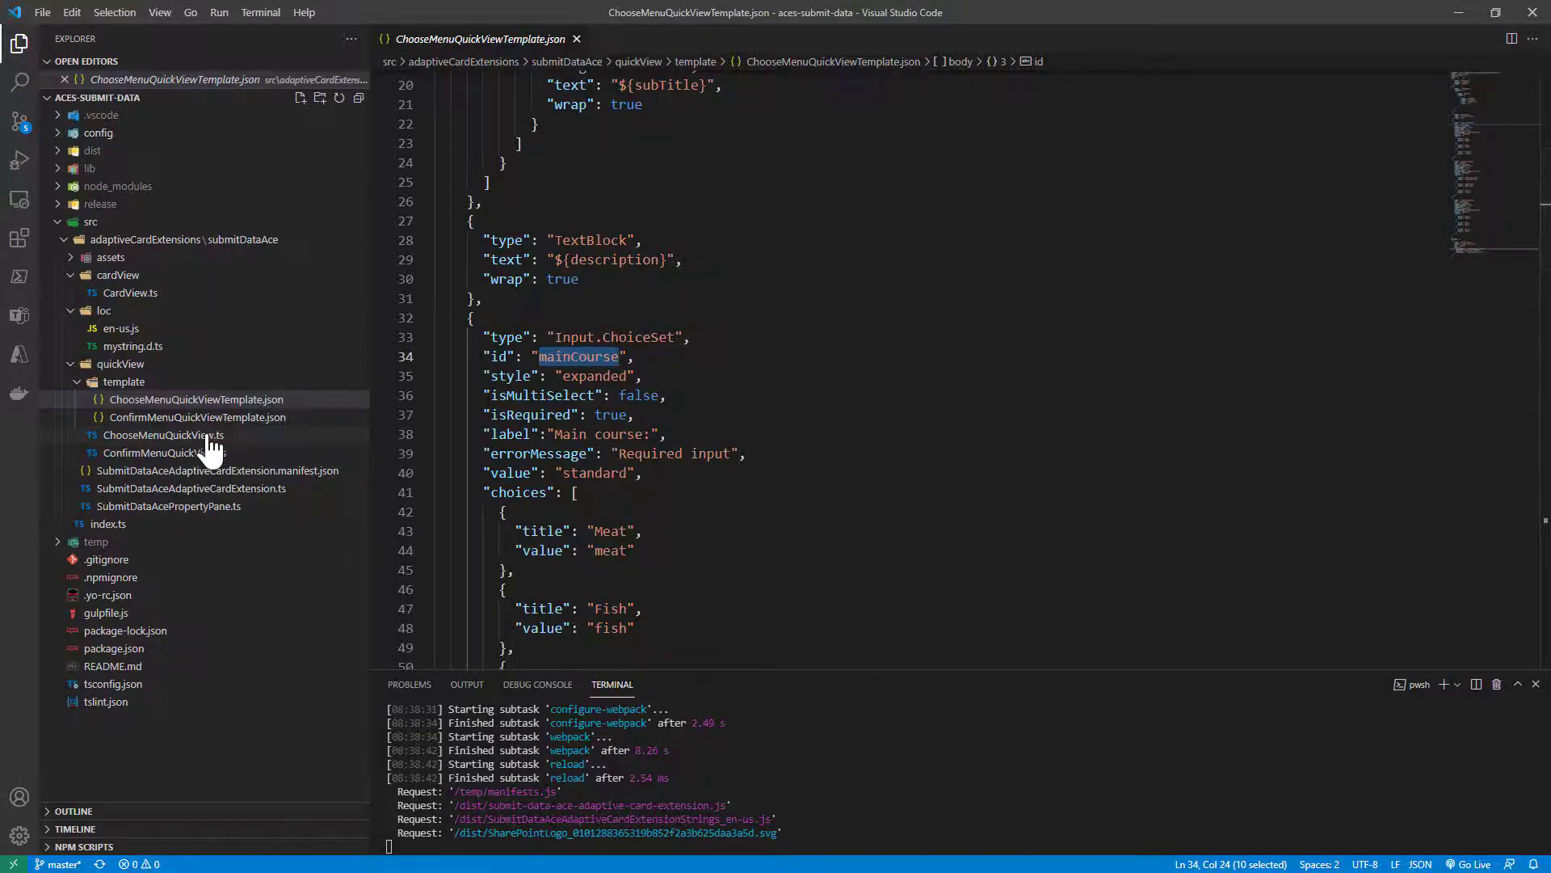
{"action": "left_click", "coordinate": [162, 434]}
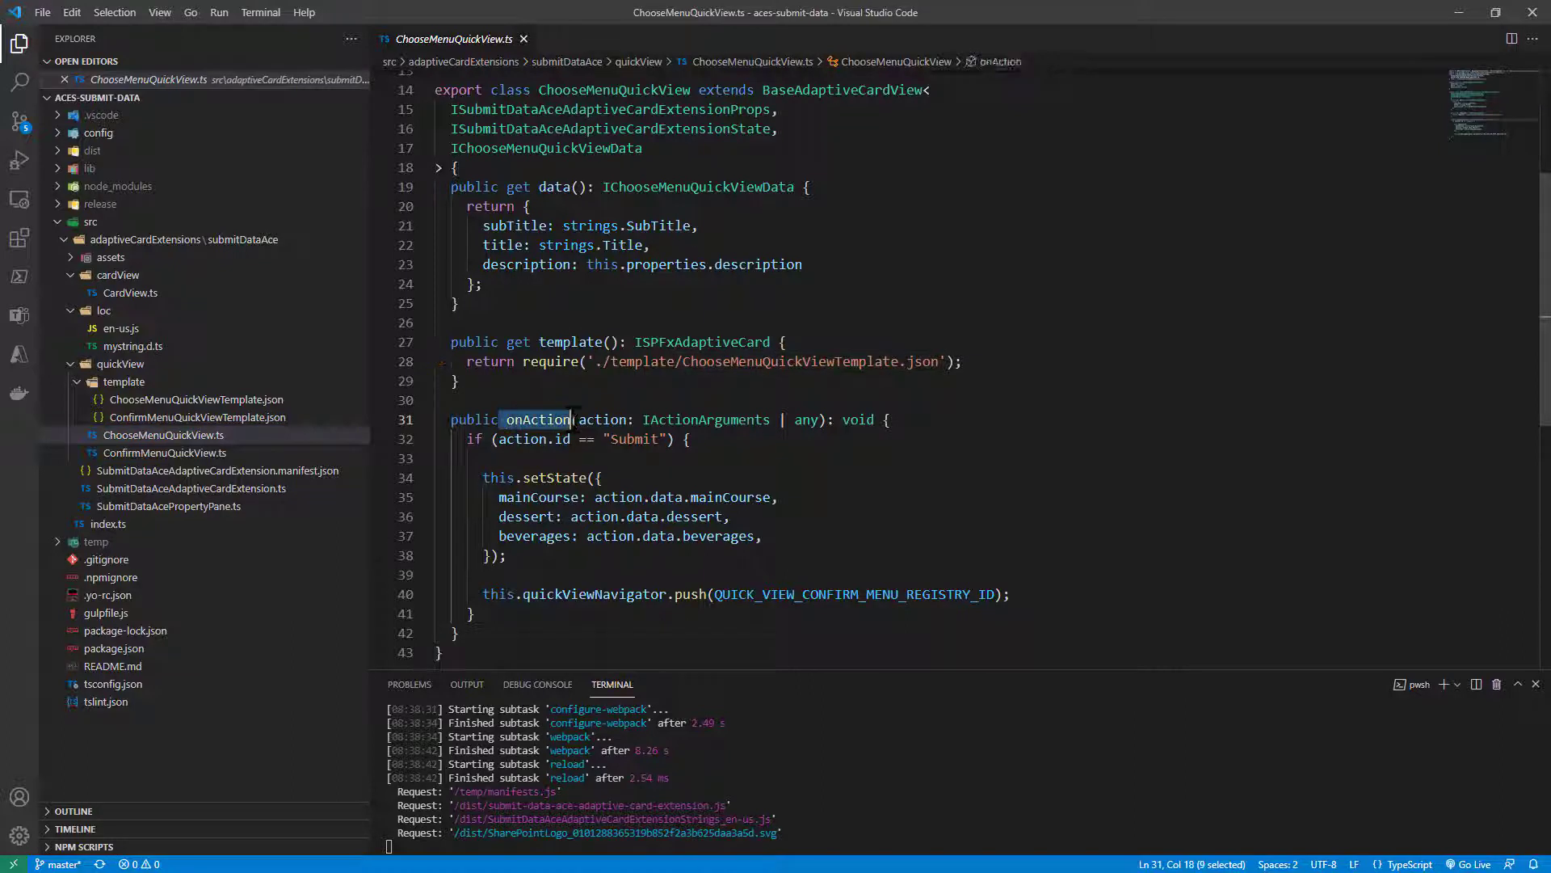
{"action": "mouse_move", "coordinate": [616, 536]}
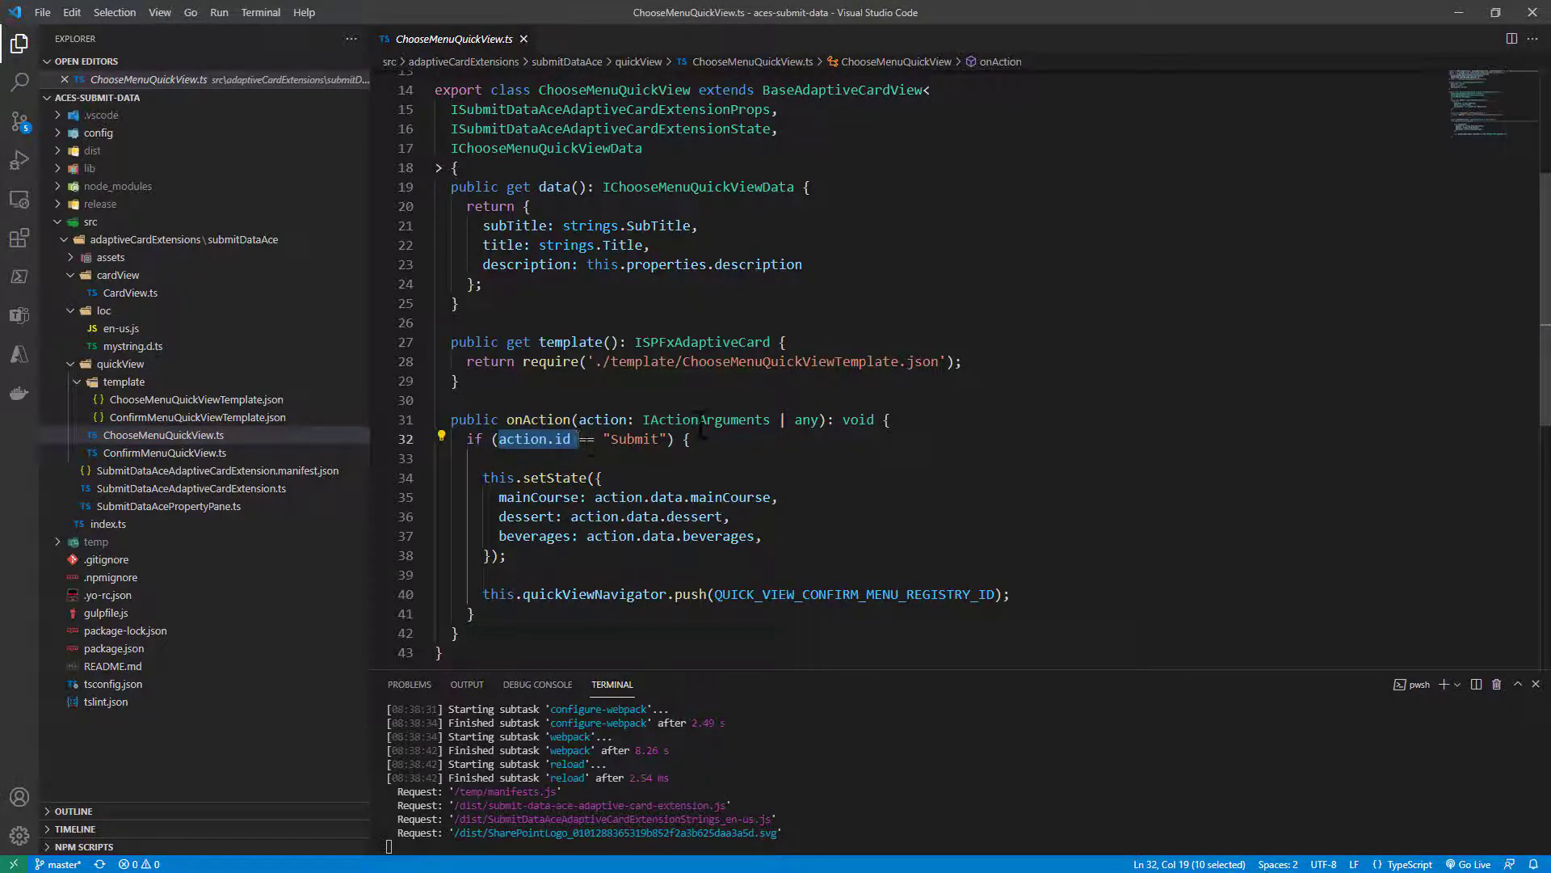
Step: Highlight the Submit id check, setState call and stored main course, then open ChooseMenuQuickViewTemplate.json
{"action": "double_click", "coordinate": [534, 419]}
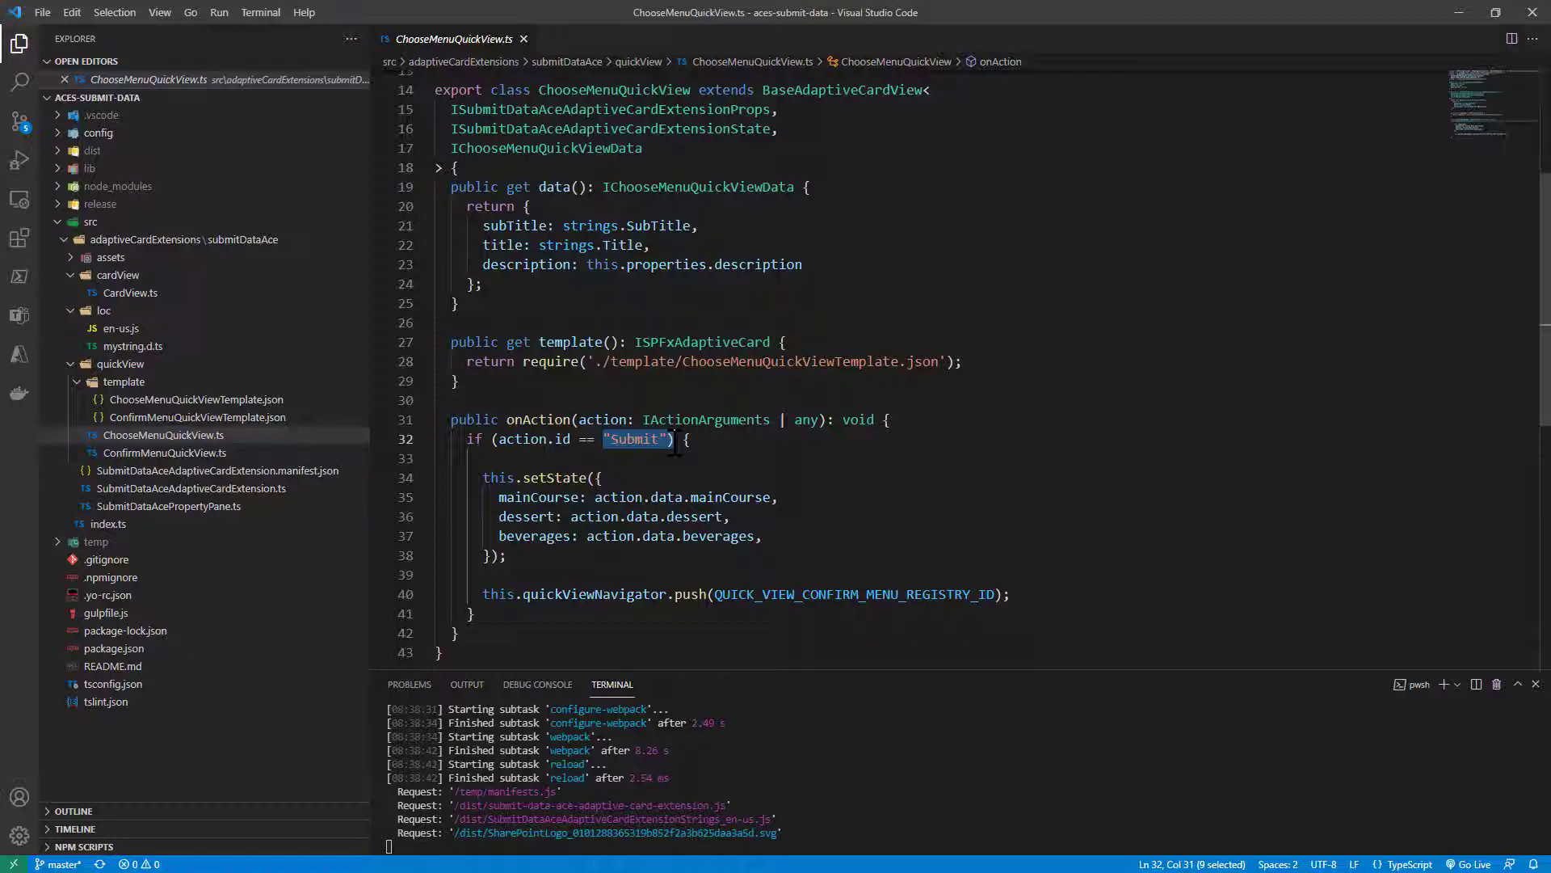
{"action": "double_click", "coordinate": [555, 477]}
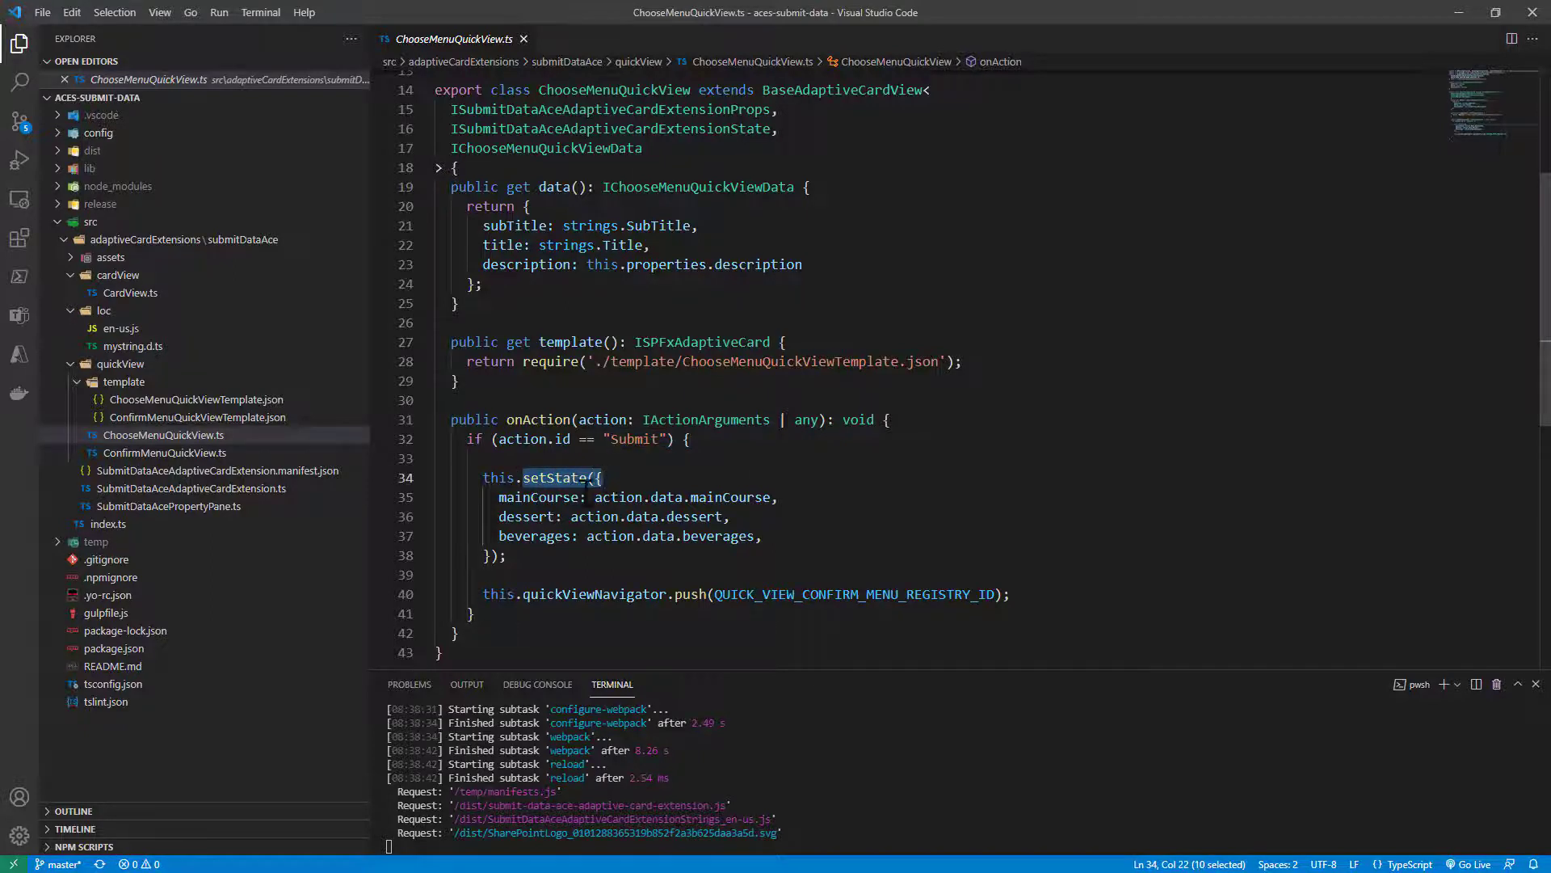
{"action": "left_click_drag", "start_coordinate": [596, 497], "coordinate": [762, 534]}
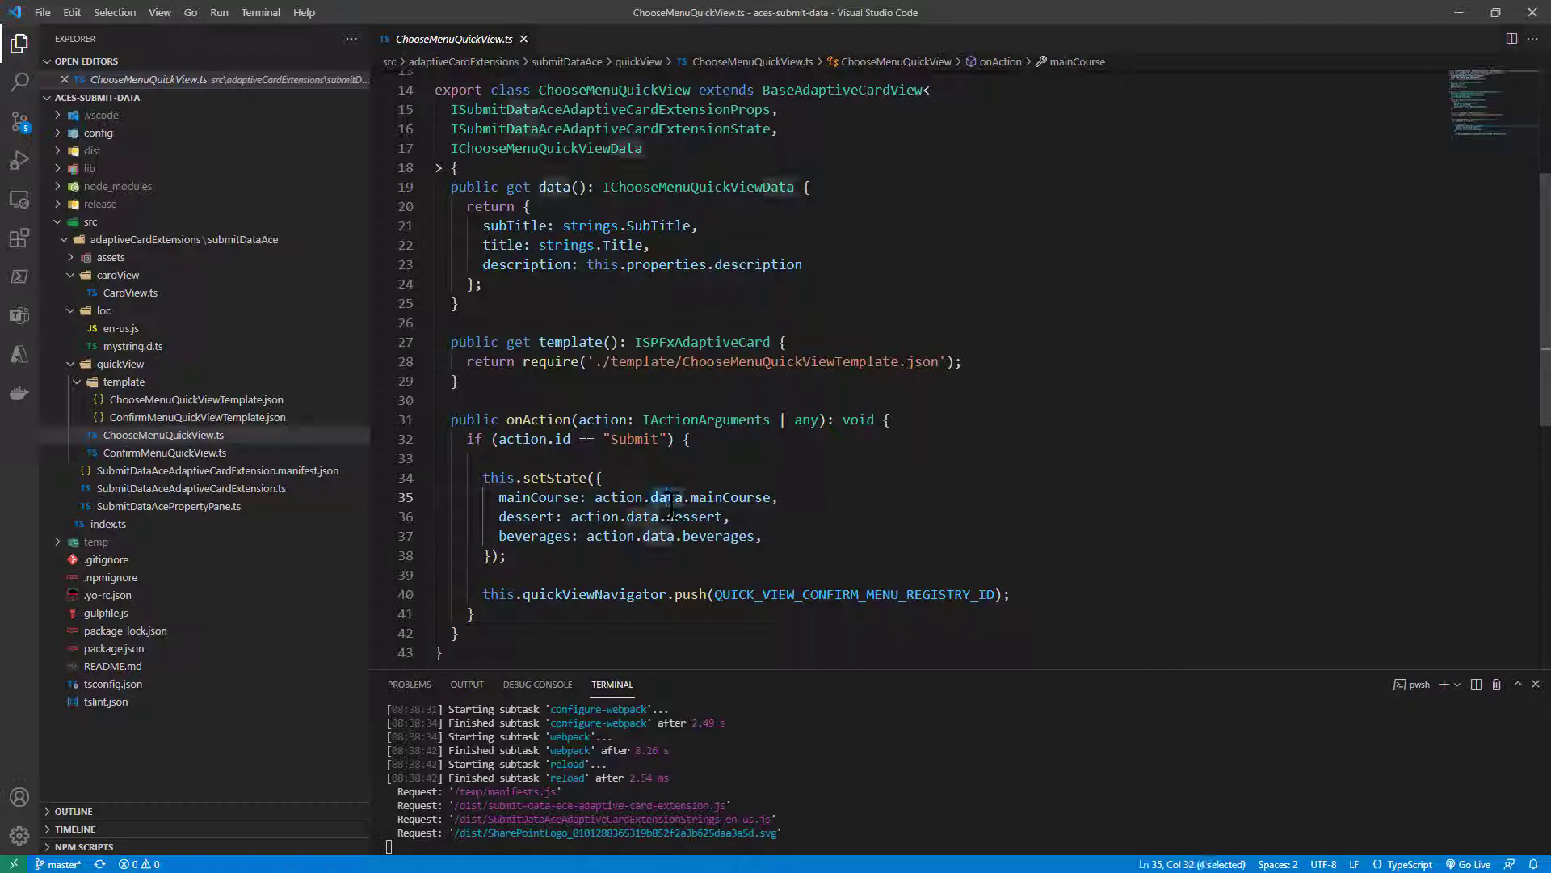
{"action": "mouse_move", "coordinate": [202, 417]}
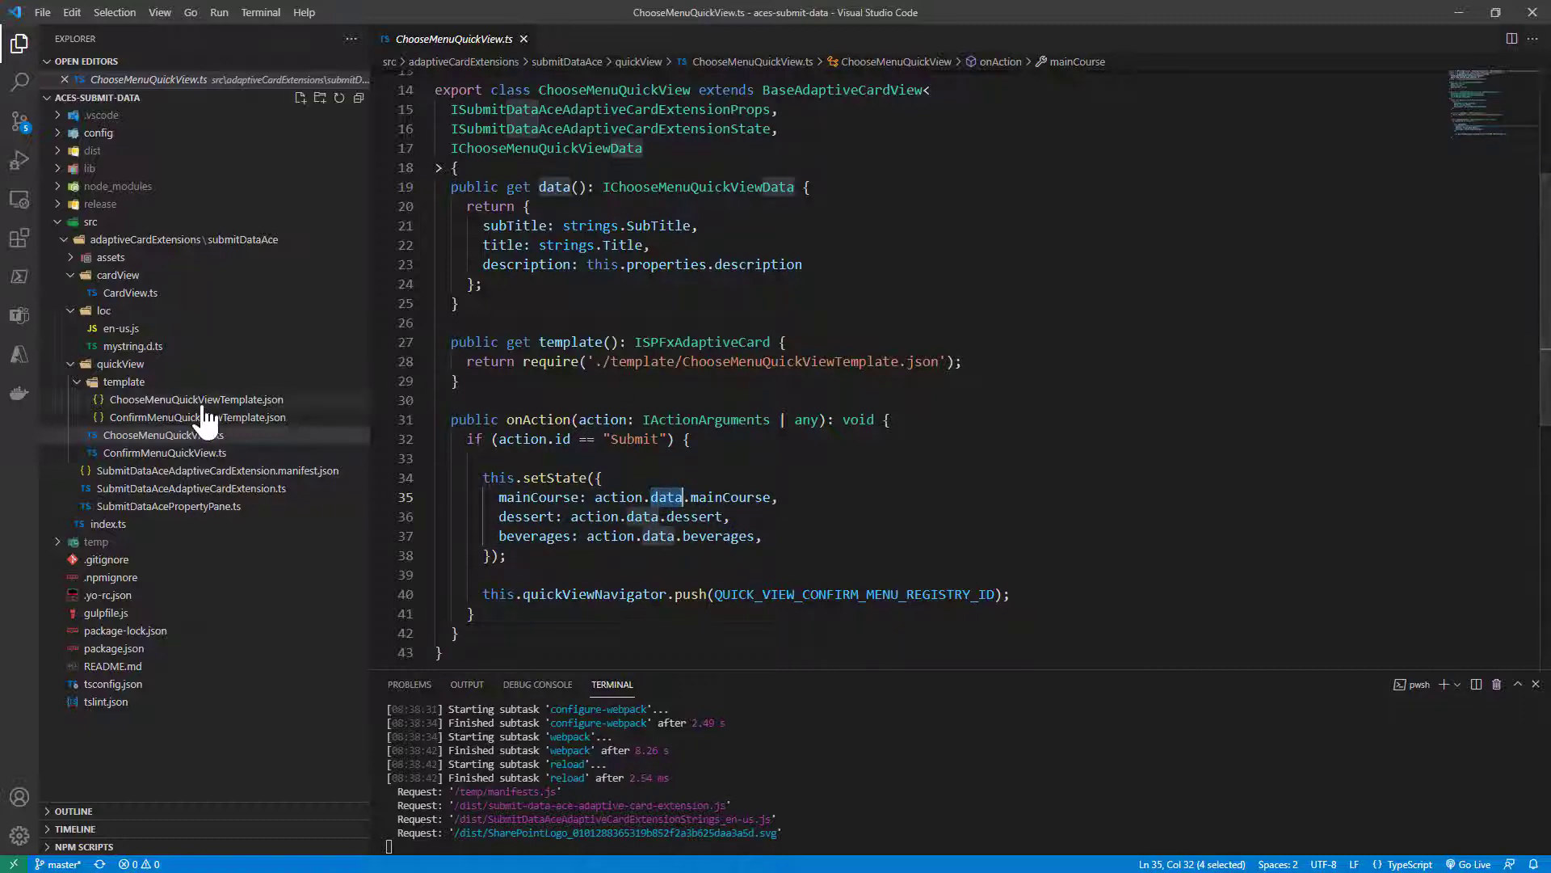
{"action": "left_click", "coordinate": [197, 399]}
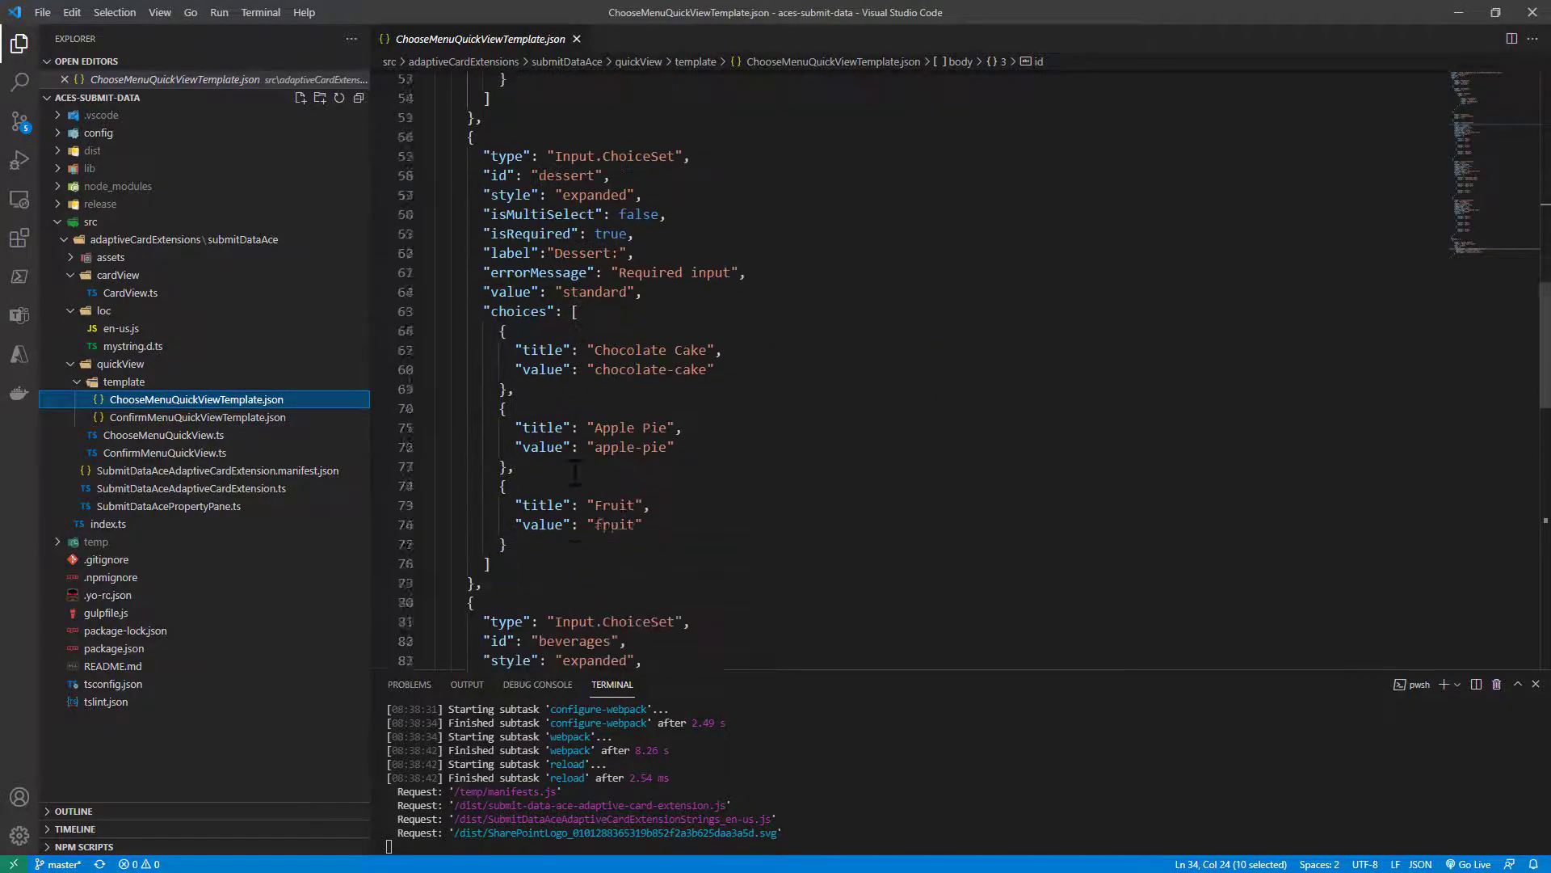
Step: Scroll down the template and highlight the Submit action's data mappings
{"action": "scroll", "scroll_direction": "down", "scroll_amount": 3}
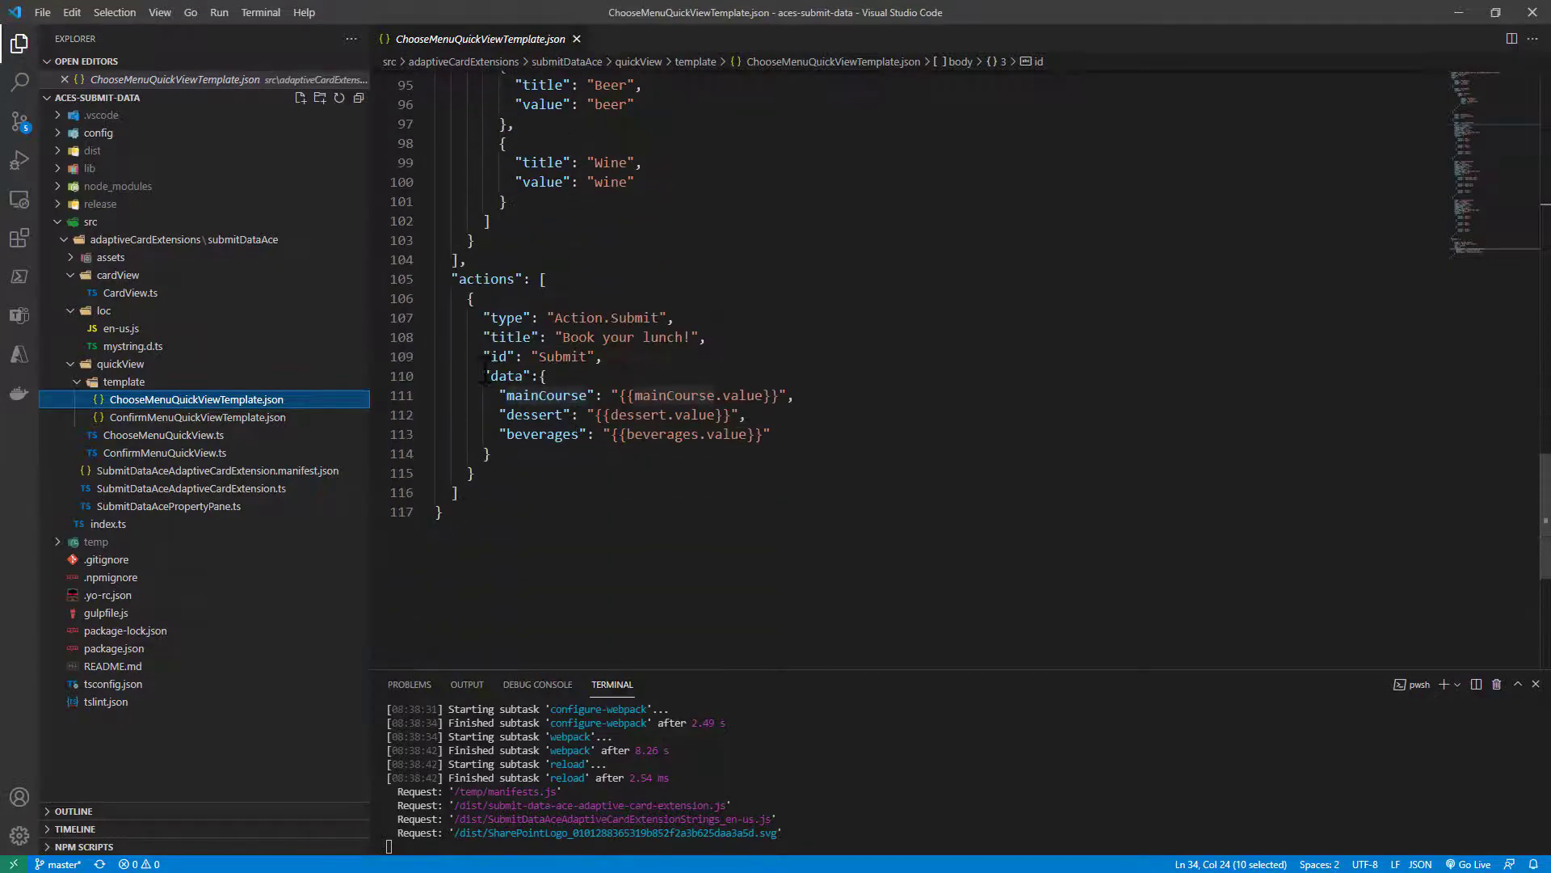
{"action": "left_click_drag", "start_coordinate": [484, 376], "coordinate": [492, 454]}
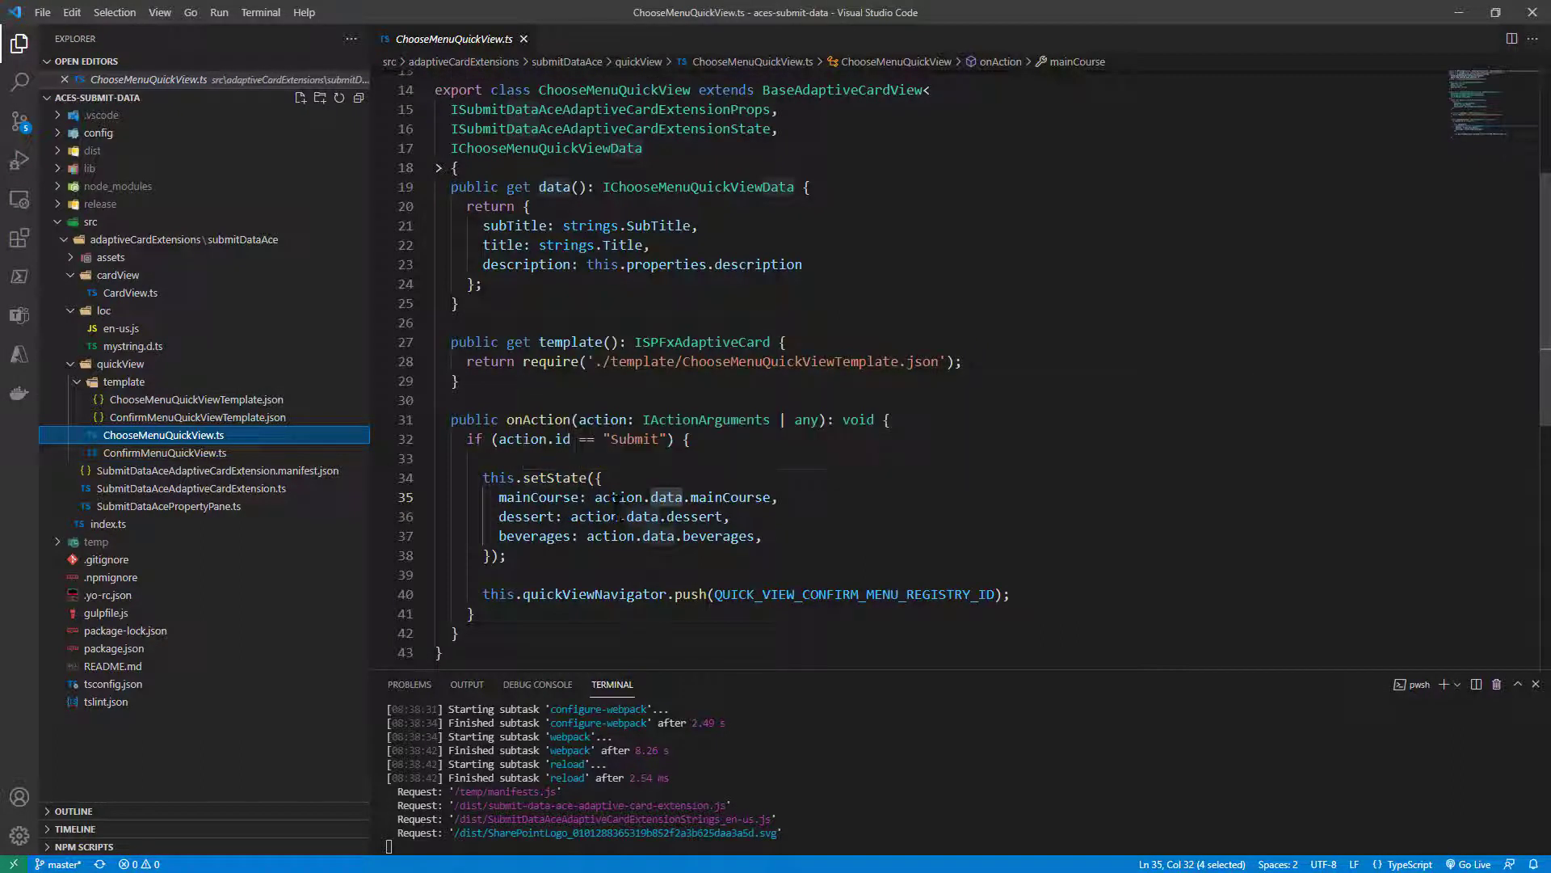
Step: Highlight the setState block in ChooseMenuQuickView.ts, then open ConfirmMenuQuickView.ts
{"action": "double_click", "coordinate": [731, 497]}
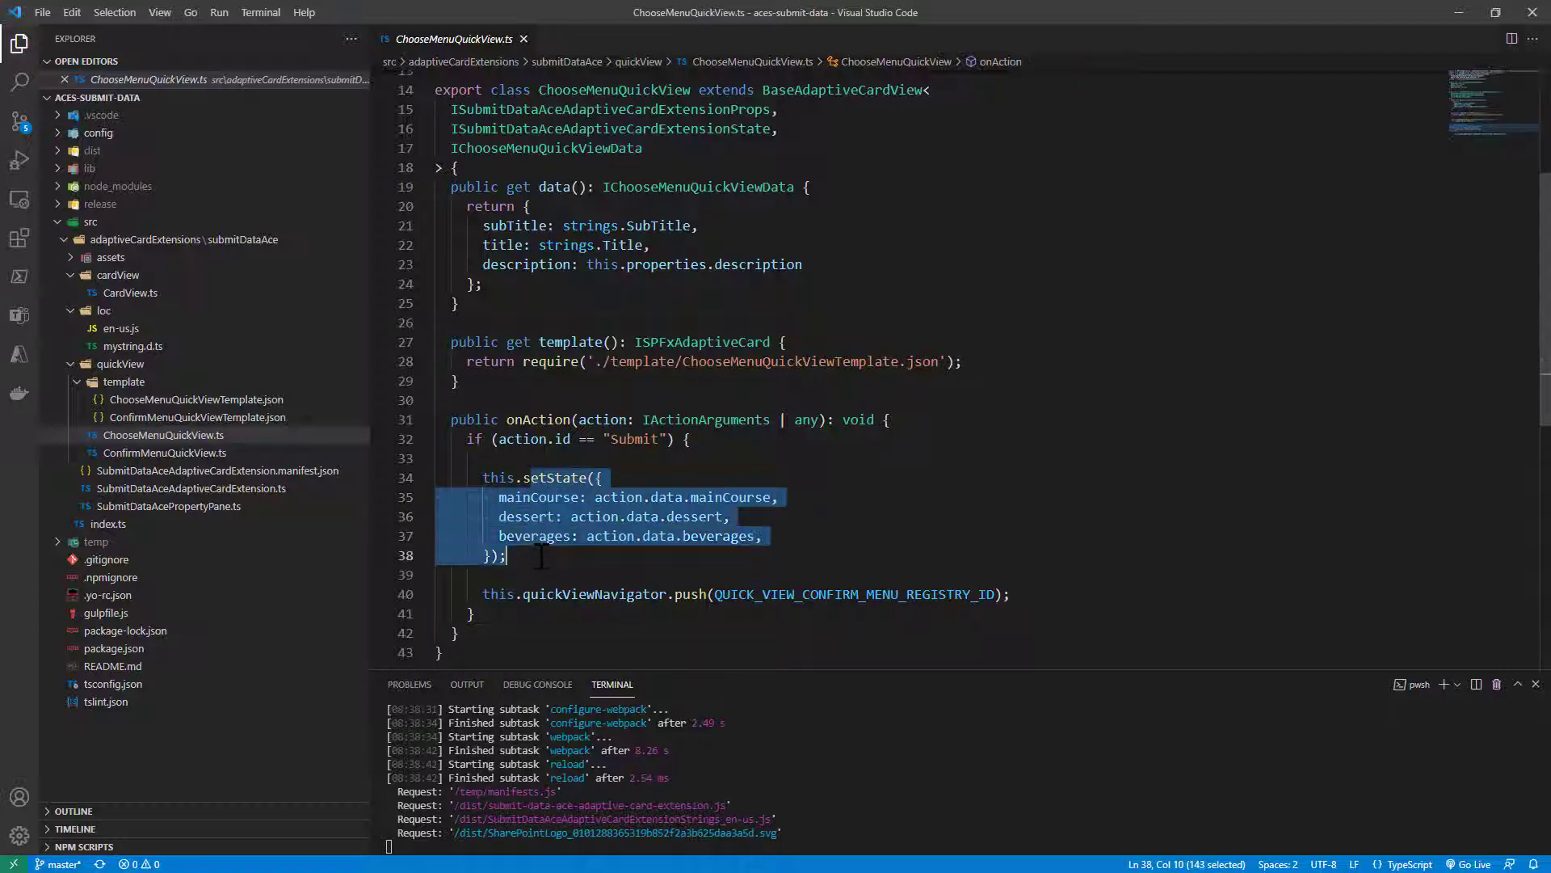
{"action": "left_click", "coordinate": [164, 452]}
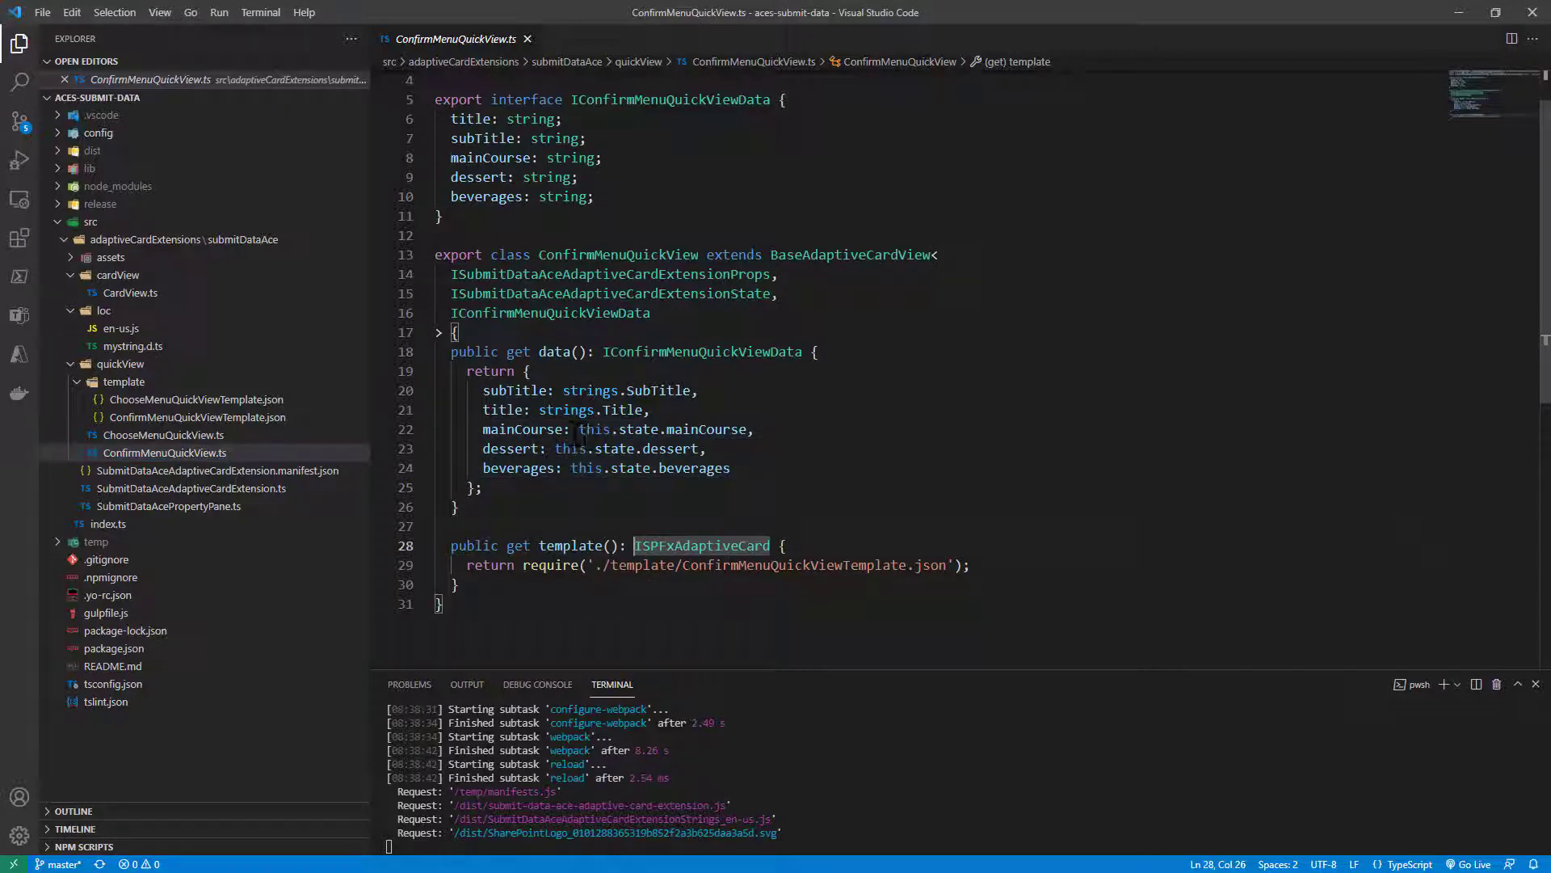
{"action": "left_click_drag", "start_coordinate": [571, 428], "coordinate": [753, 428]}
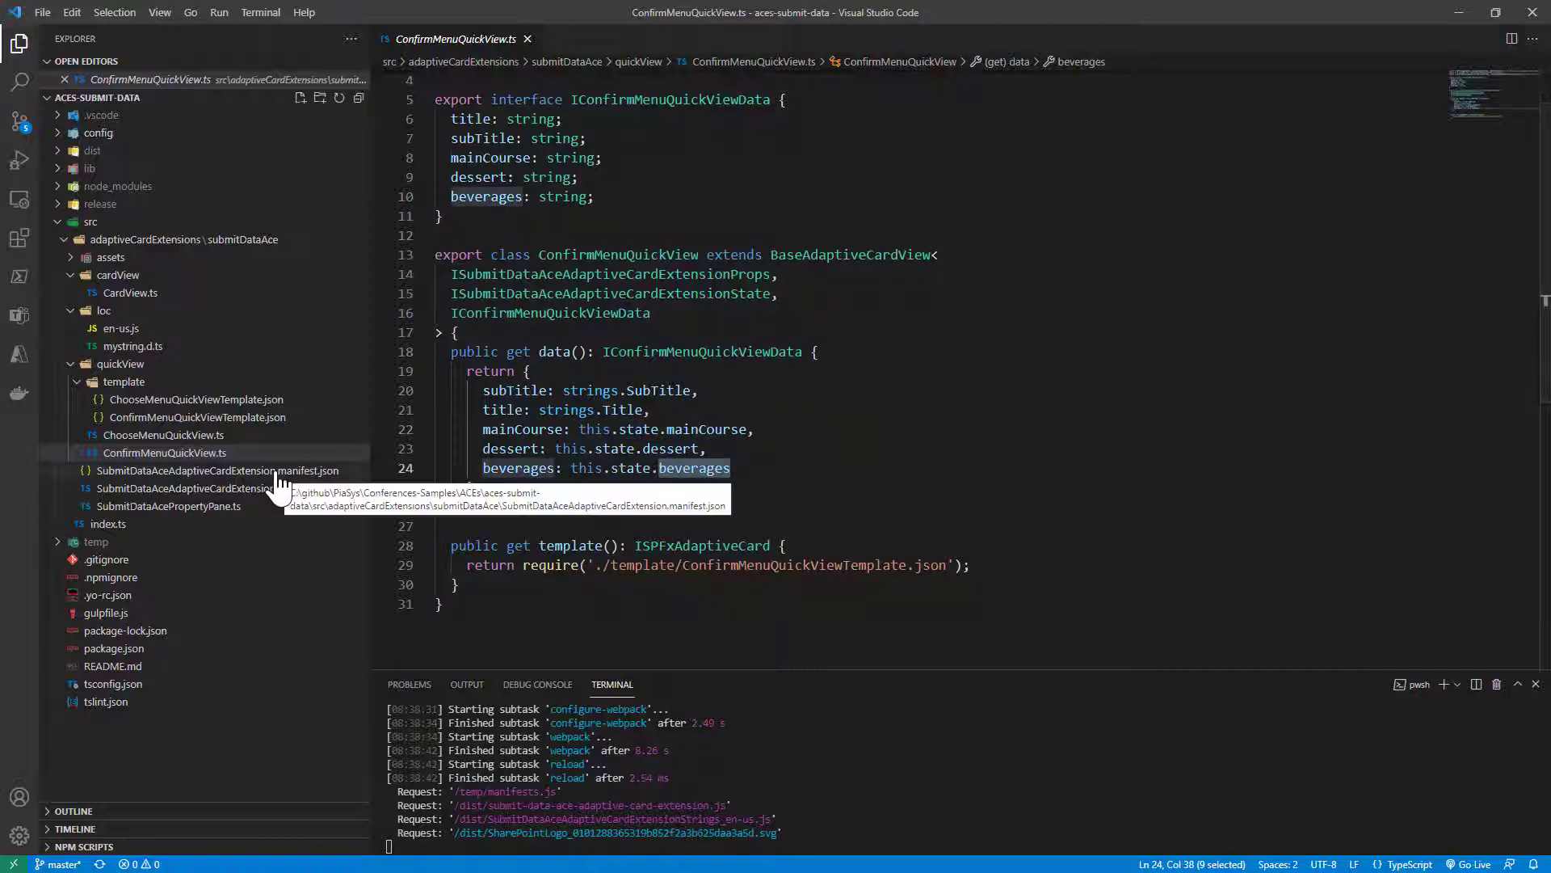
Step: Reopen ChooseMenuQuickView.ts and highlight quickViewNavigator and QUICK_VIEW_CONFIRM_MENU_REGISTRY_ID
{"action": "left_click", "coordinate": [164, 435]}
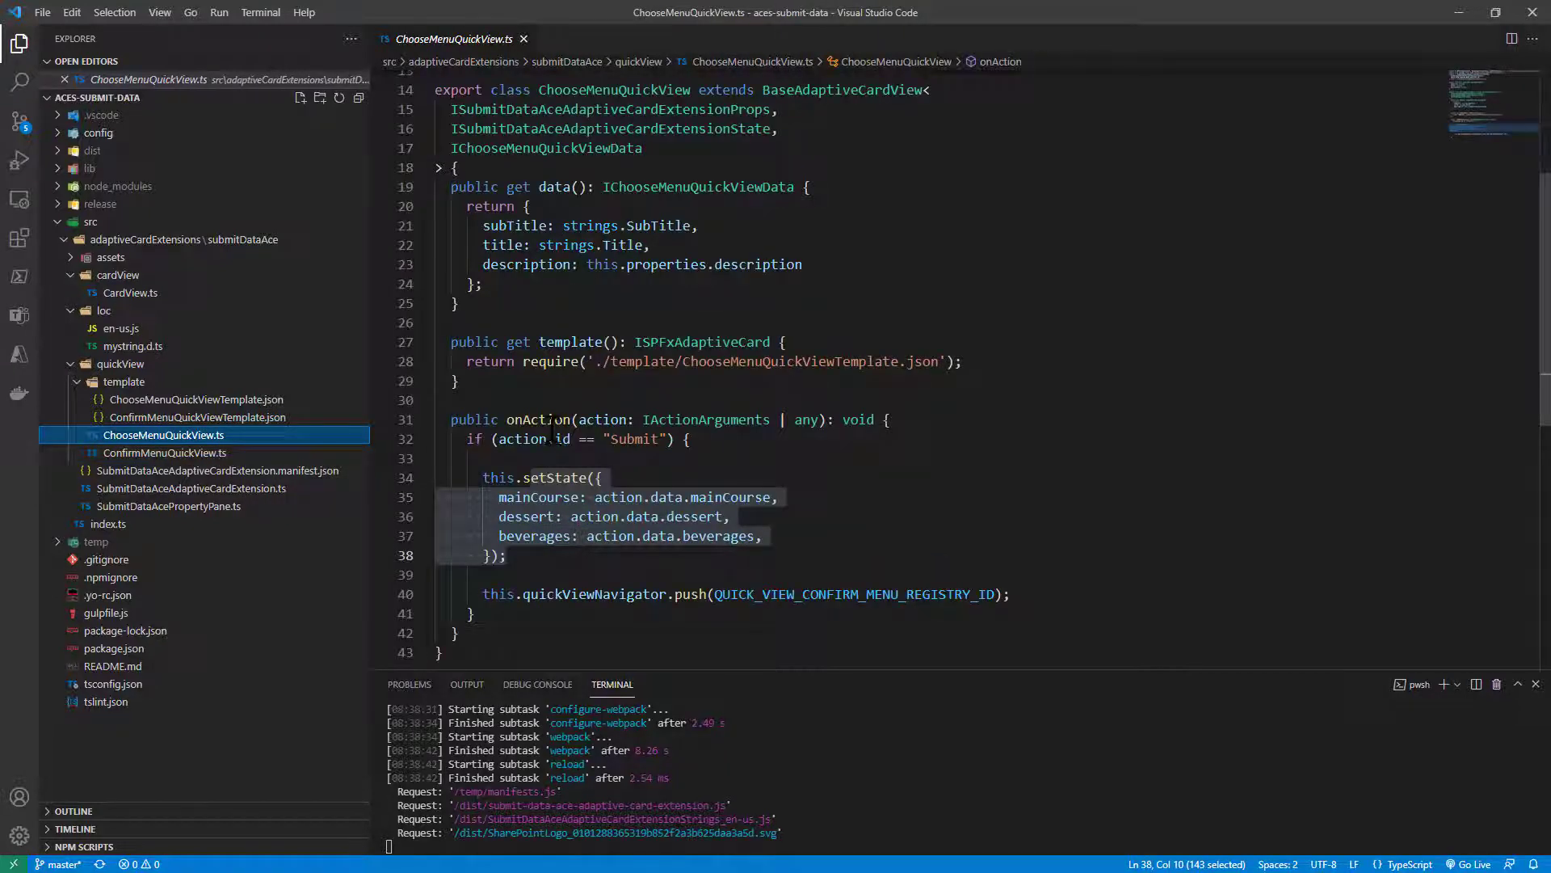
{"action": "mouse_move", "coordinate": [924, 576]}
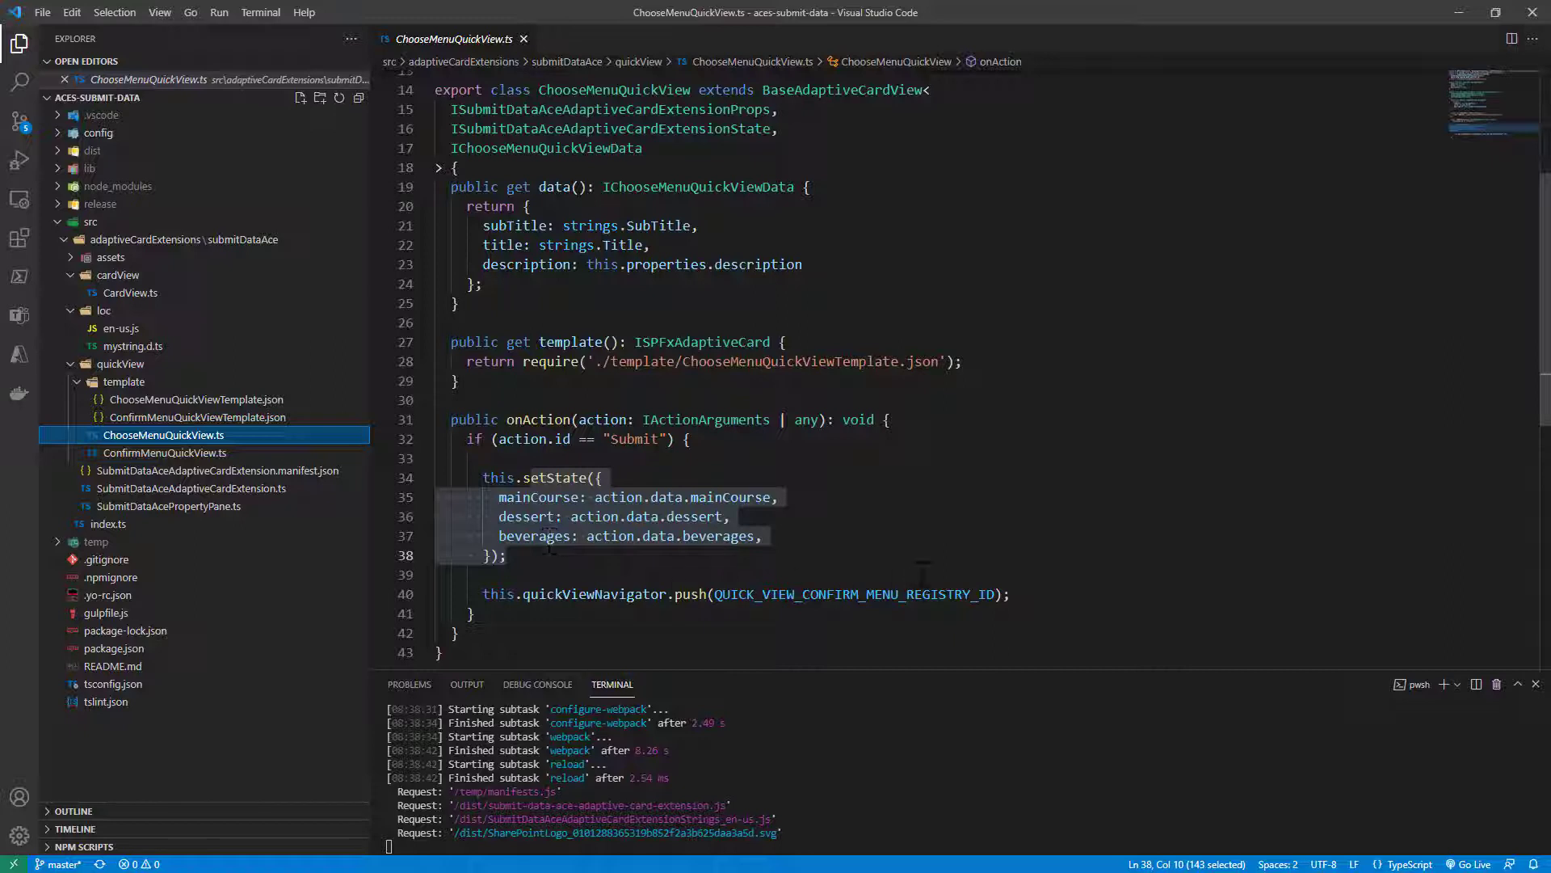
{"action": "double_click", "coordinate": [854, 594]}
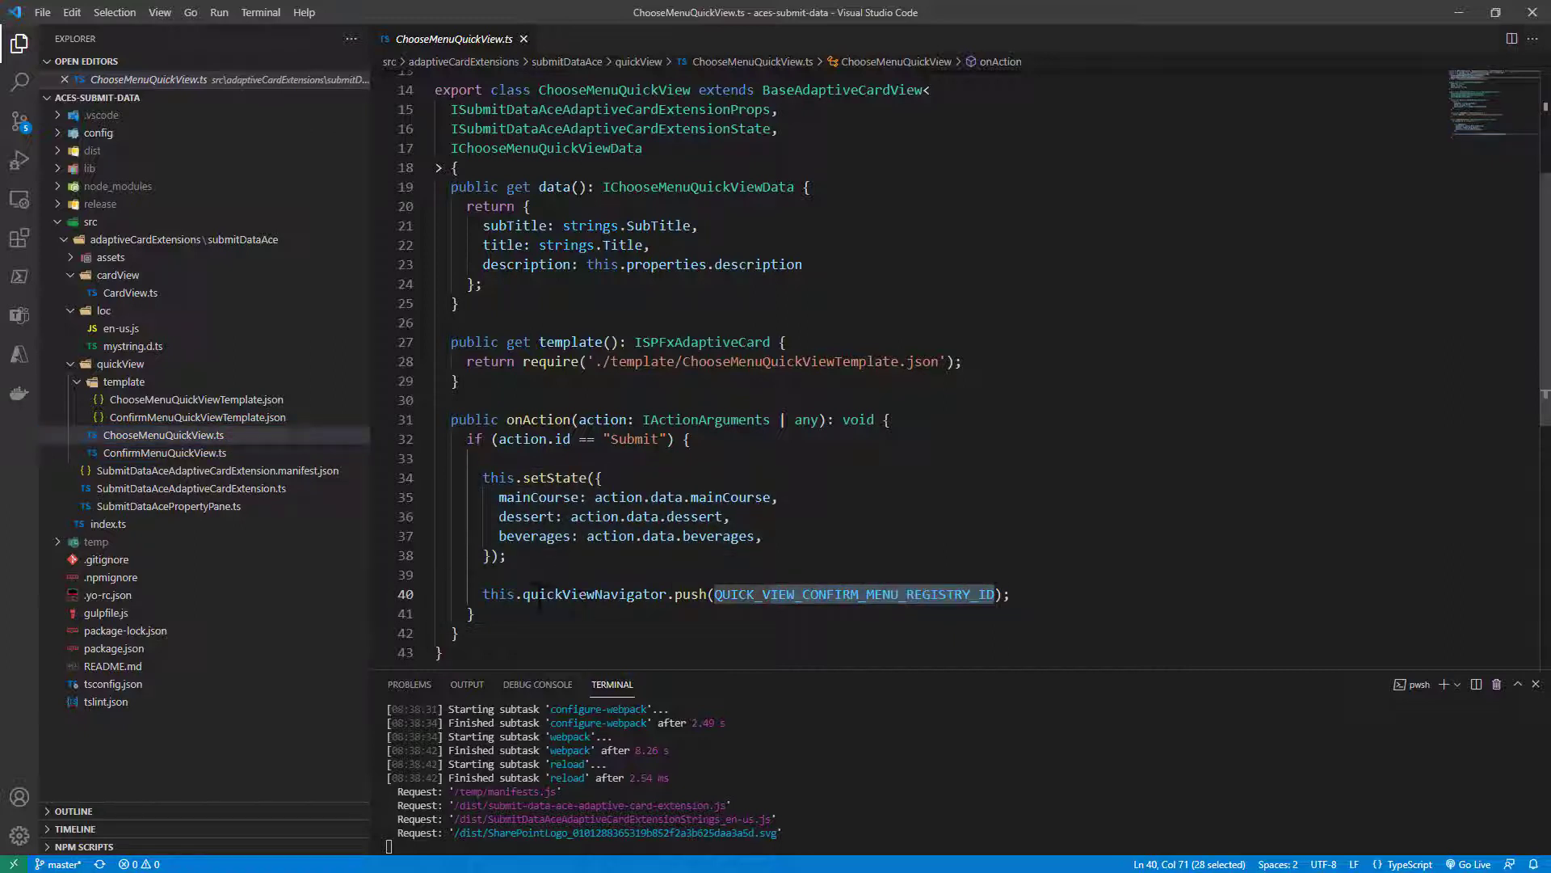
{"action": "double_click", "coordinate": [593, 594]}
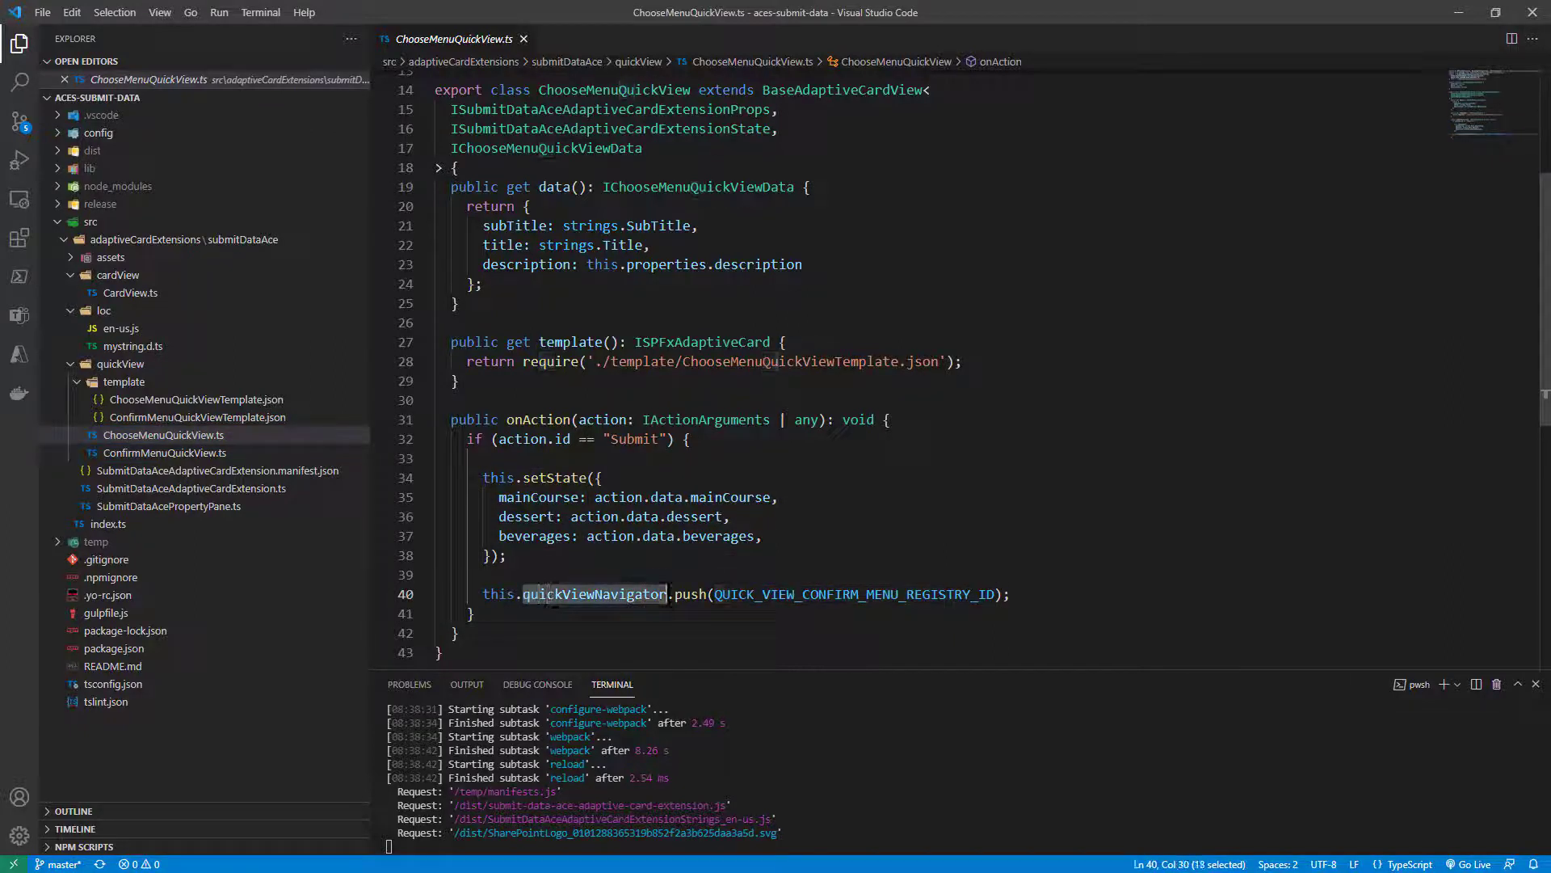
{"action": "mouse_move", "coordinate": [727, 593]}
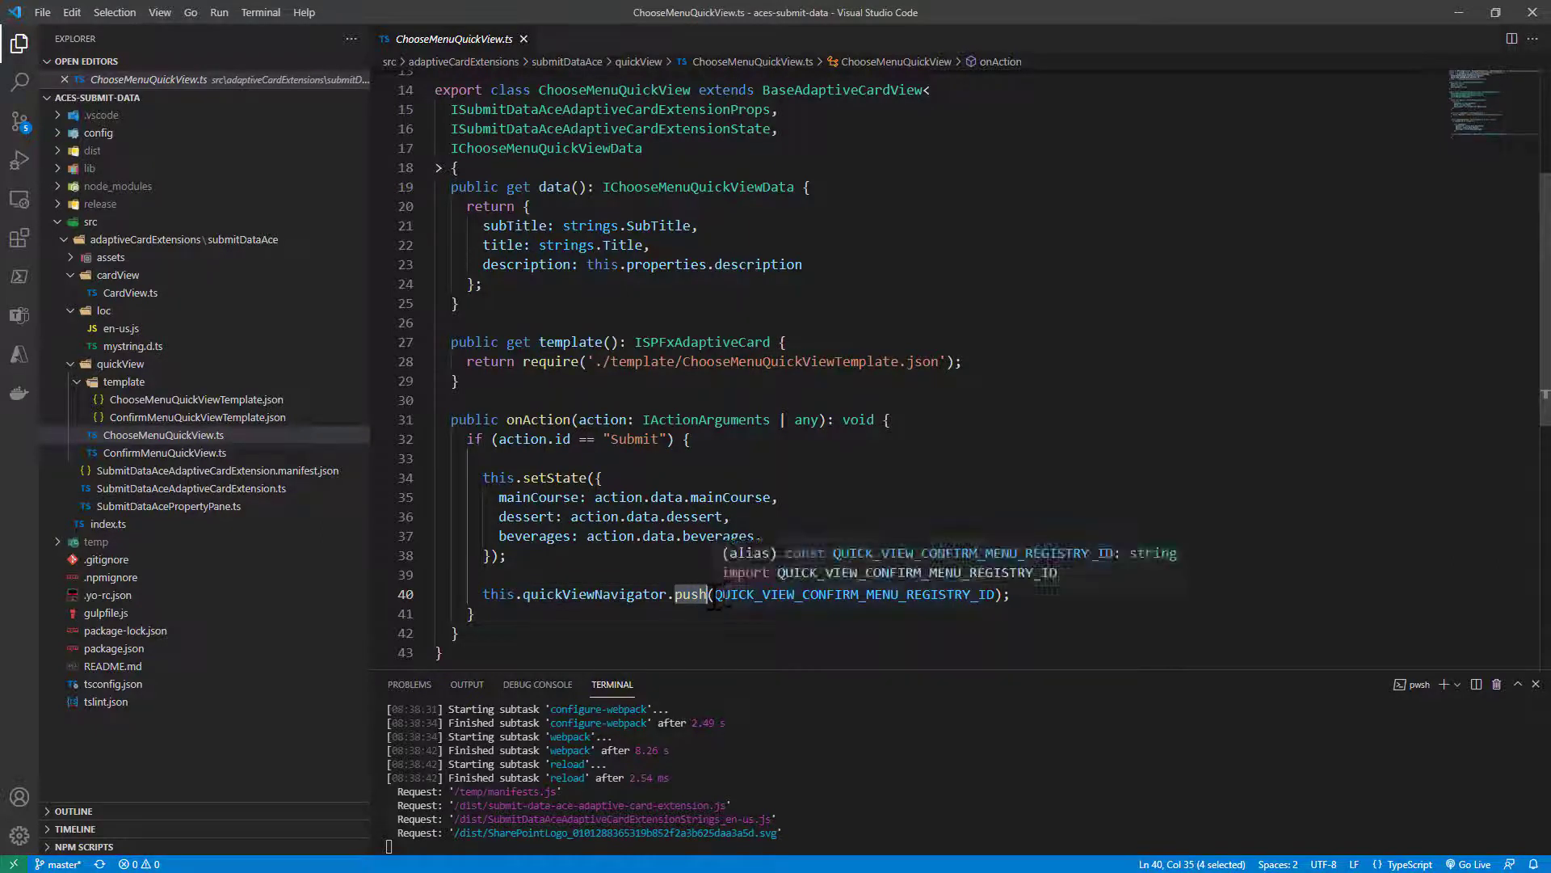
{"action": "double_click", "coordinate": [856, 594]}
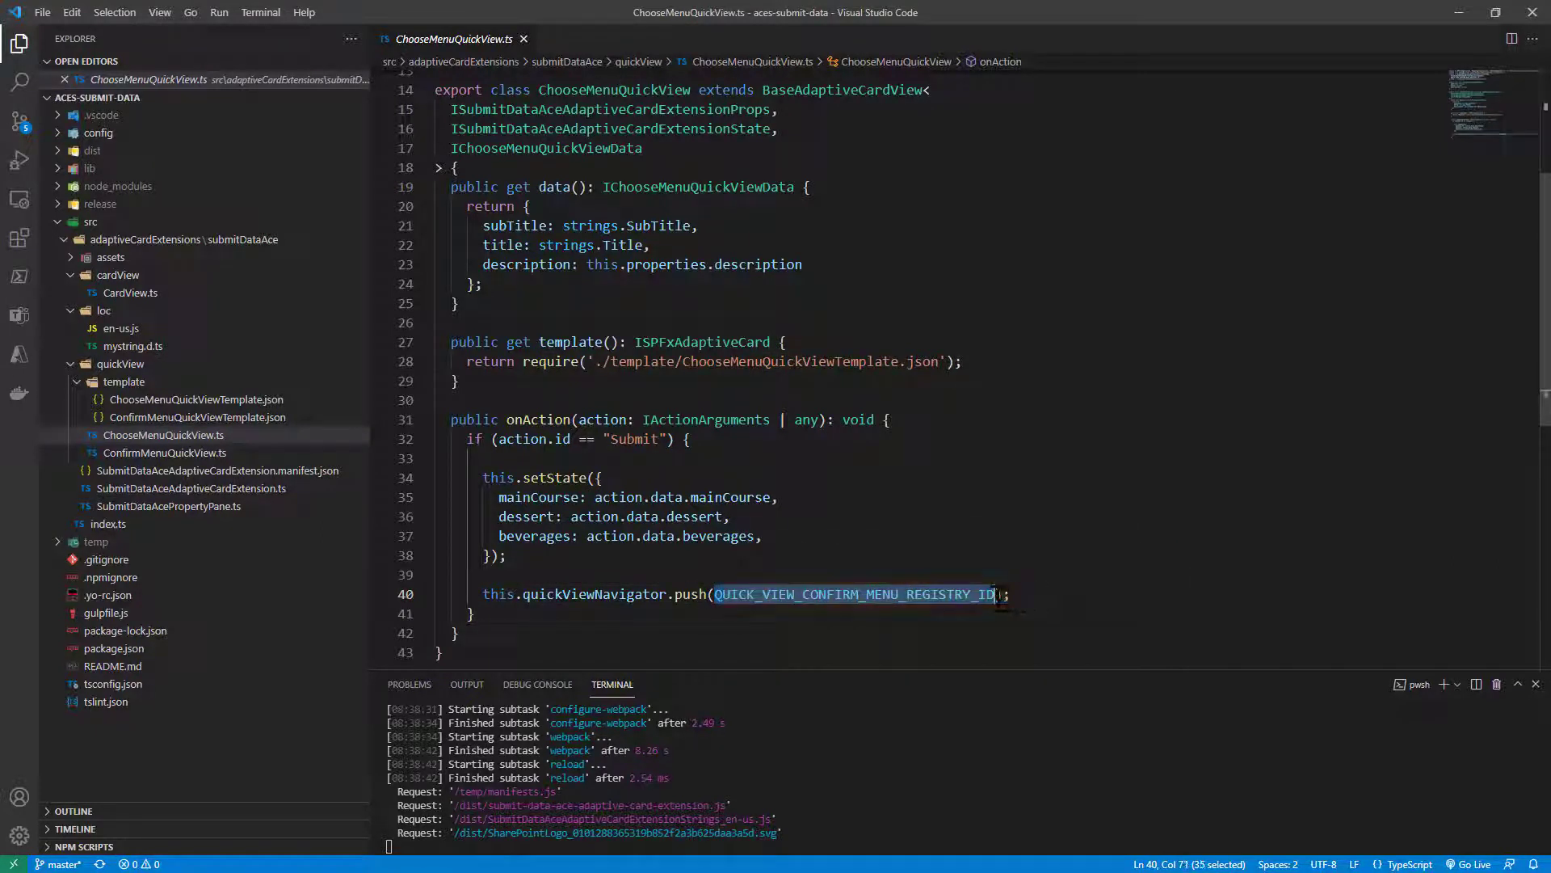
{"action": "mouse_move", "coordinate": [993, 594]}
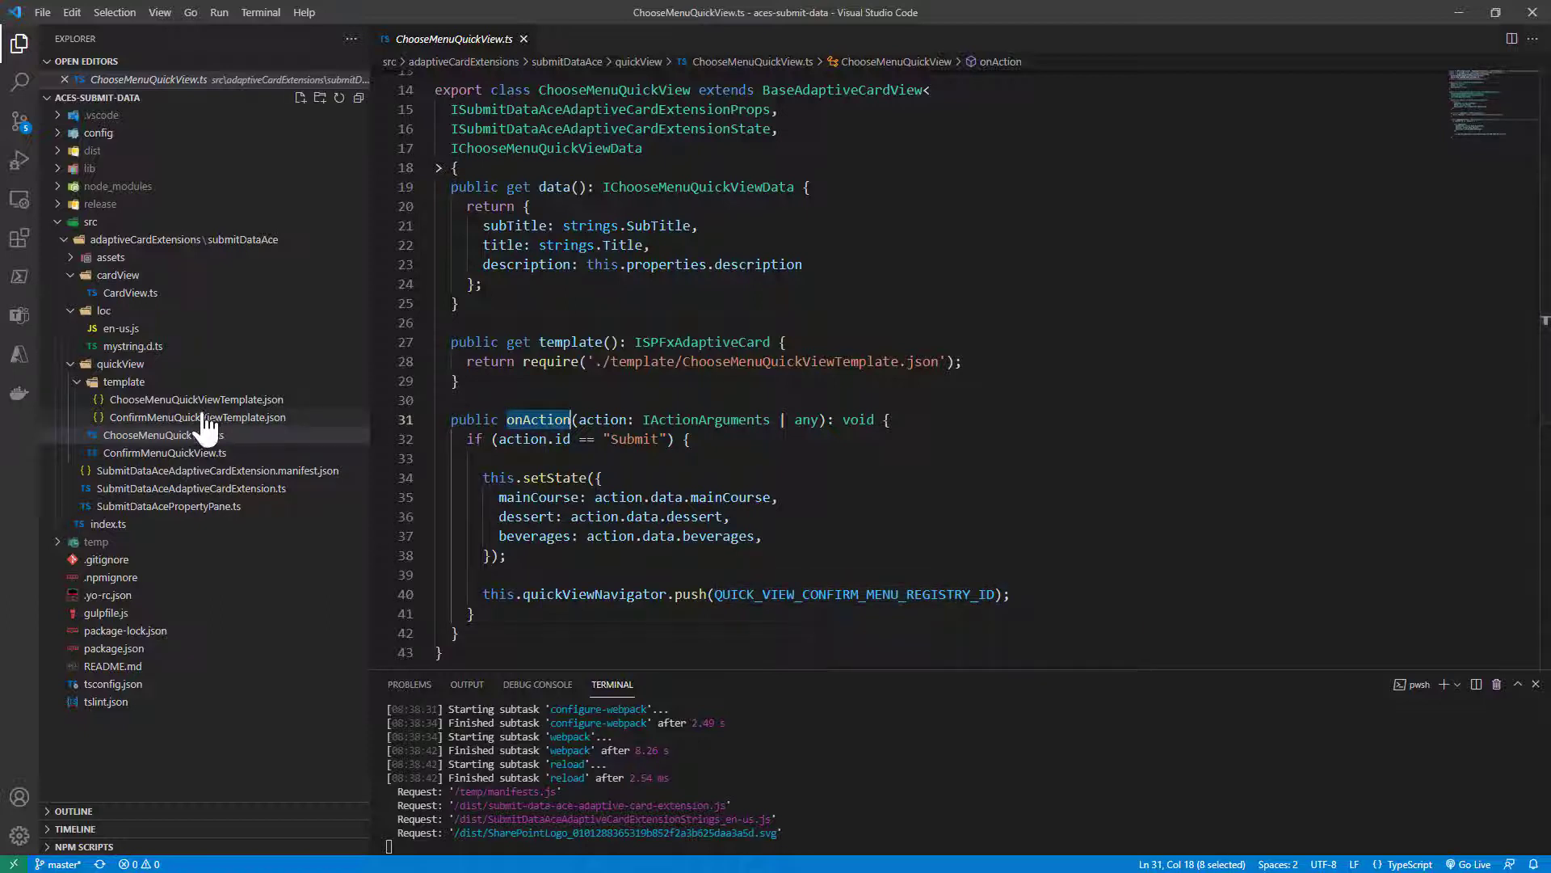
Step: Open ChooseMenuQuickViewTemplate.json and highlight the {{mainCourse.value}} binding in the actions data
{"action": "left_click", "coordinate": [197, 399]}
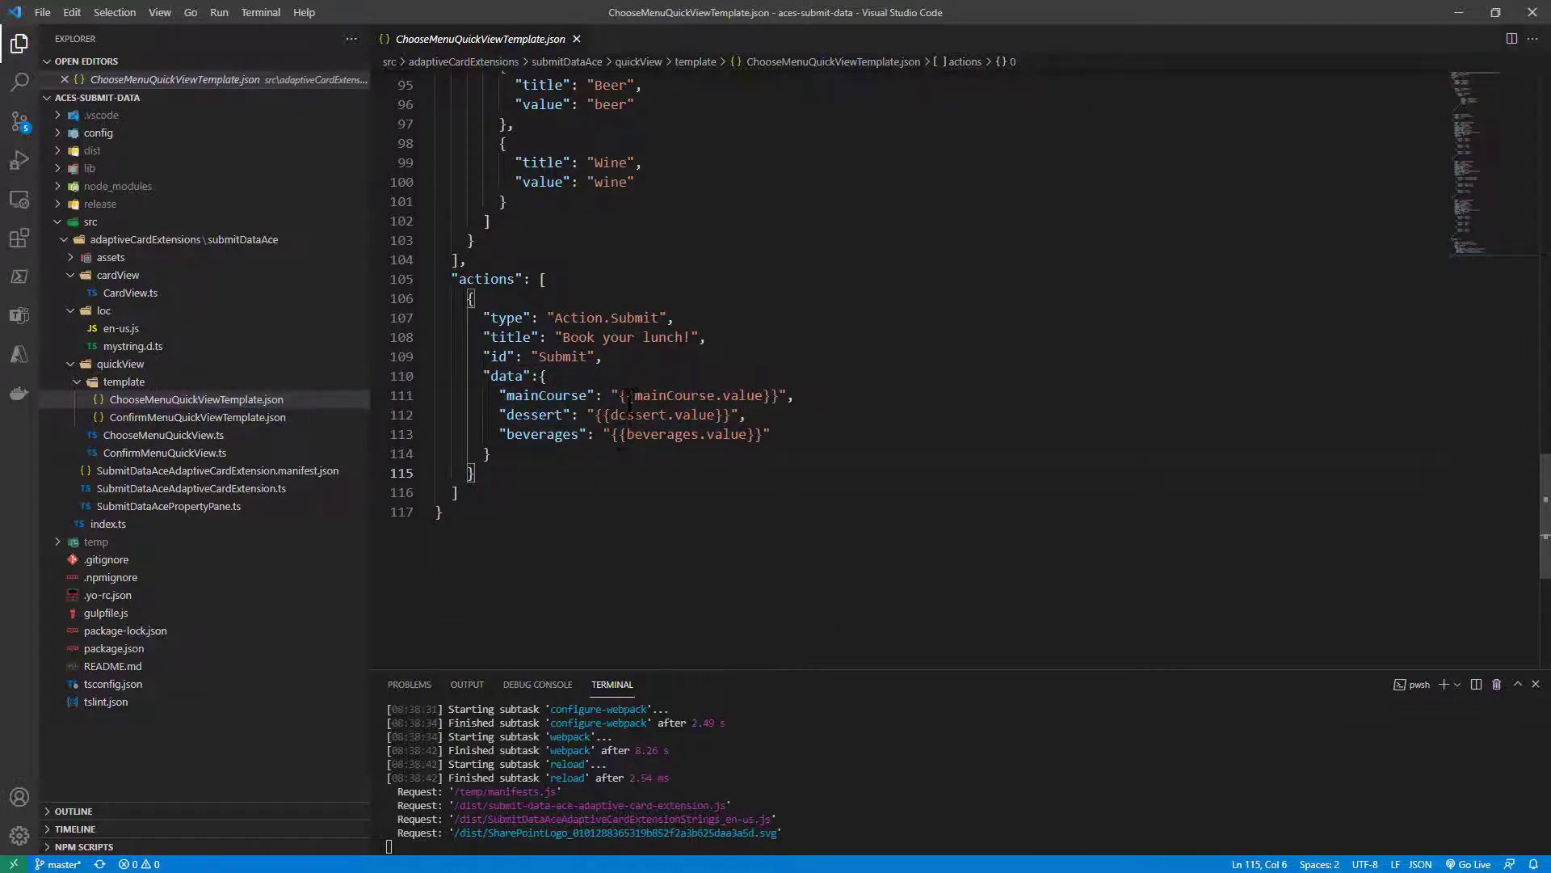
{"action": "left_click_drag", "start_coordinate": [626, 395], "coordinate": [757, 395]}
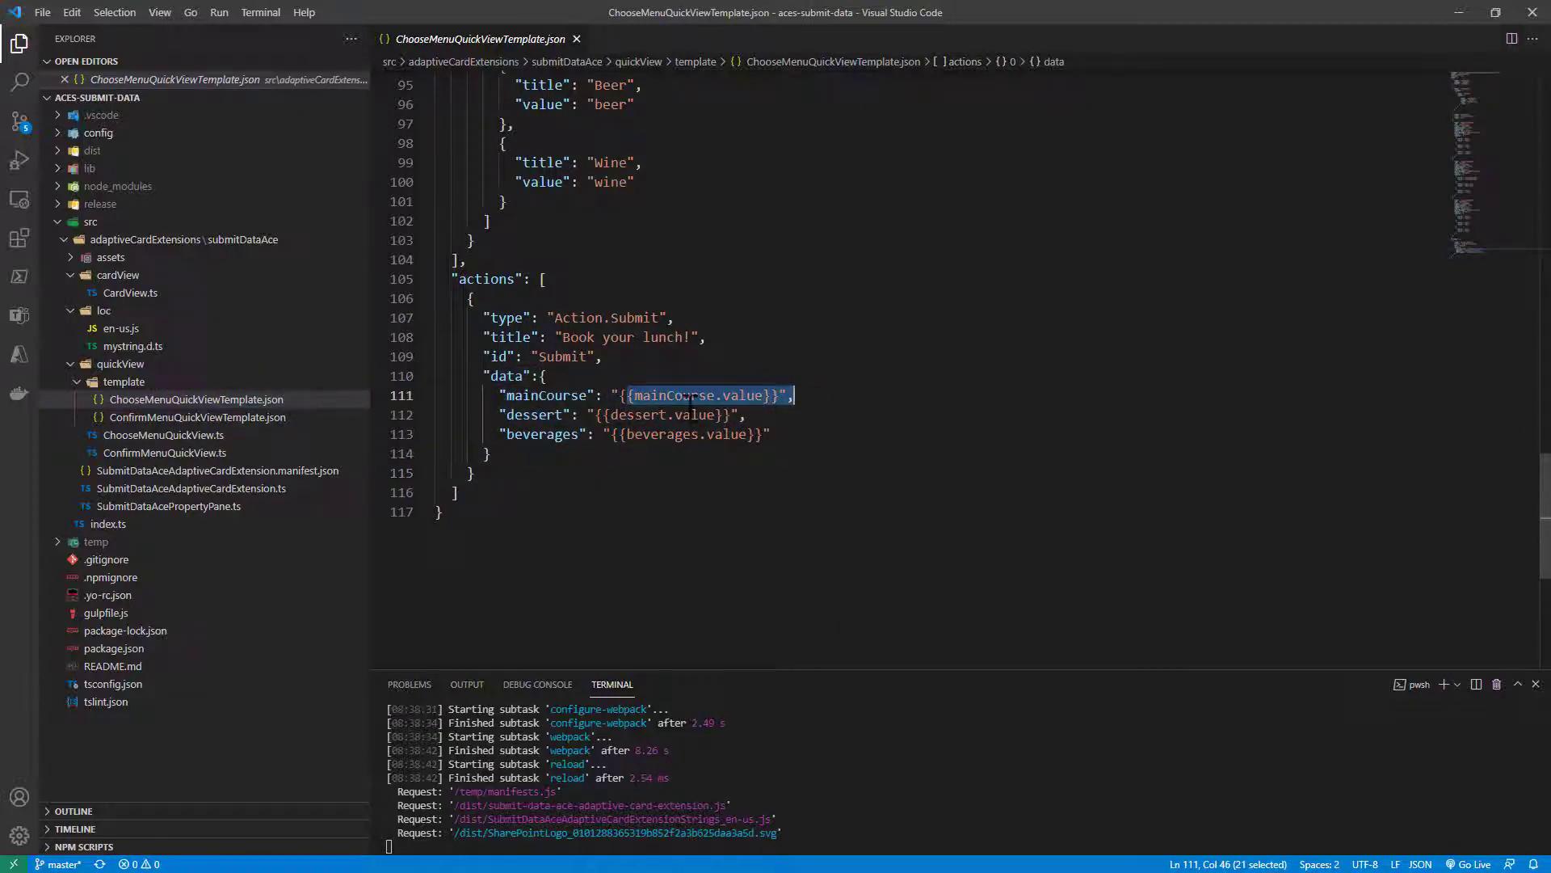